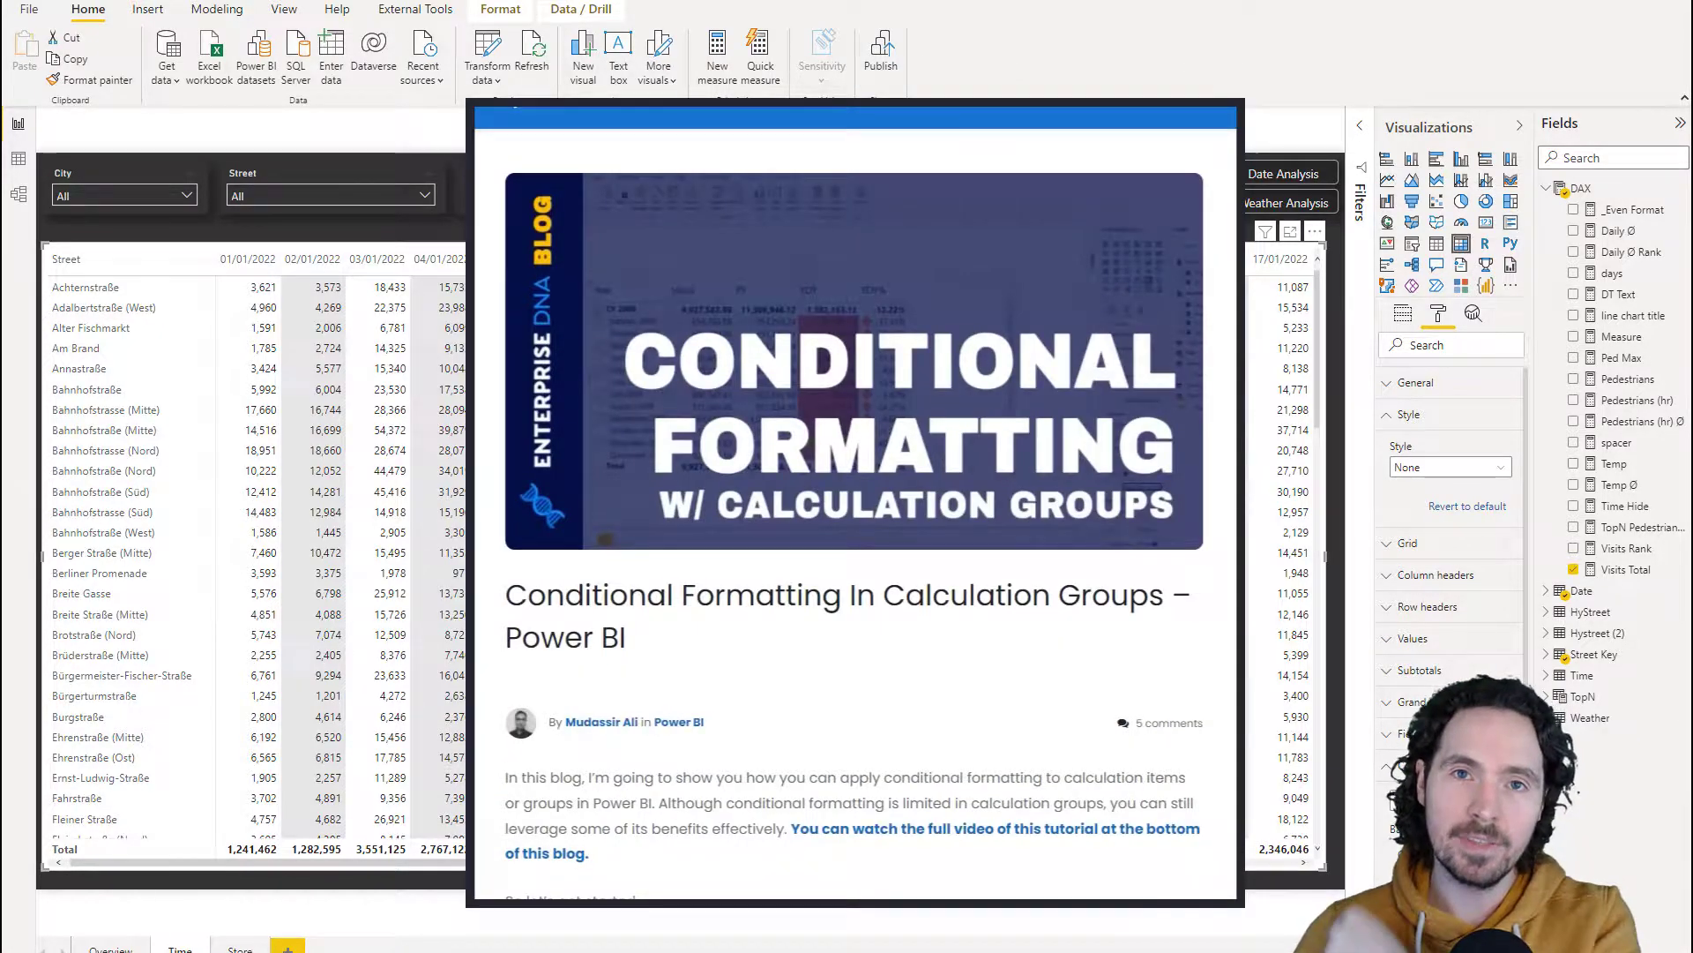
Select the Date query and trial an Age column, choosing its data type
scroll(down, 3)
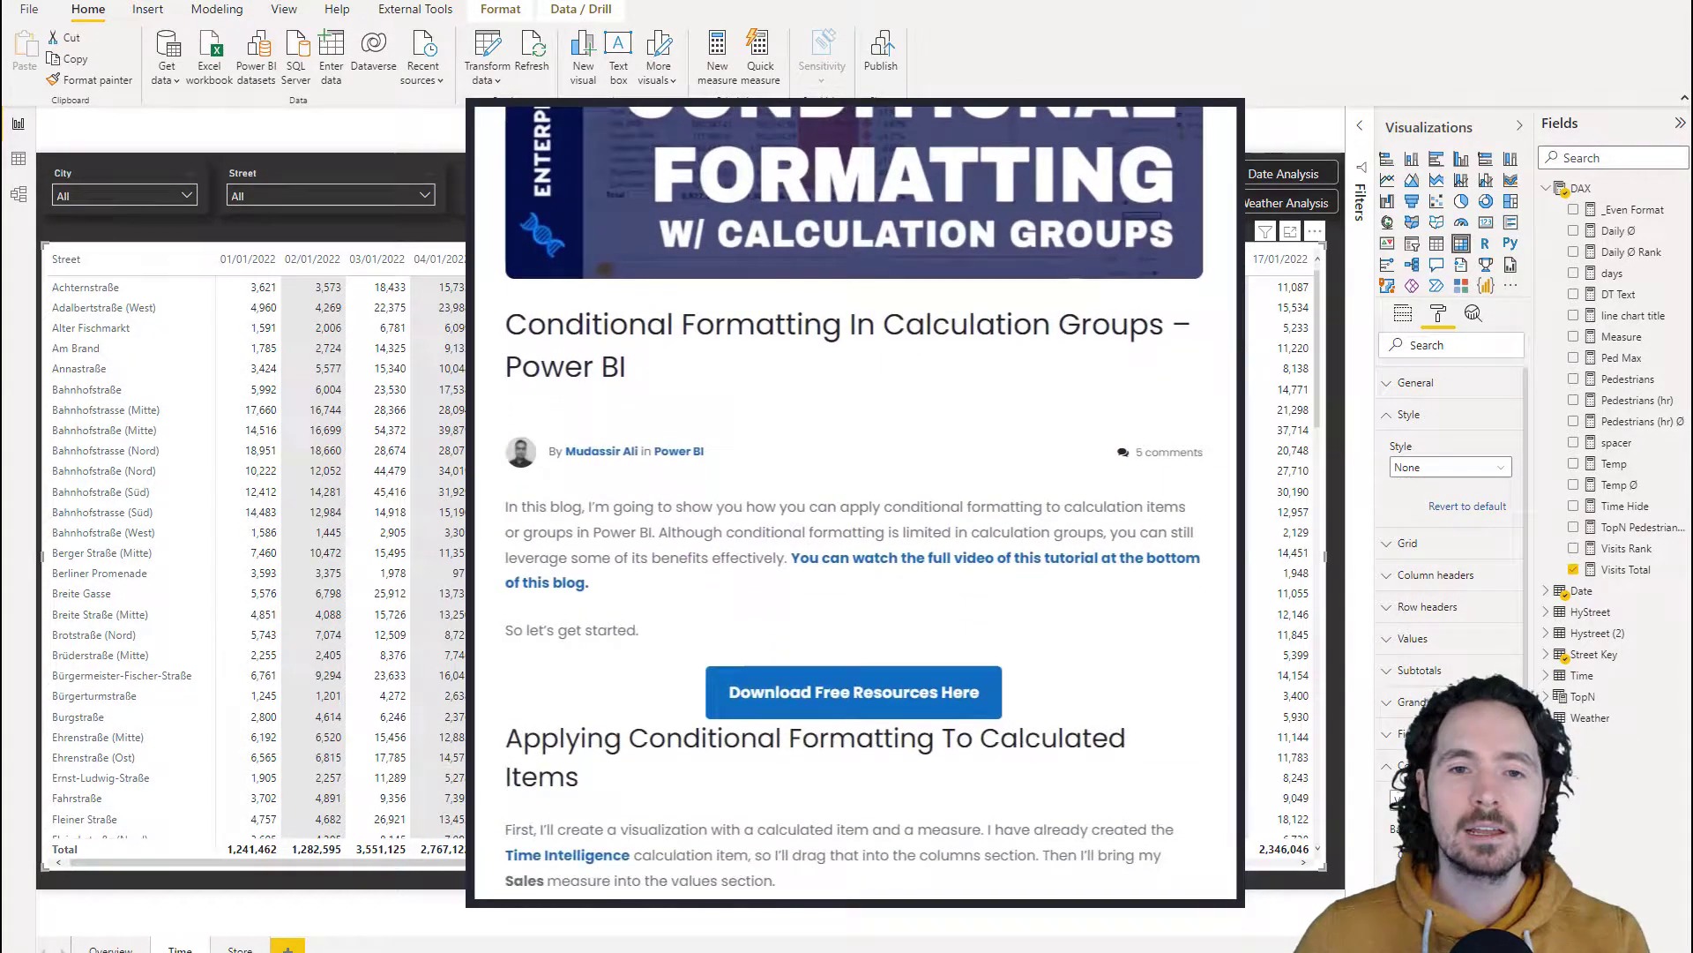
scroll(down, 3)
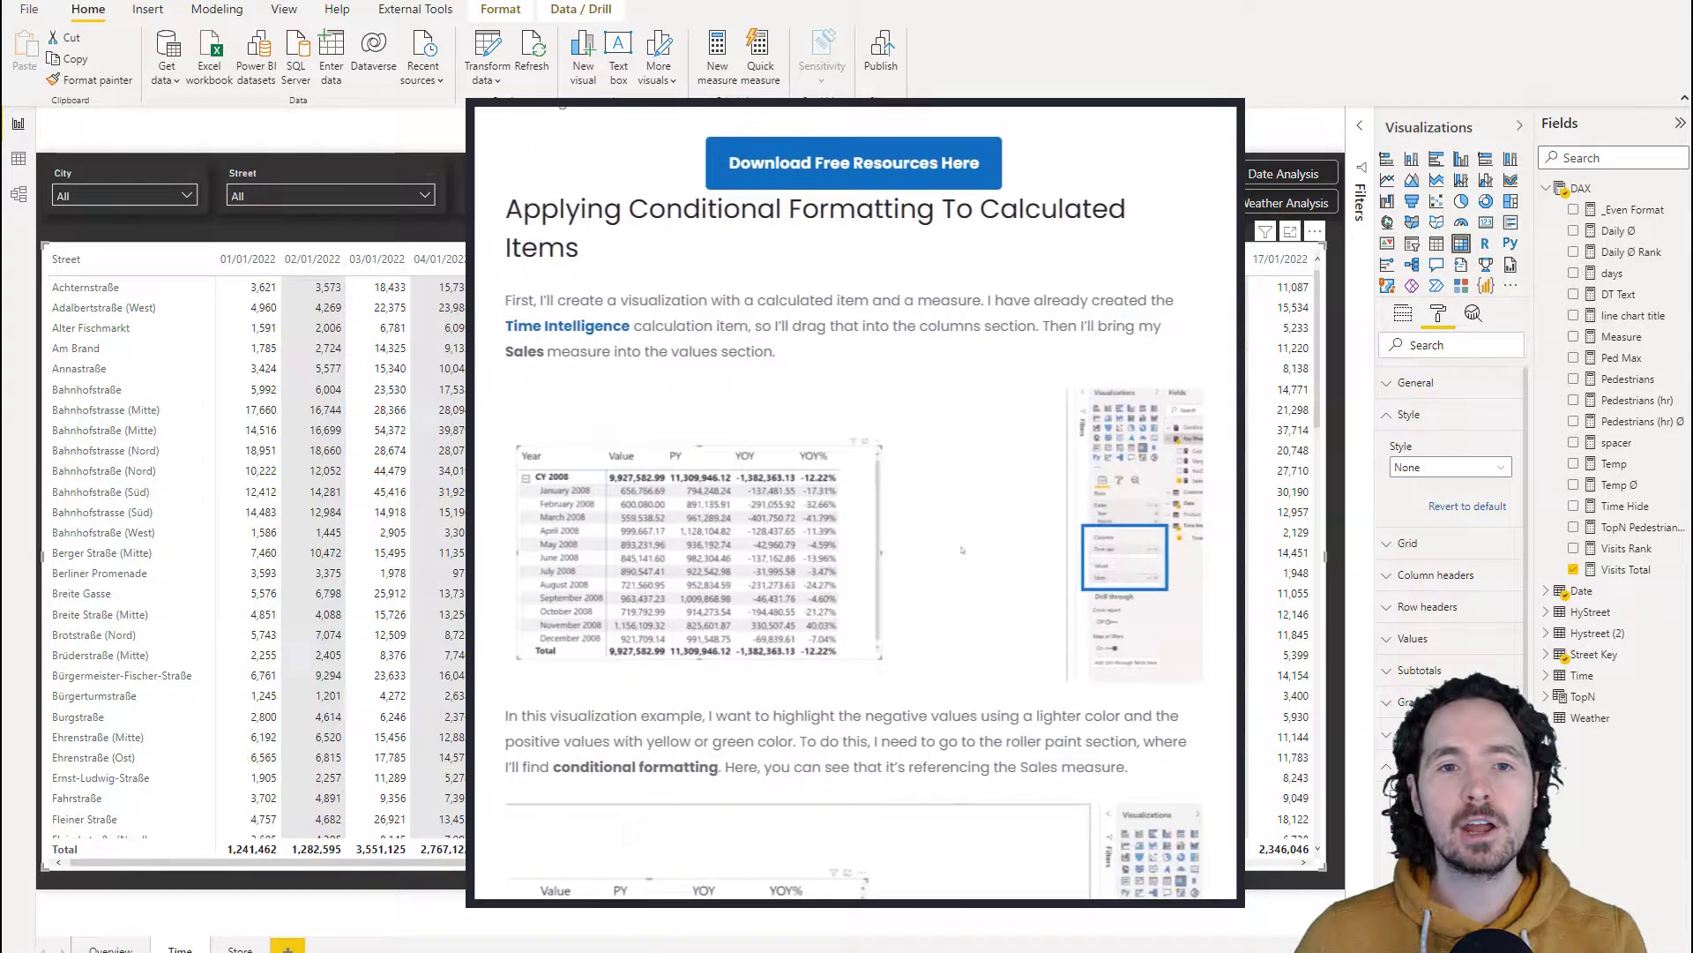
scroll(down, 3)
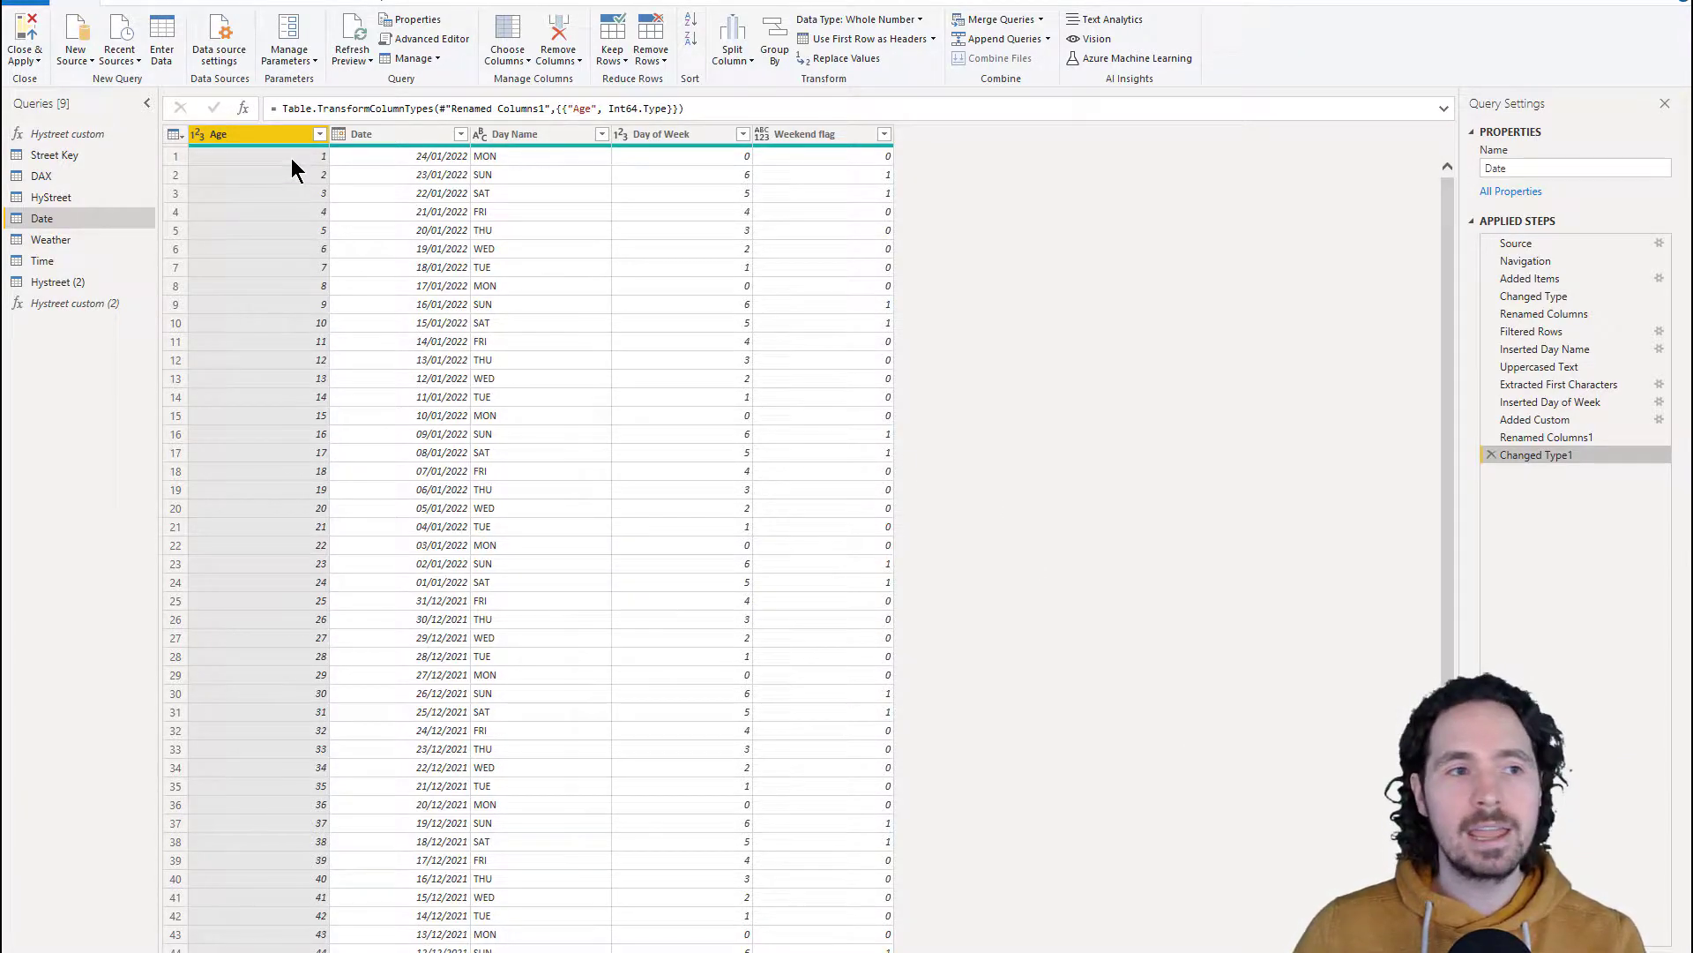
mouse_move(386, 223)
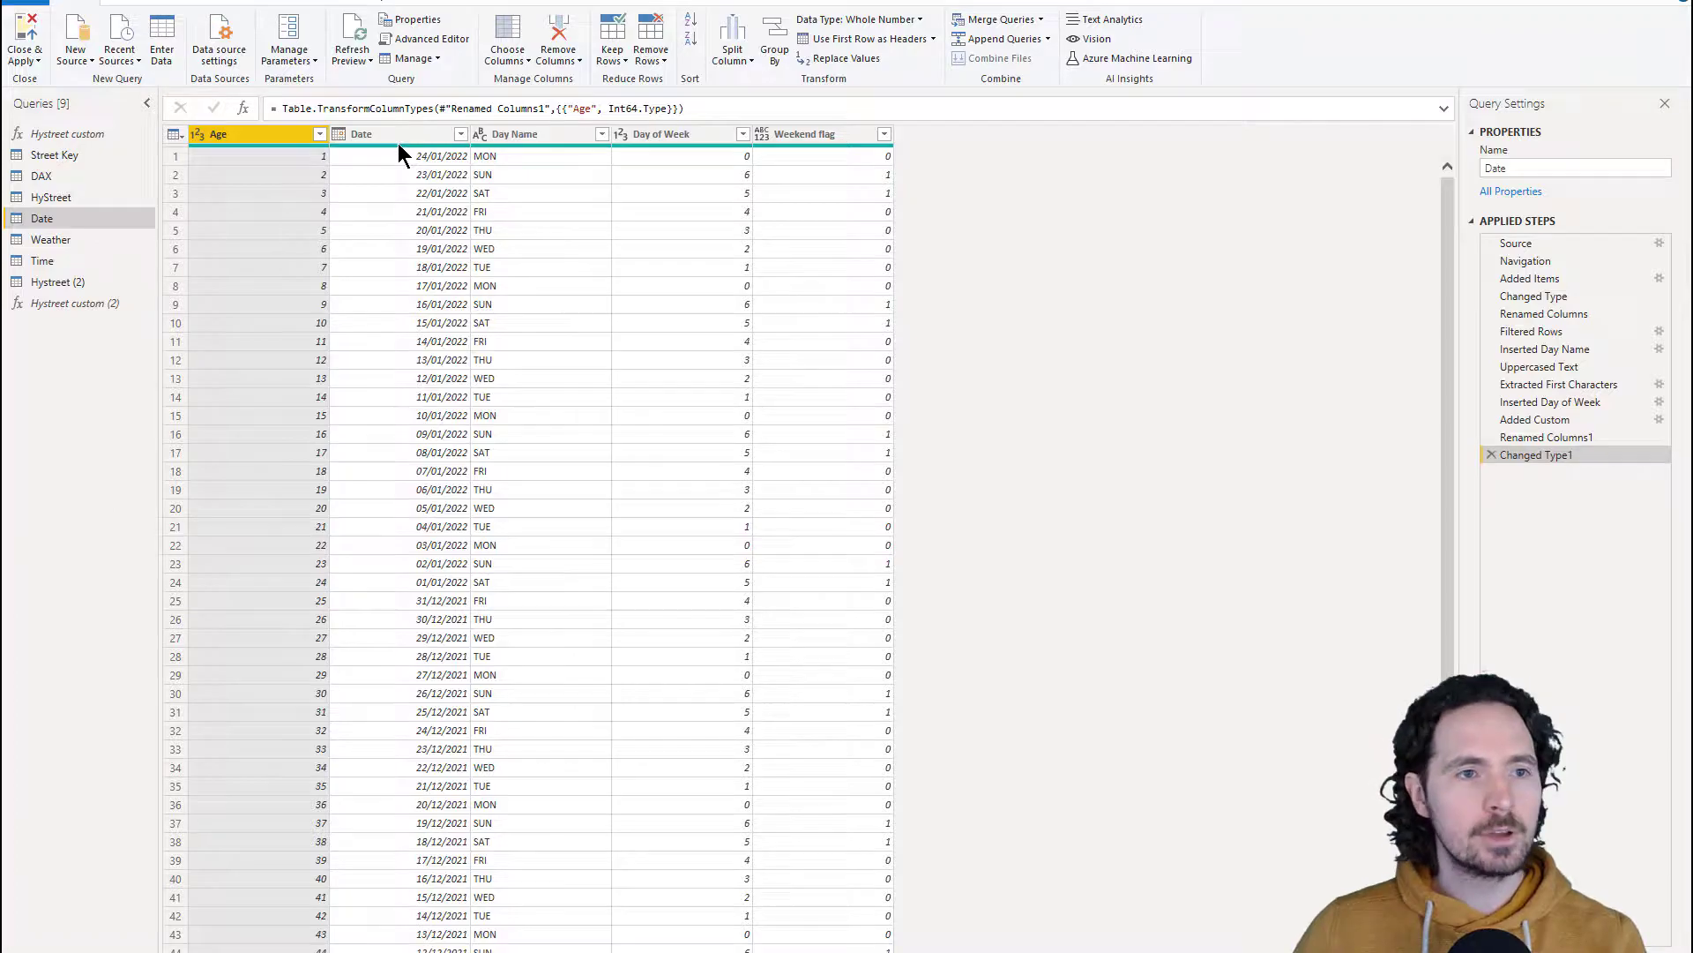
click(399, 134)
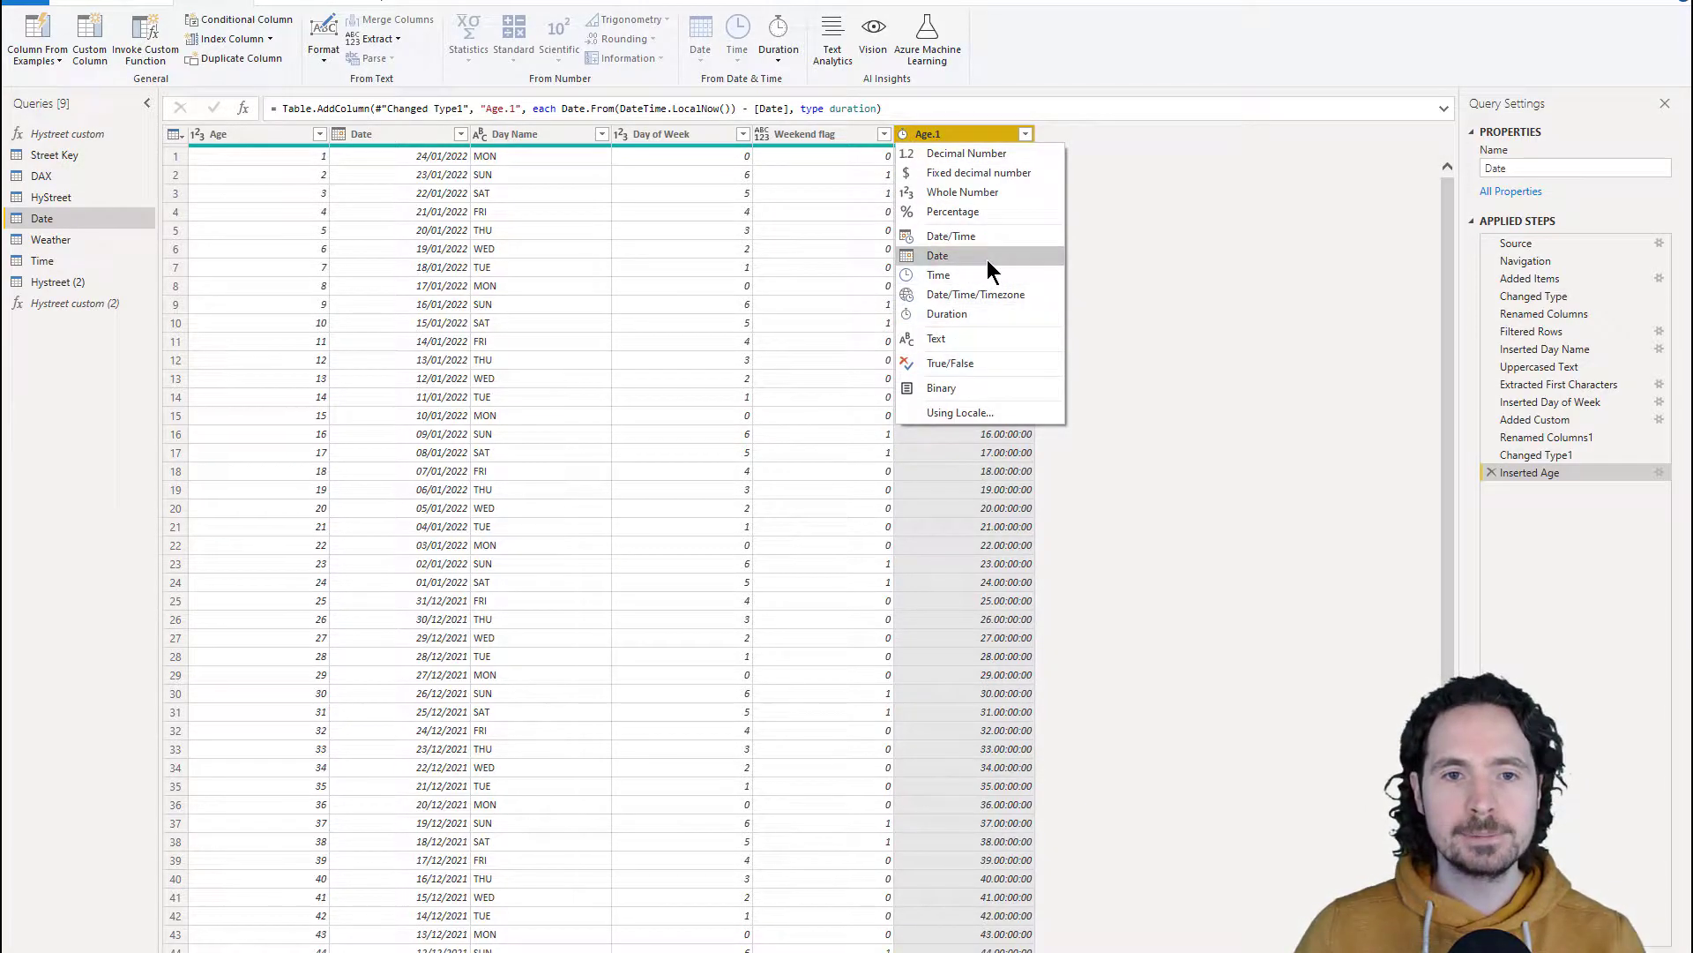
click(961, 191)
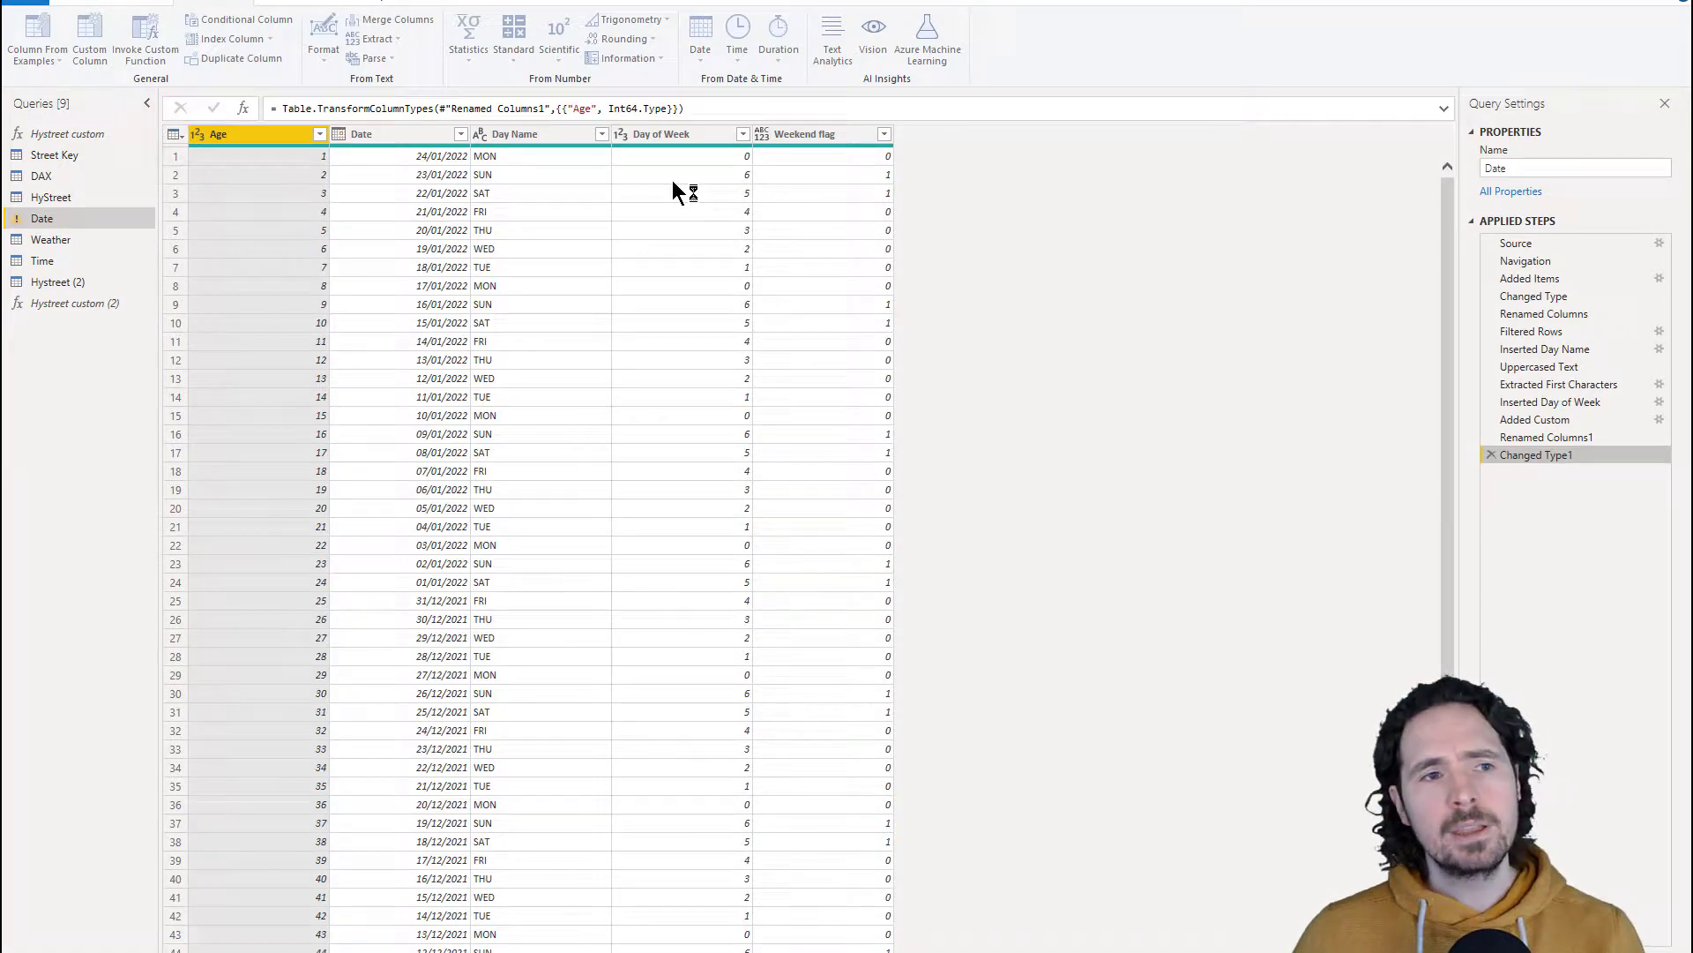
Enter custom column 'Odd or Even': if Number.IsOdd([Age]) then "Odd" else "Even"
click(88, 38)
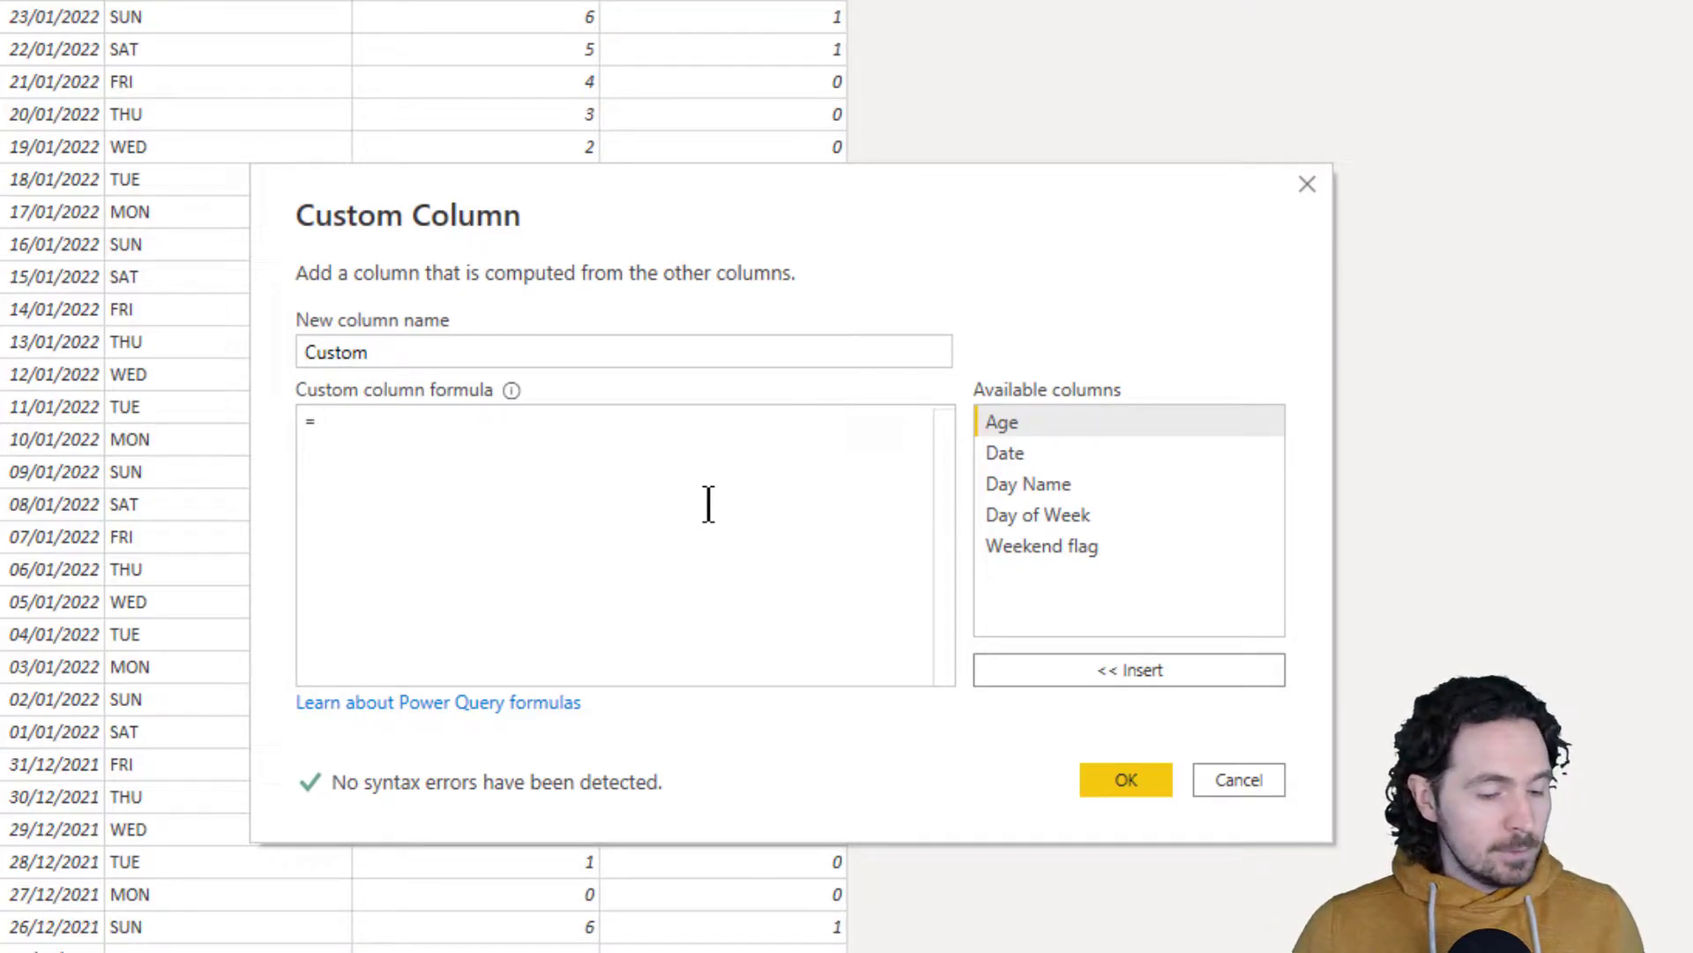
text(if)
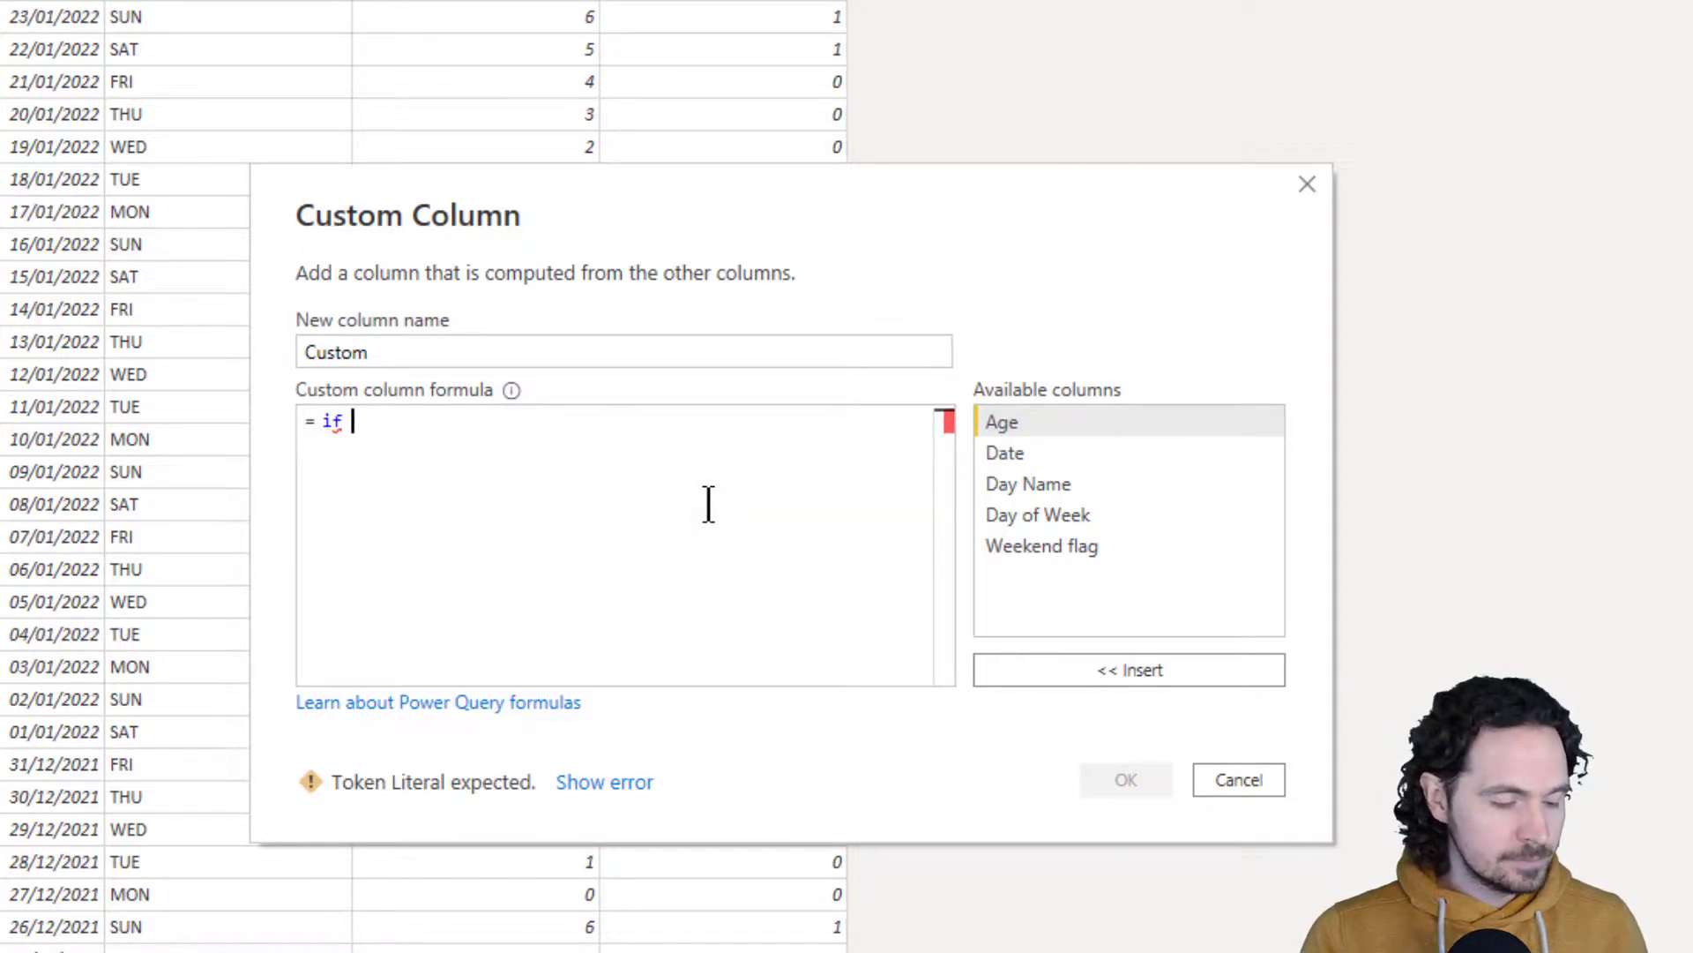
text(number.is)
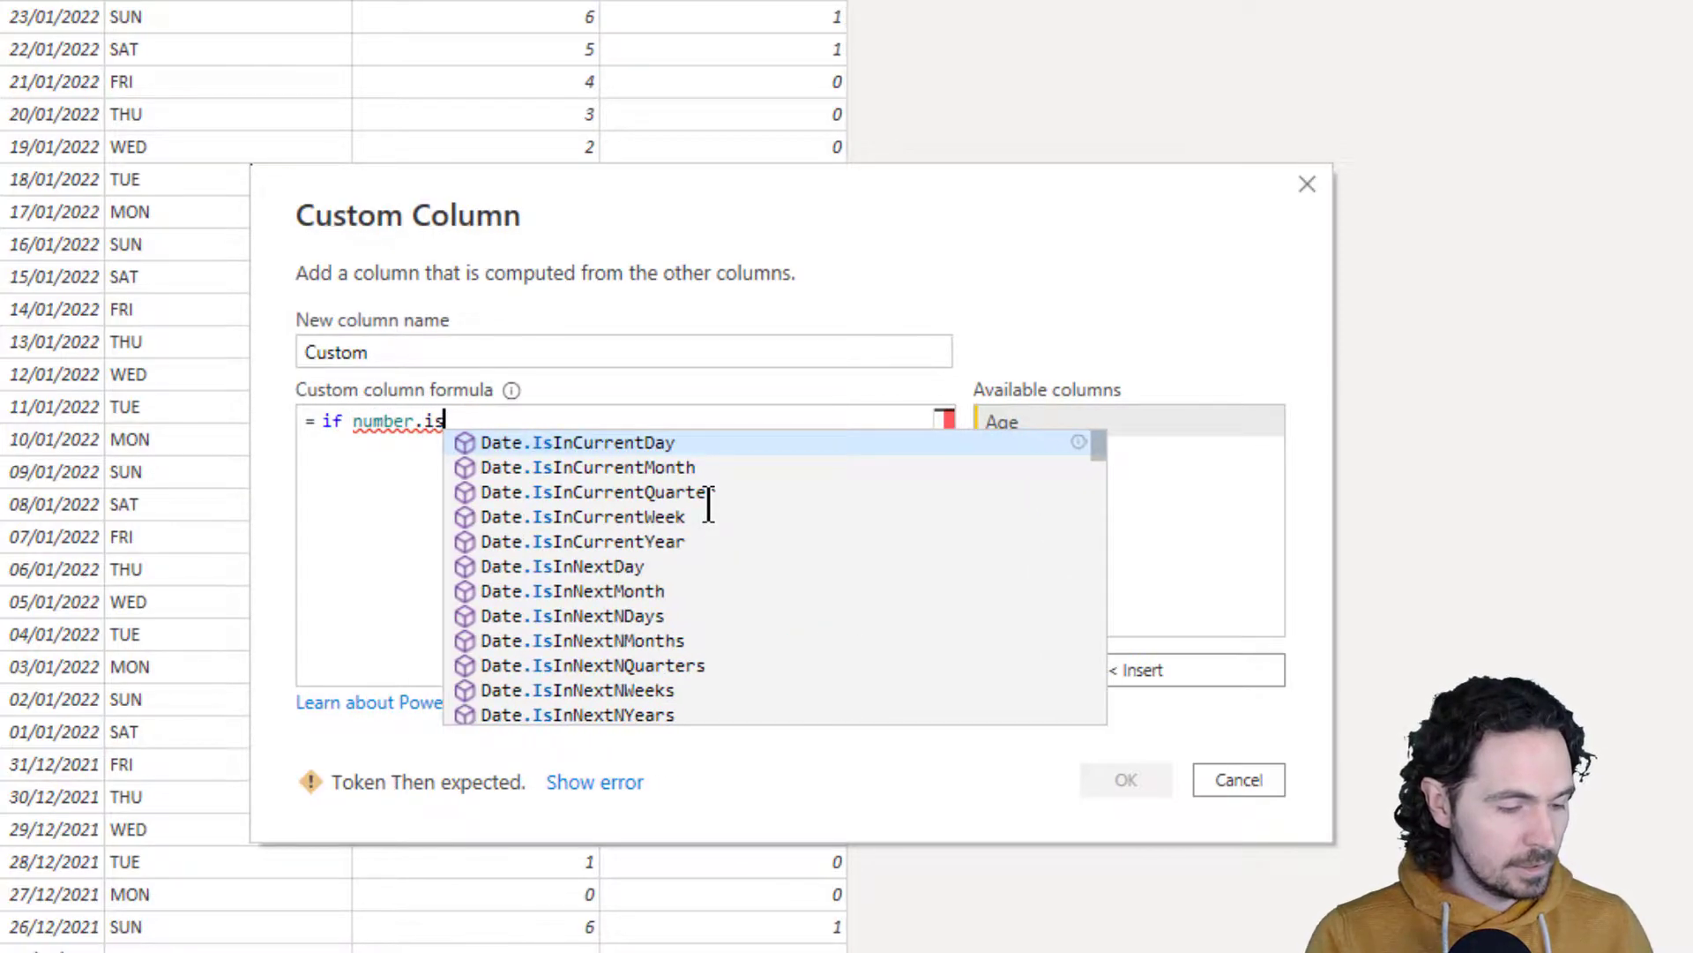
text(o)
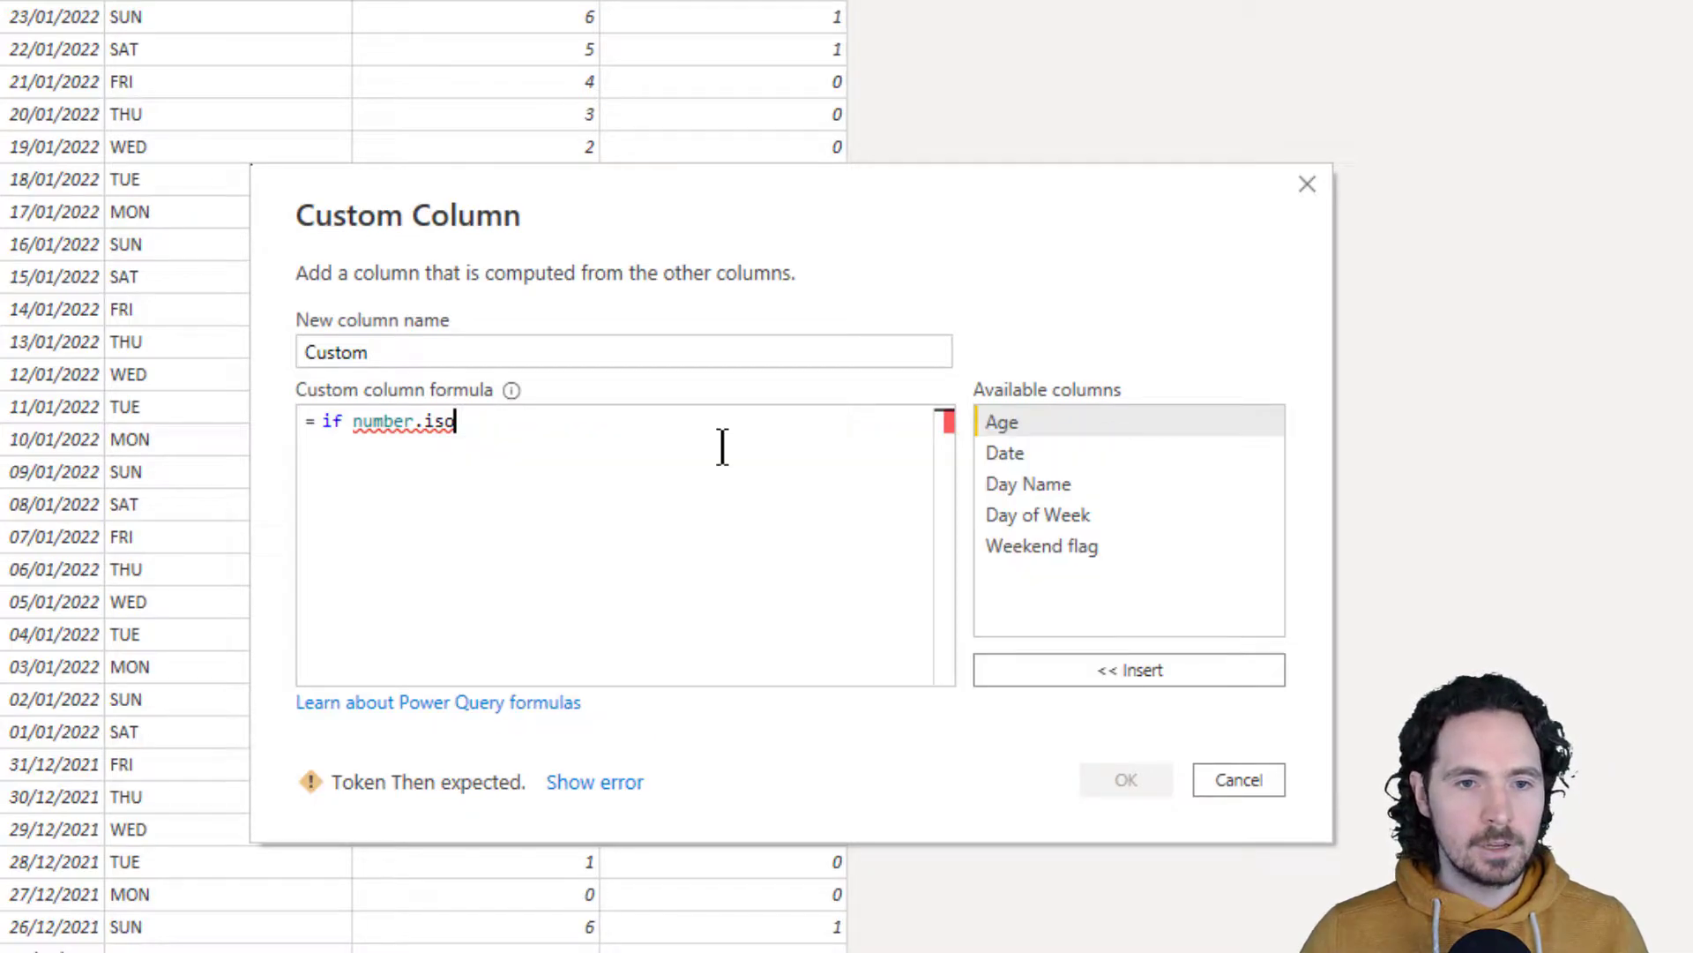
text(Number.IsOdd)
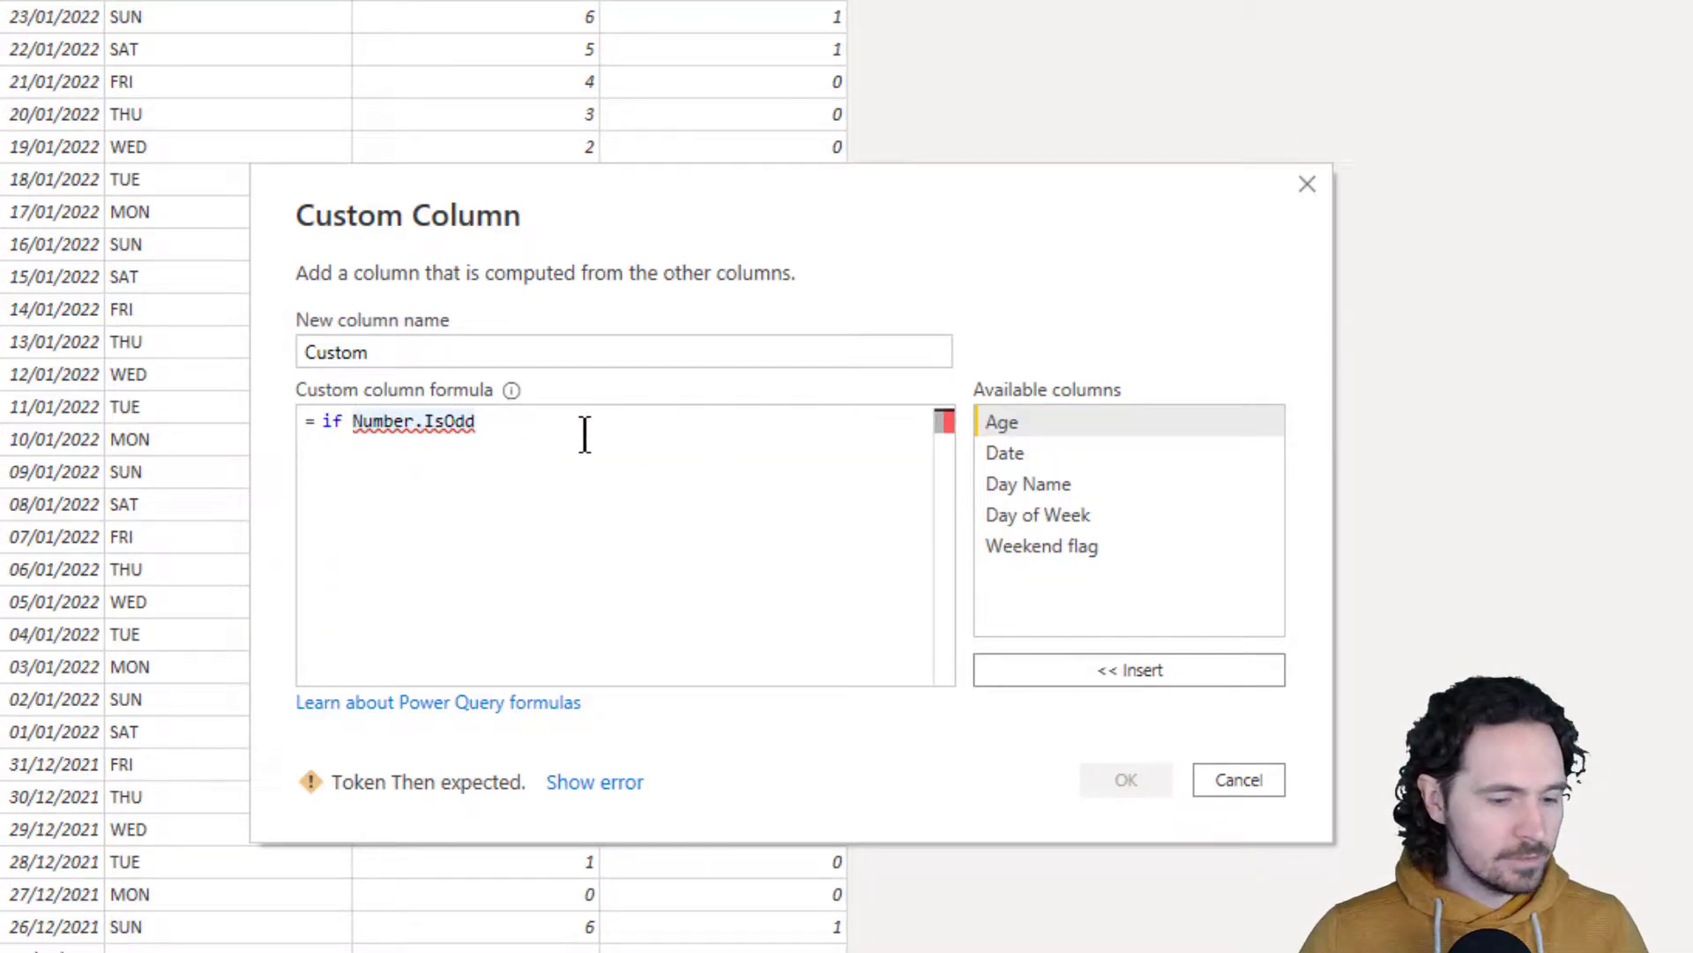
text(([Age]) then "Odd)
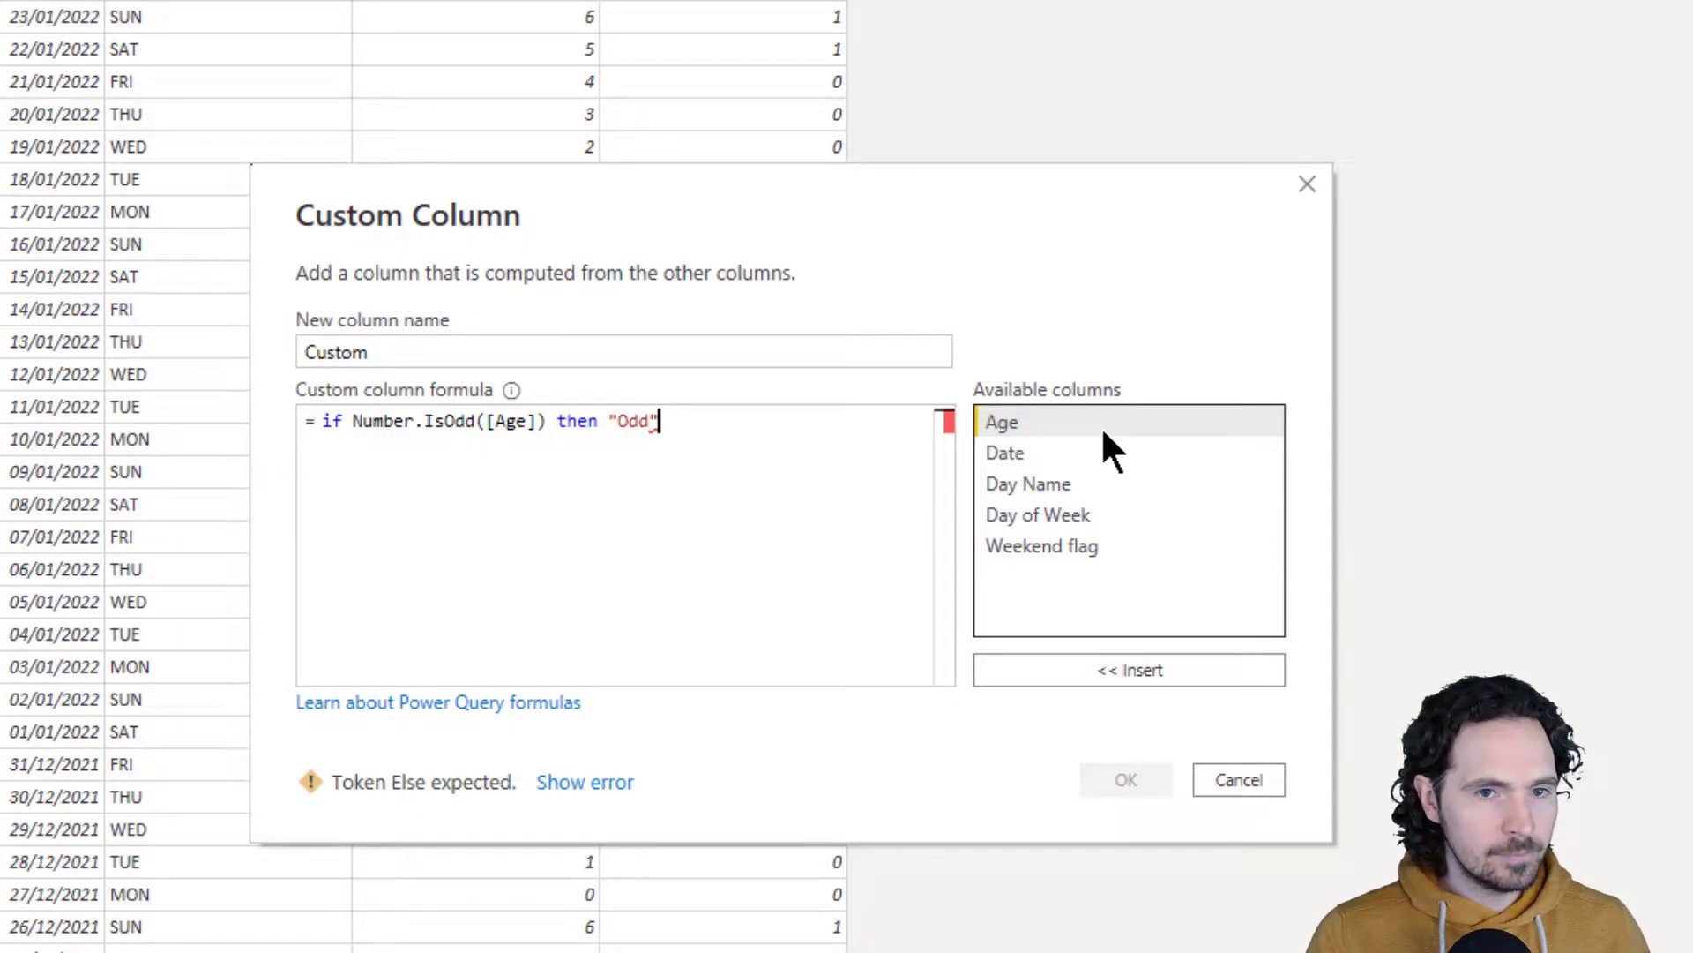
text(else ")
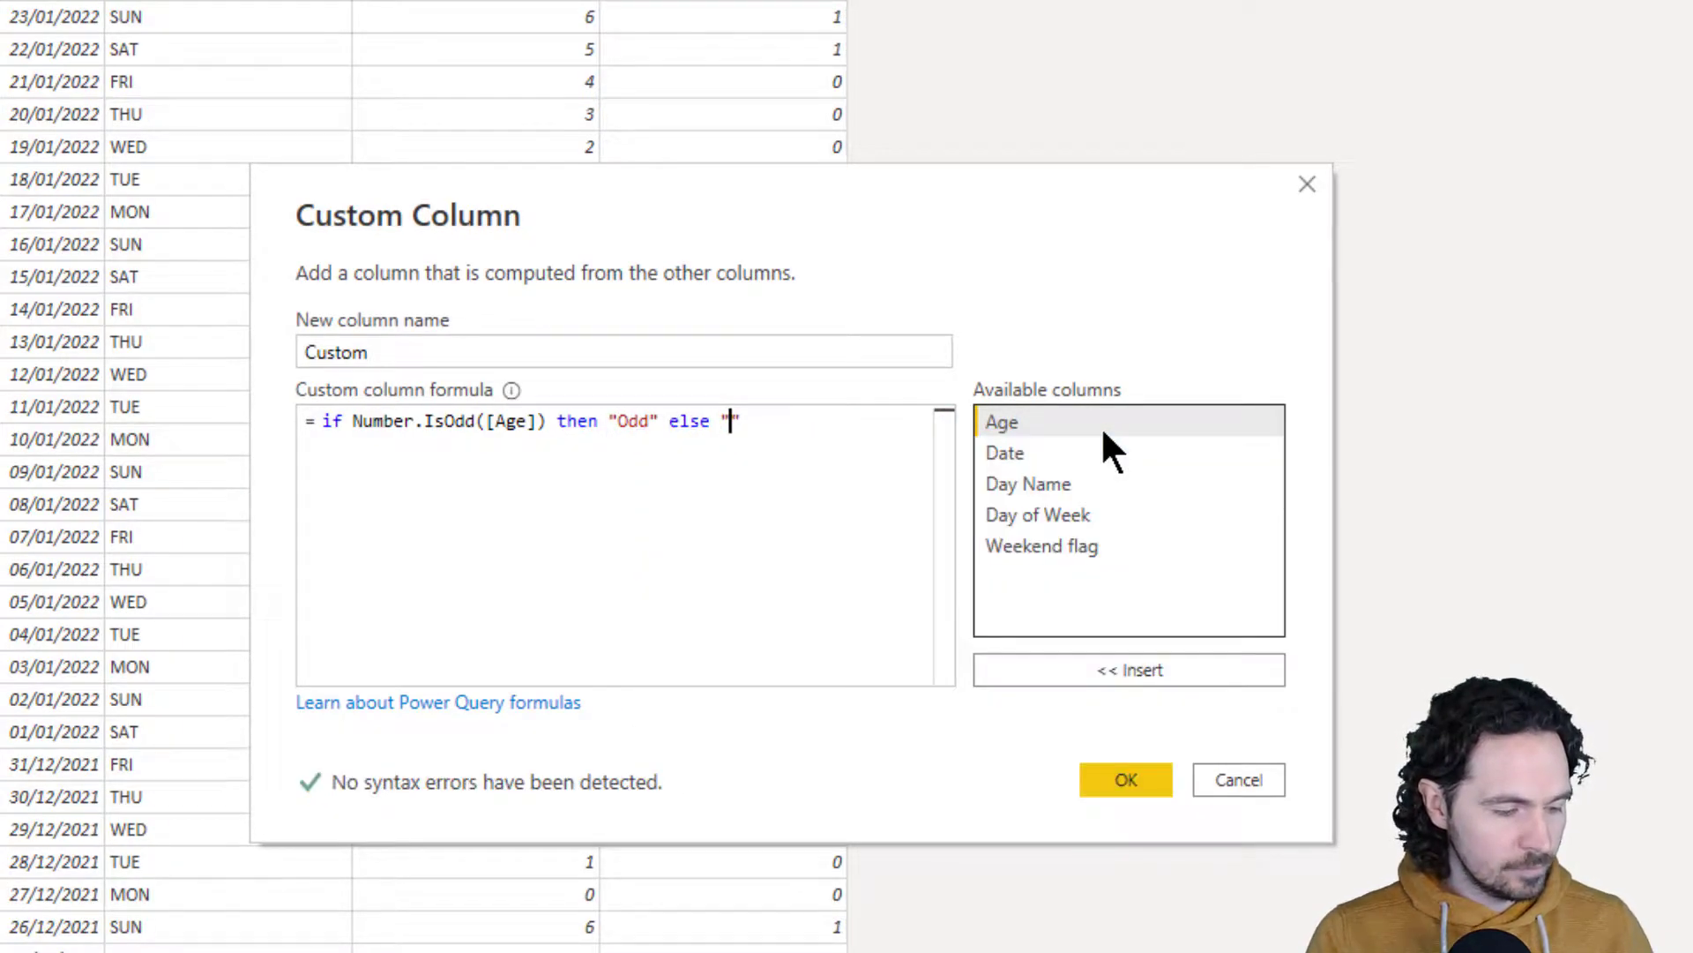
text(Even")
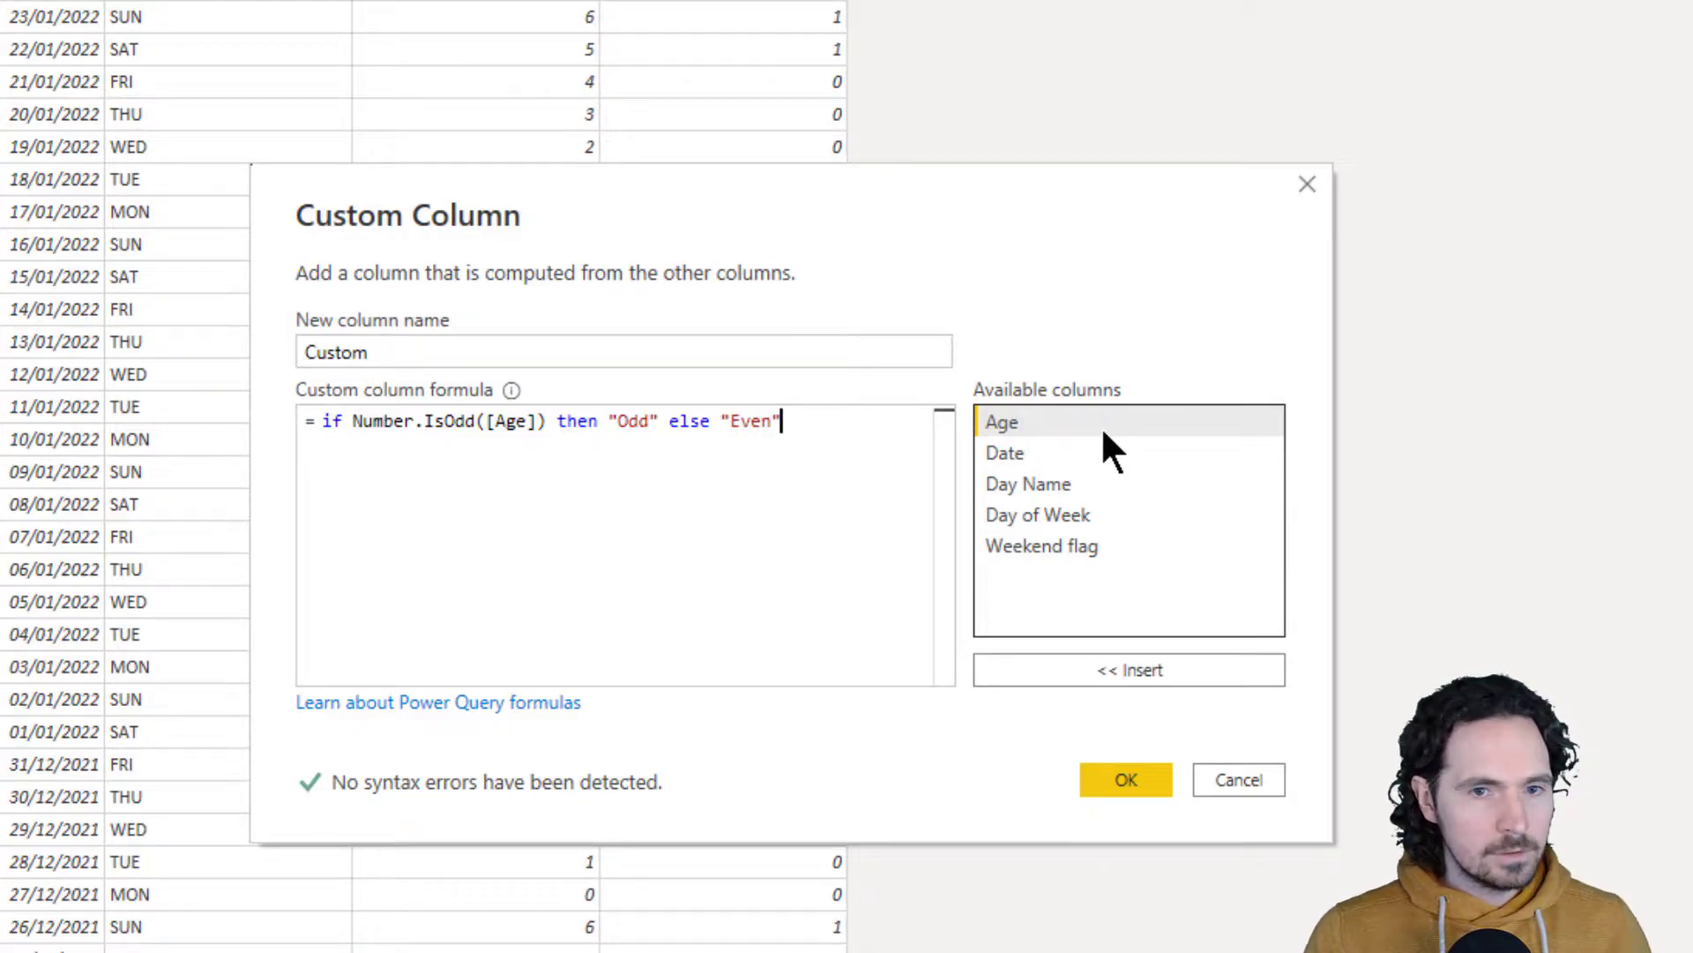
mouse_move(419, 499)
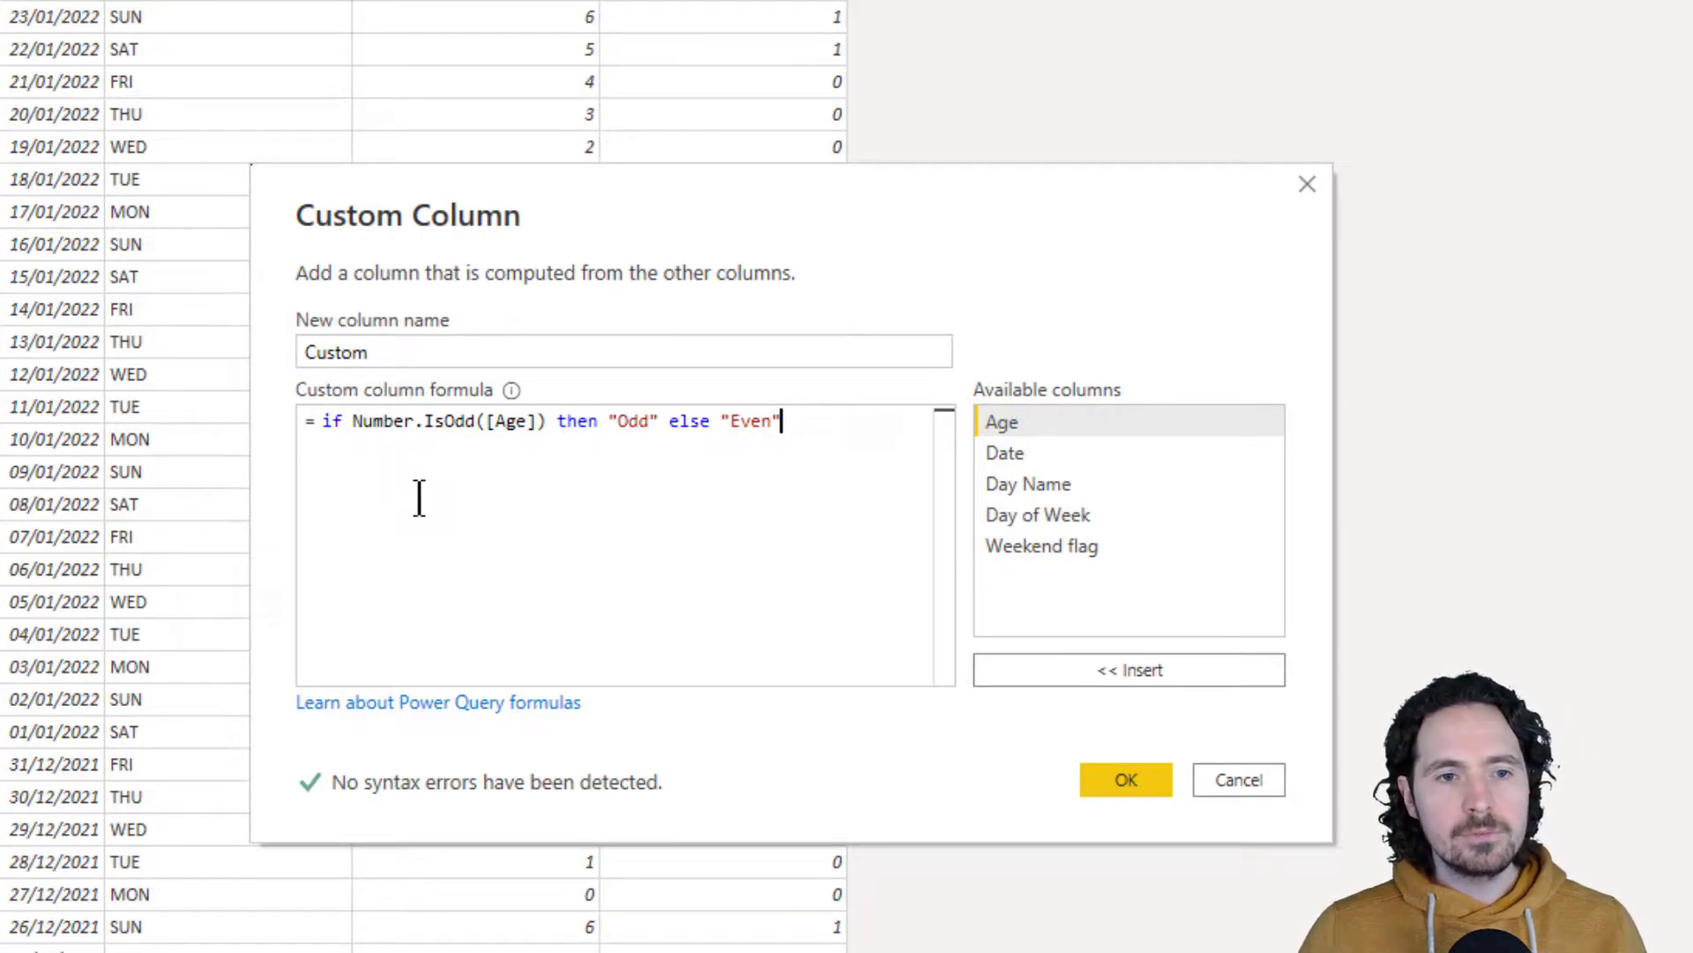
mouse_move(447, 571)
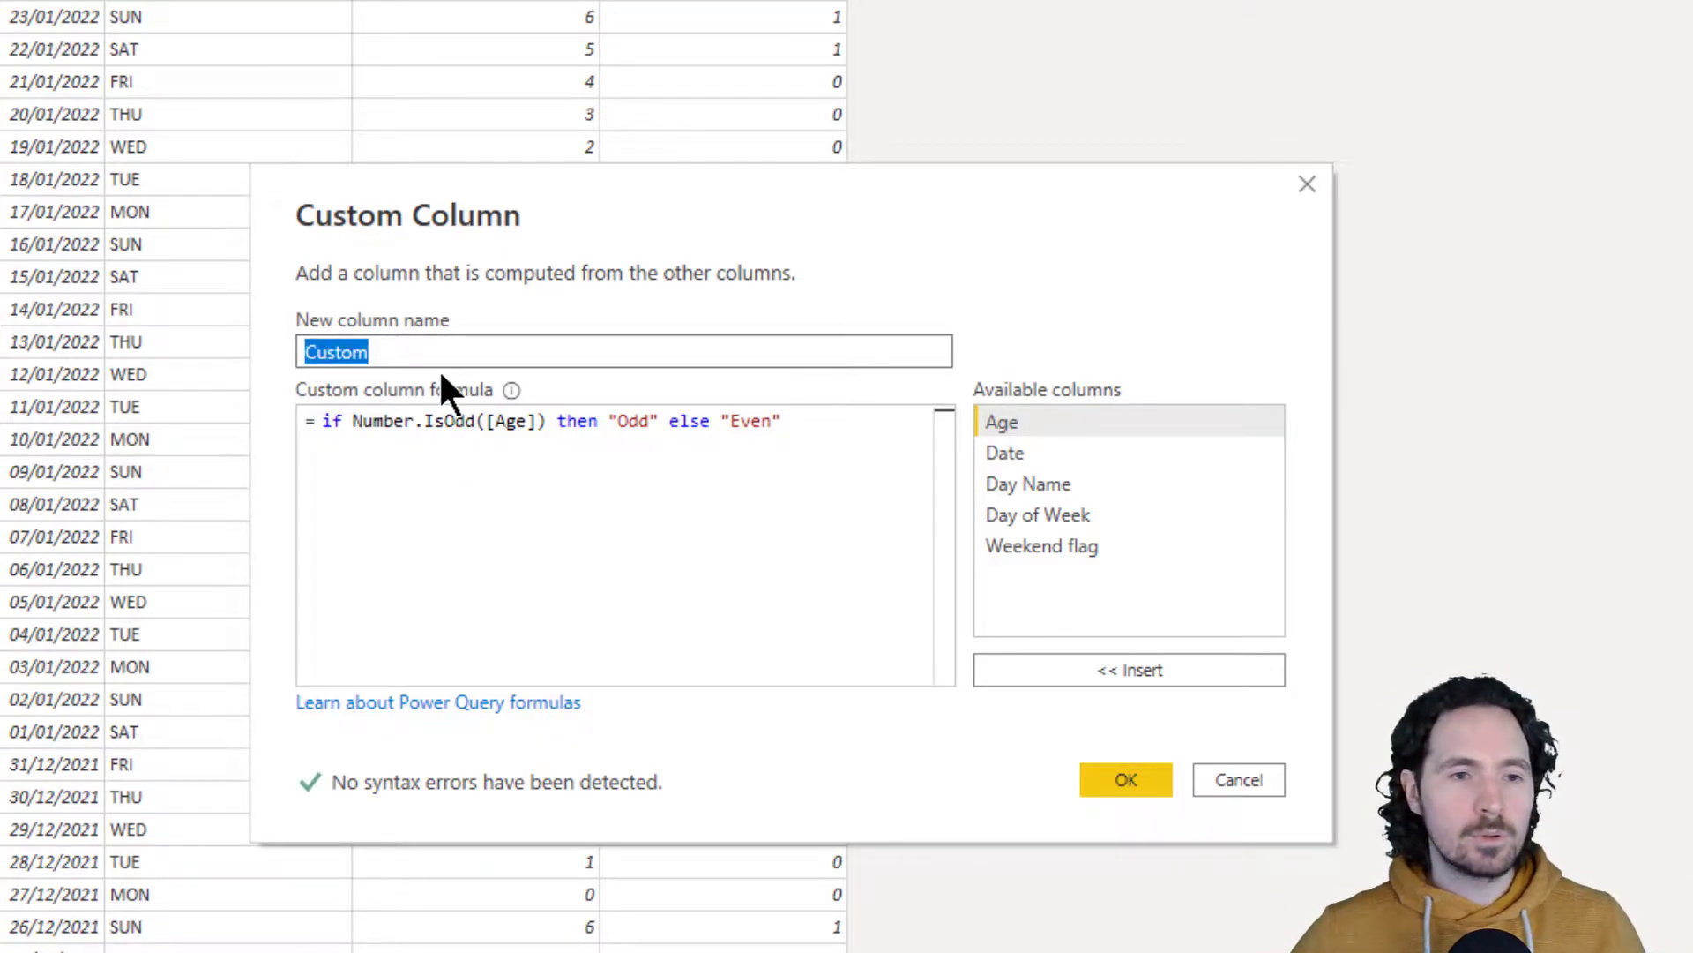
text(Odd or Even)
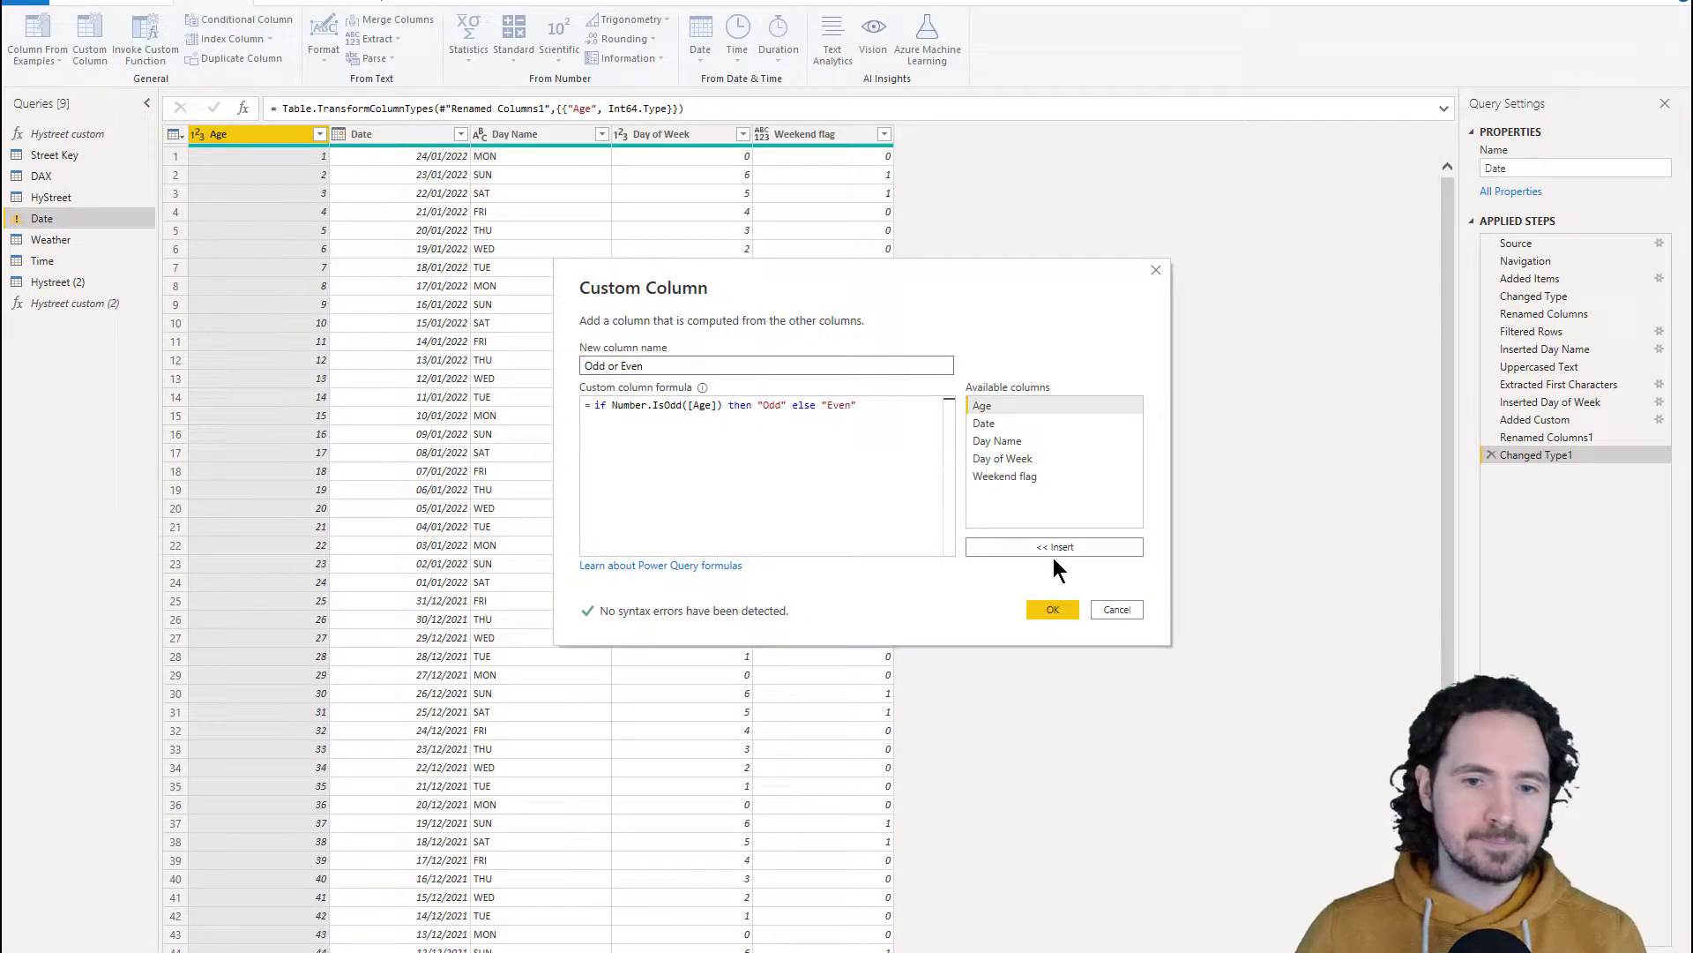
Confirm the Odd or Even column and apply the query changes to the report
click(1050, 610)
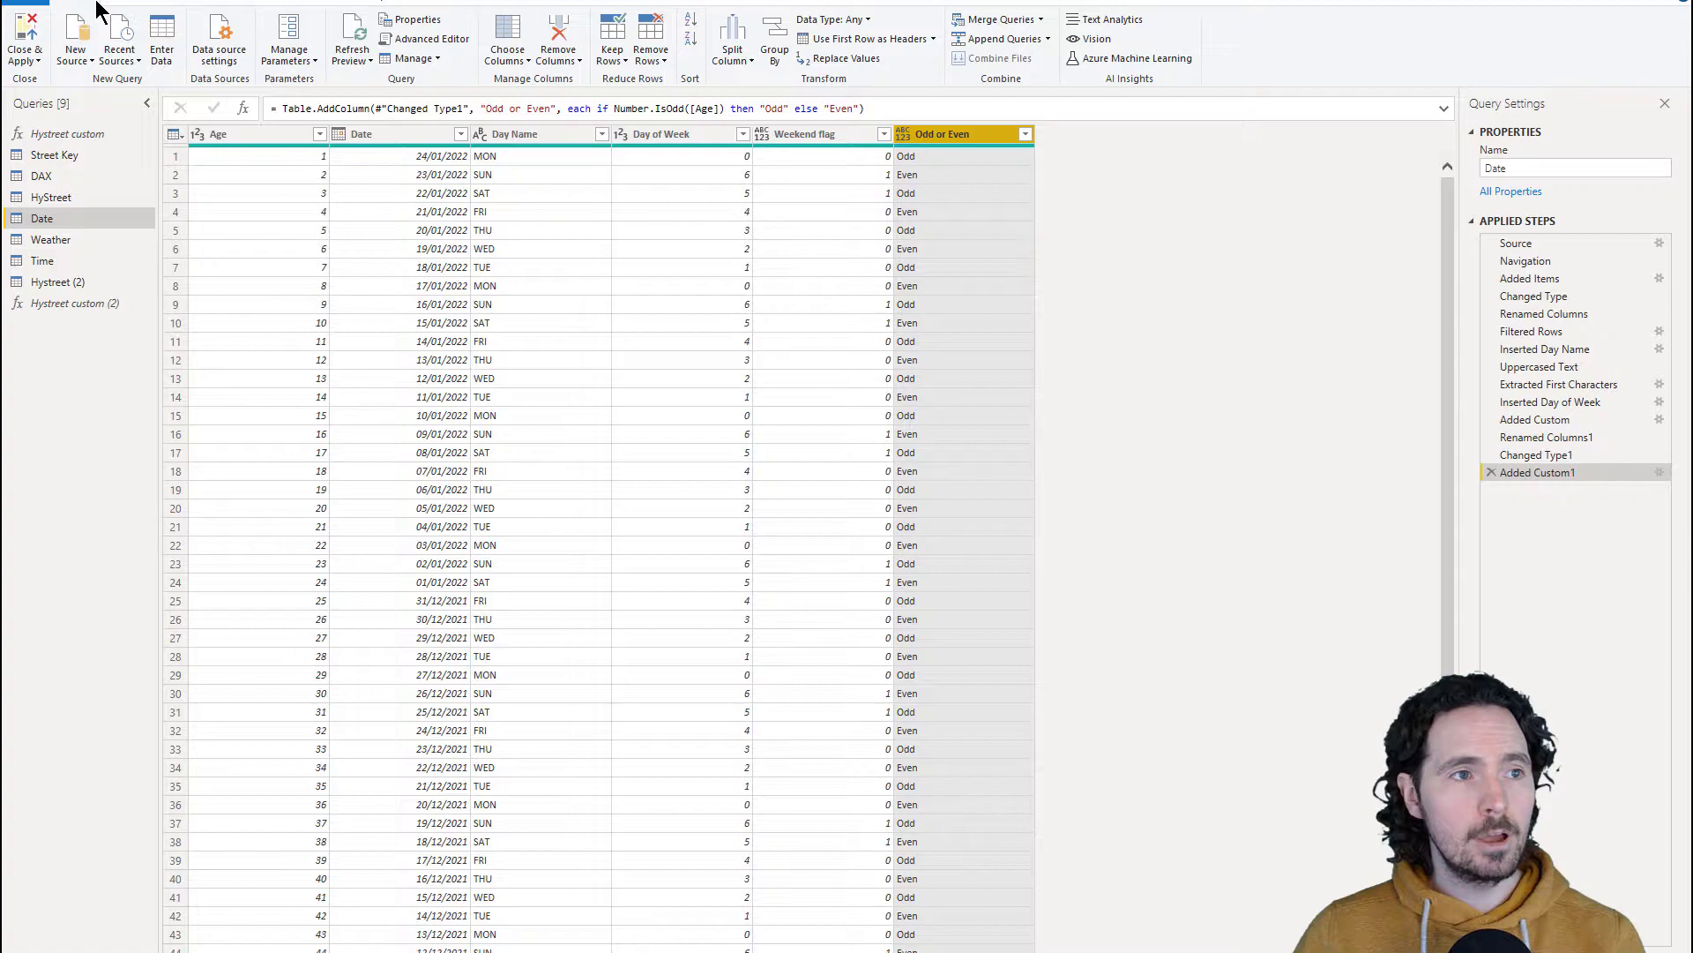
click(24, 43)
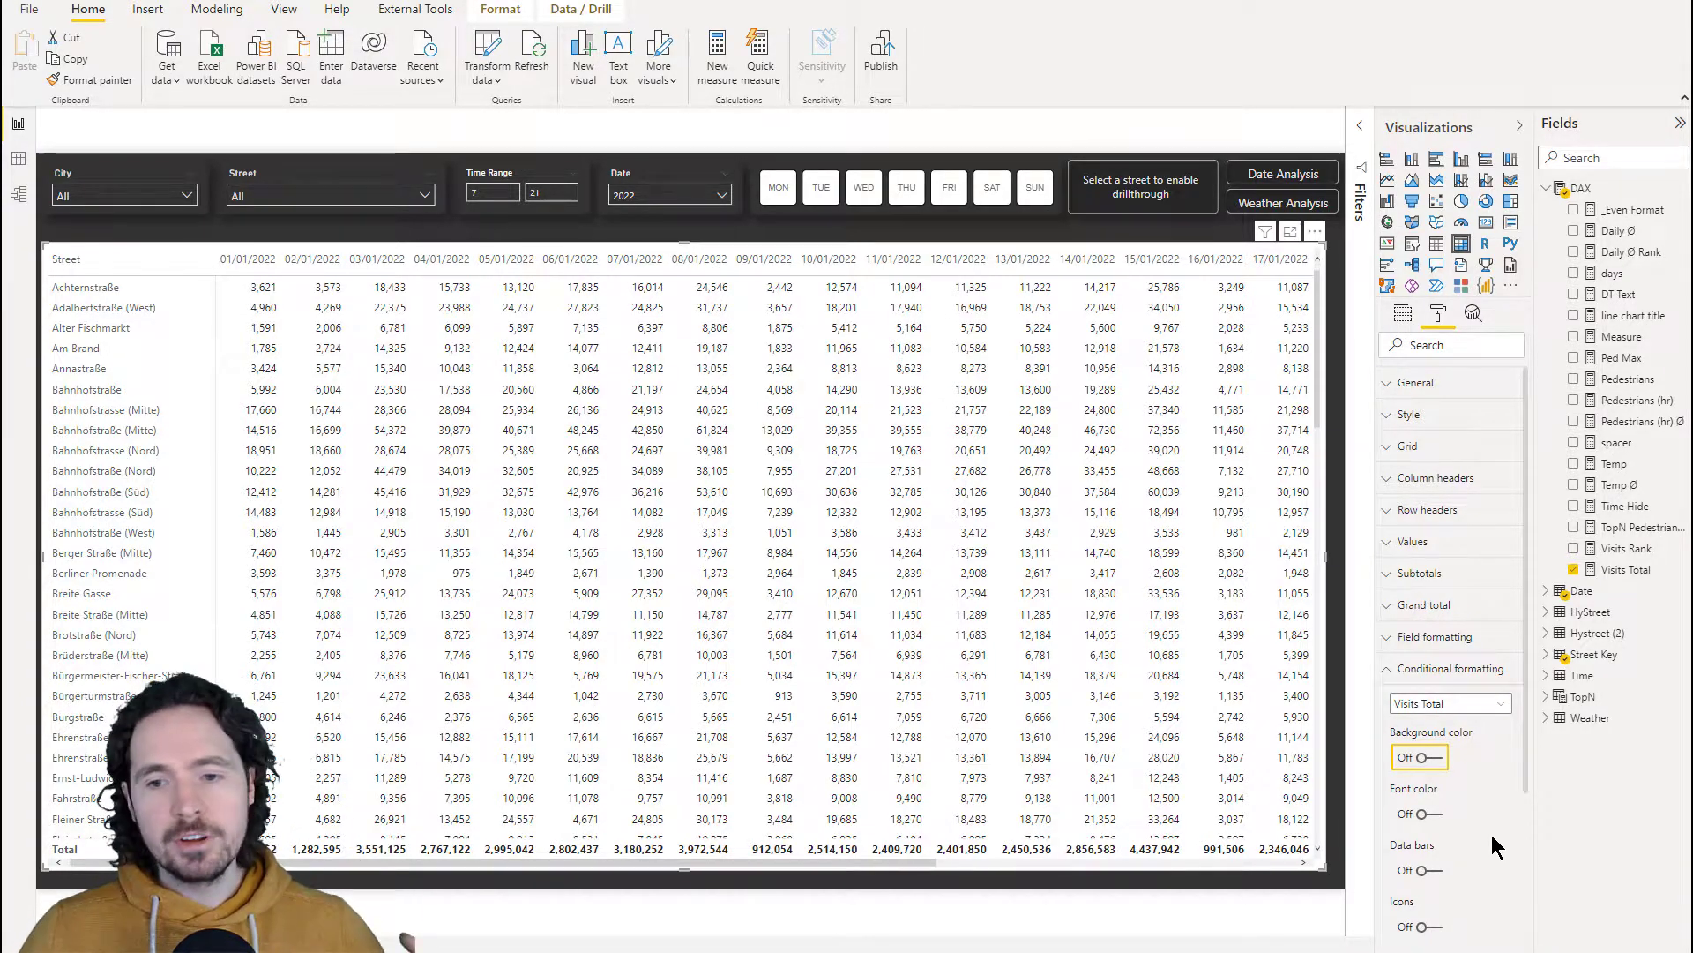
mouse_move(1413, 870)
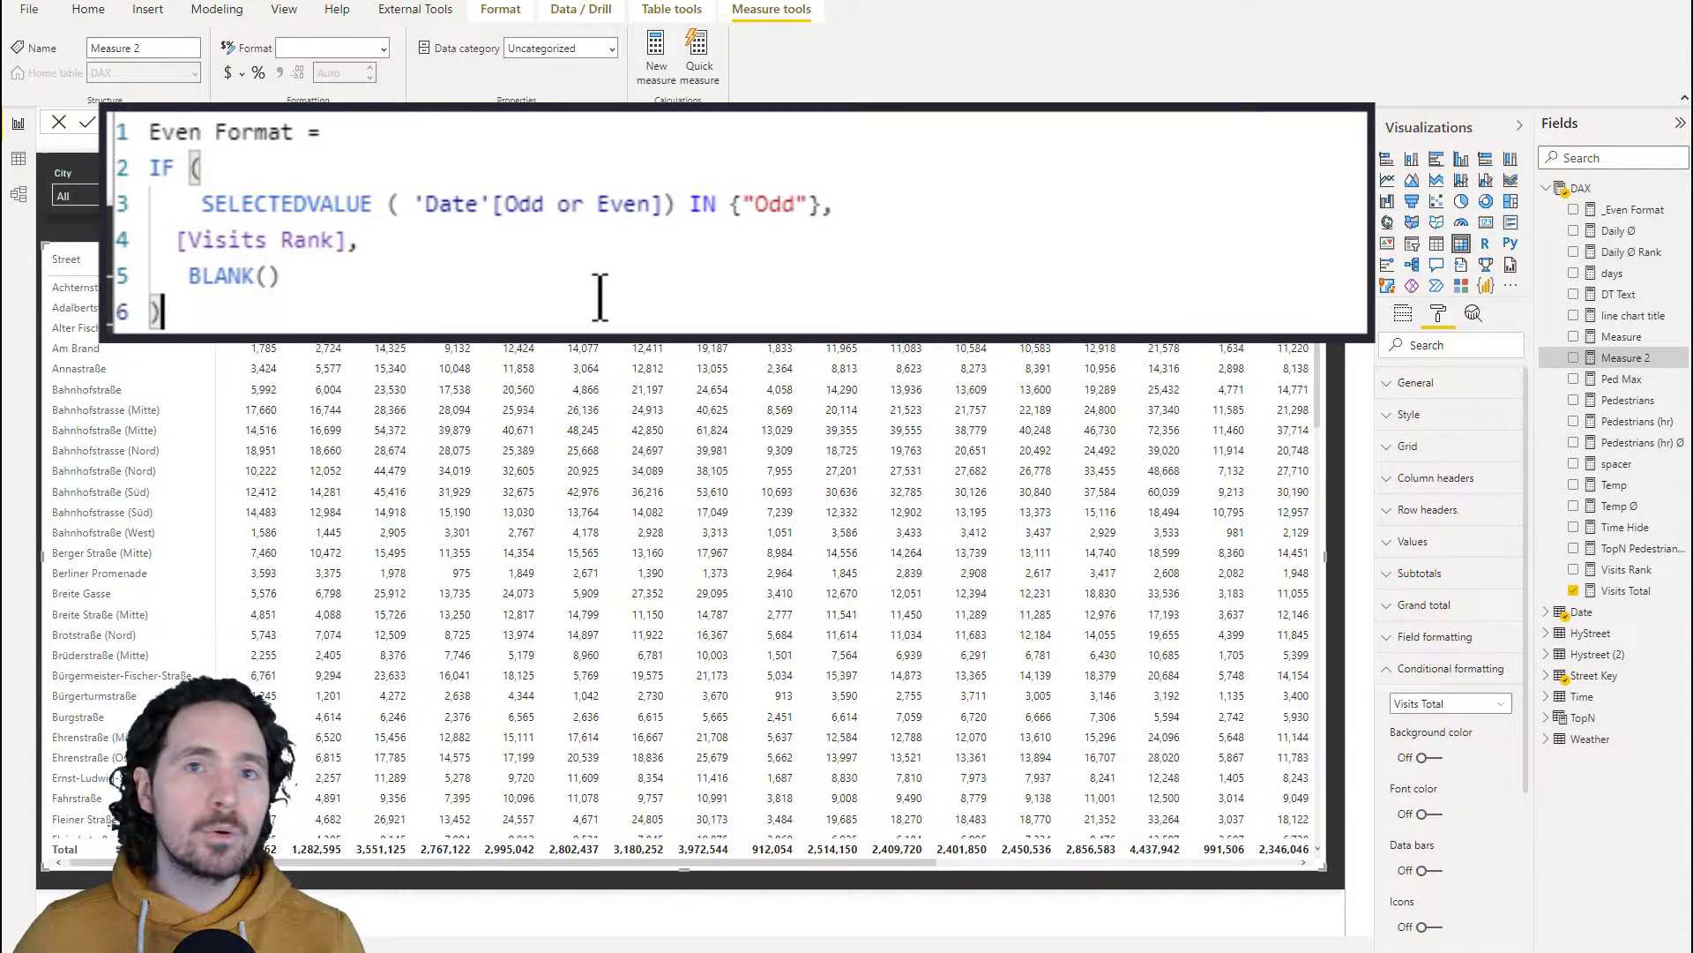
Write Even Format returning [Visits Rank] when Odd or Even is "Odd", otherwise BLANK()
drag(491, 203, 659, 204)
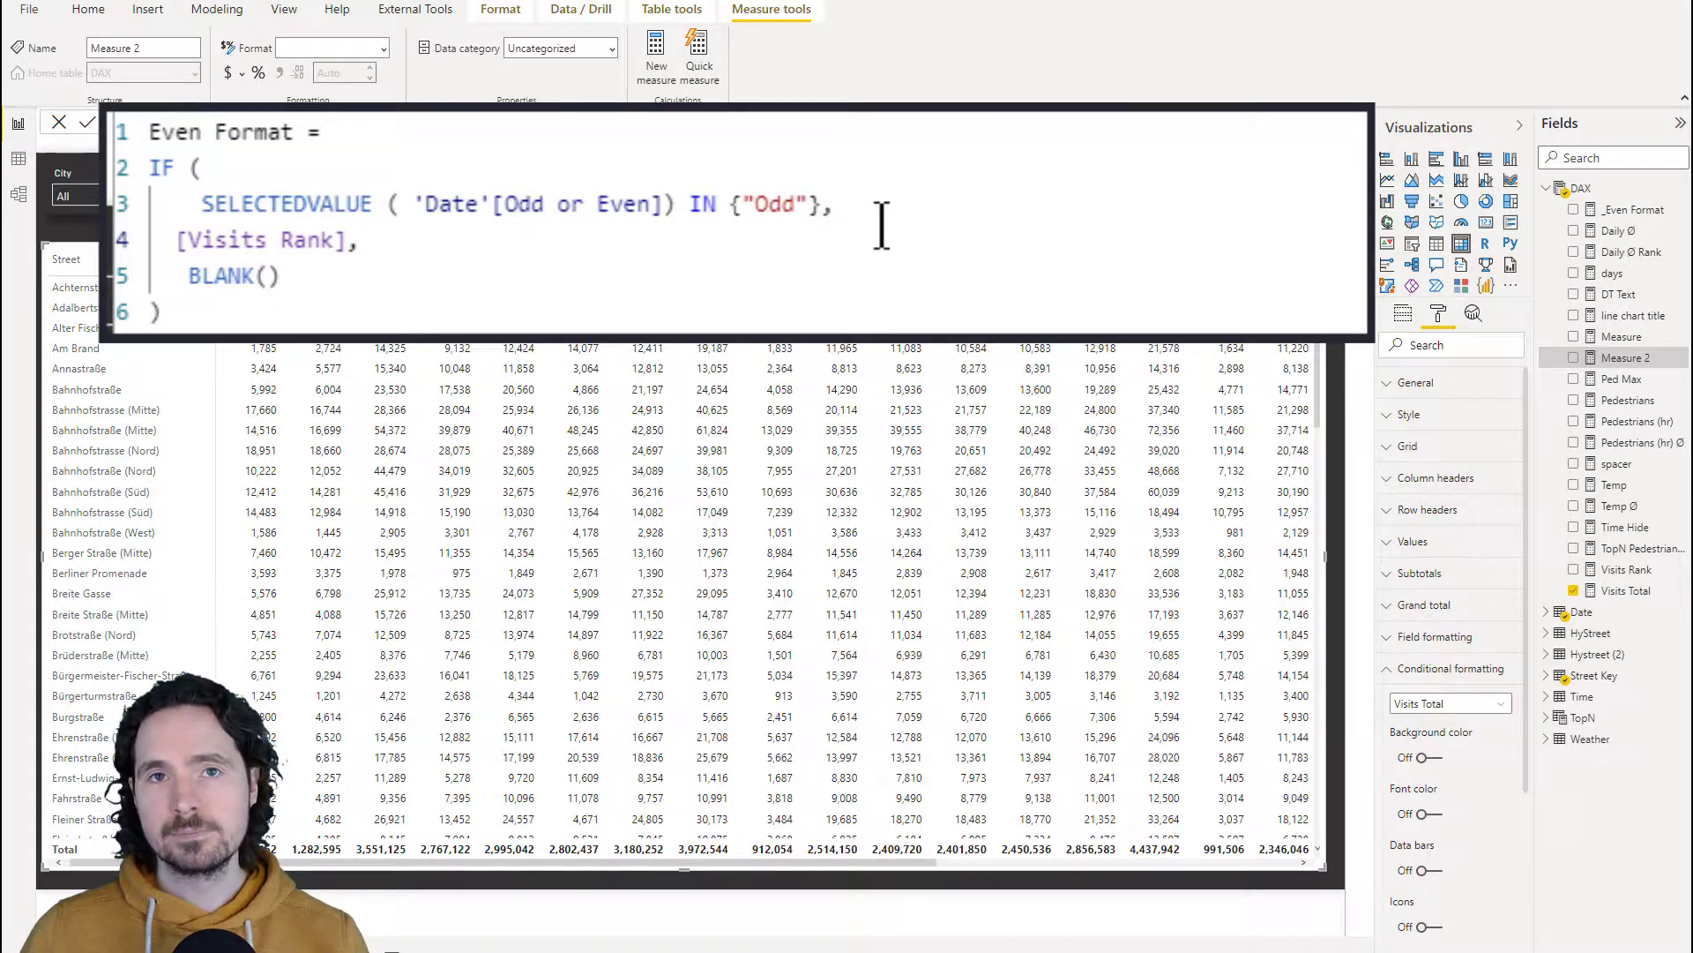
double_click(259, 239)
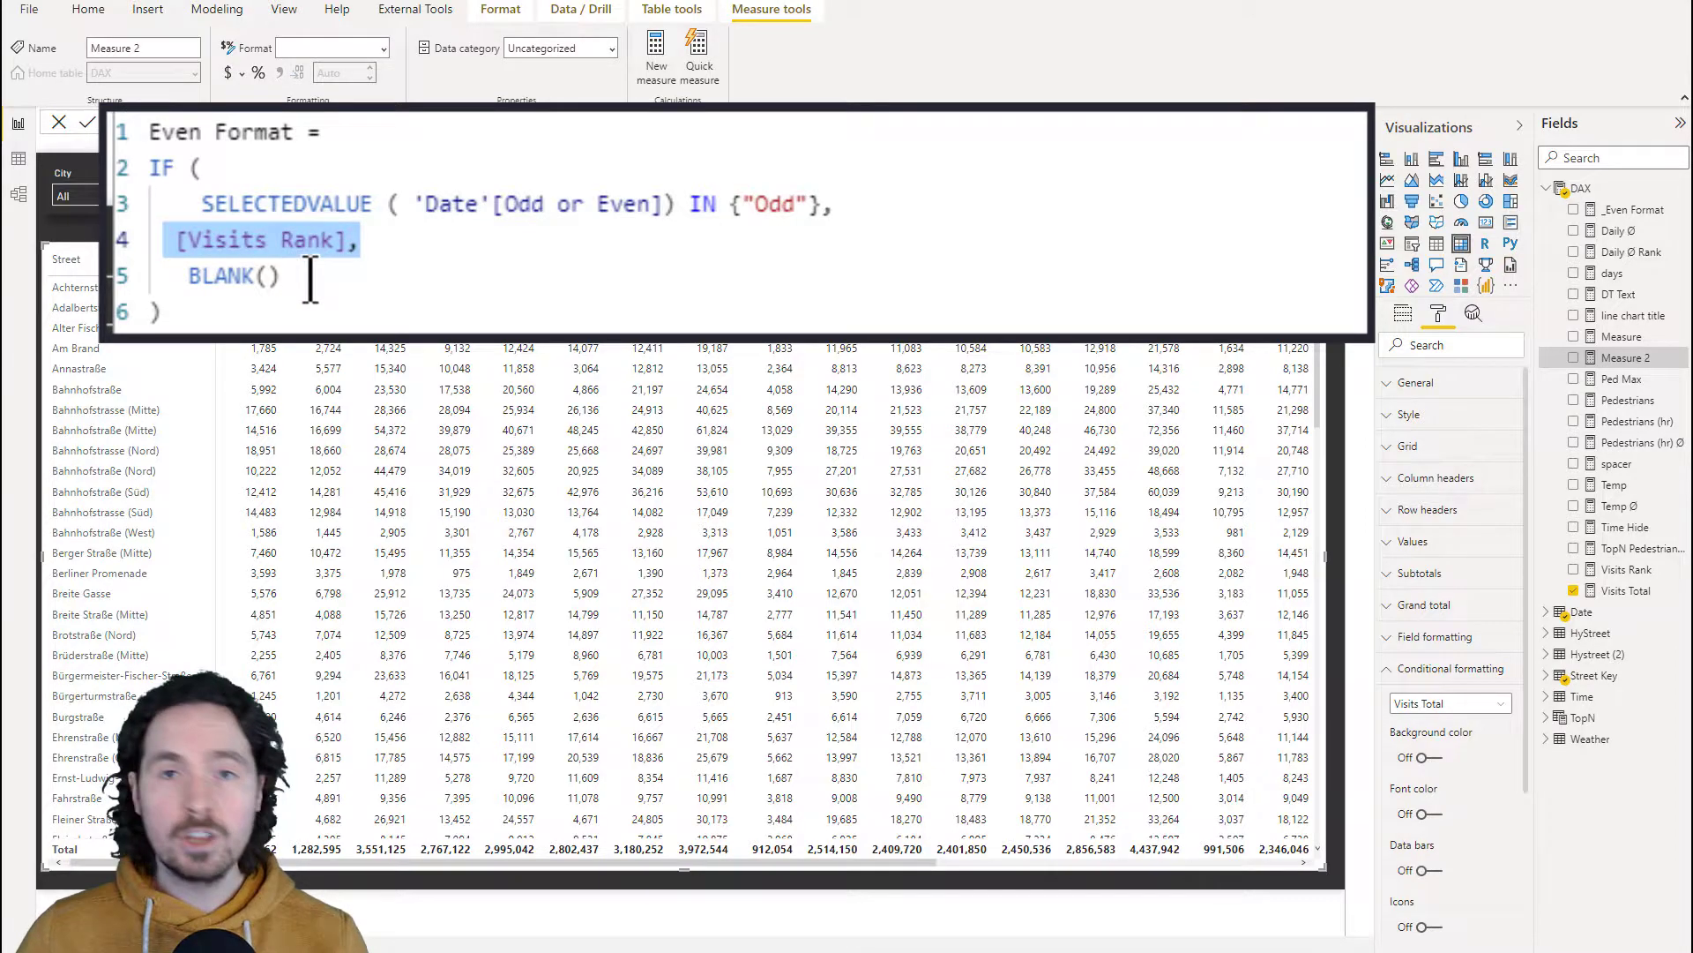
click(308, 239)
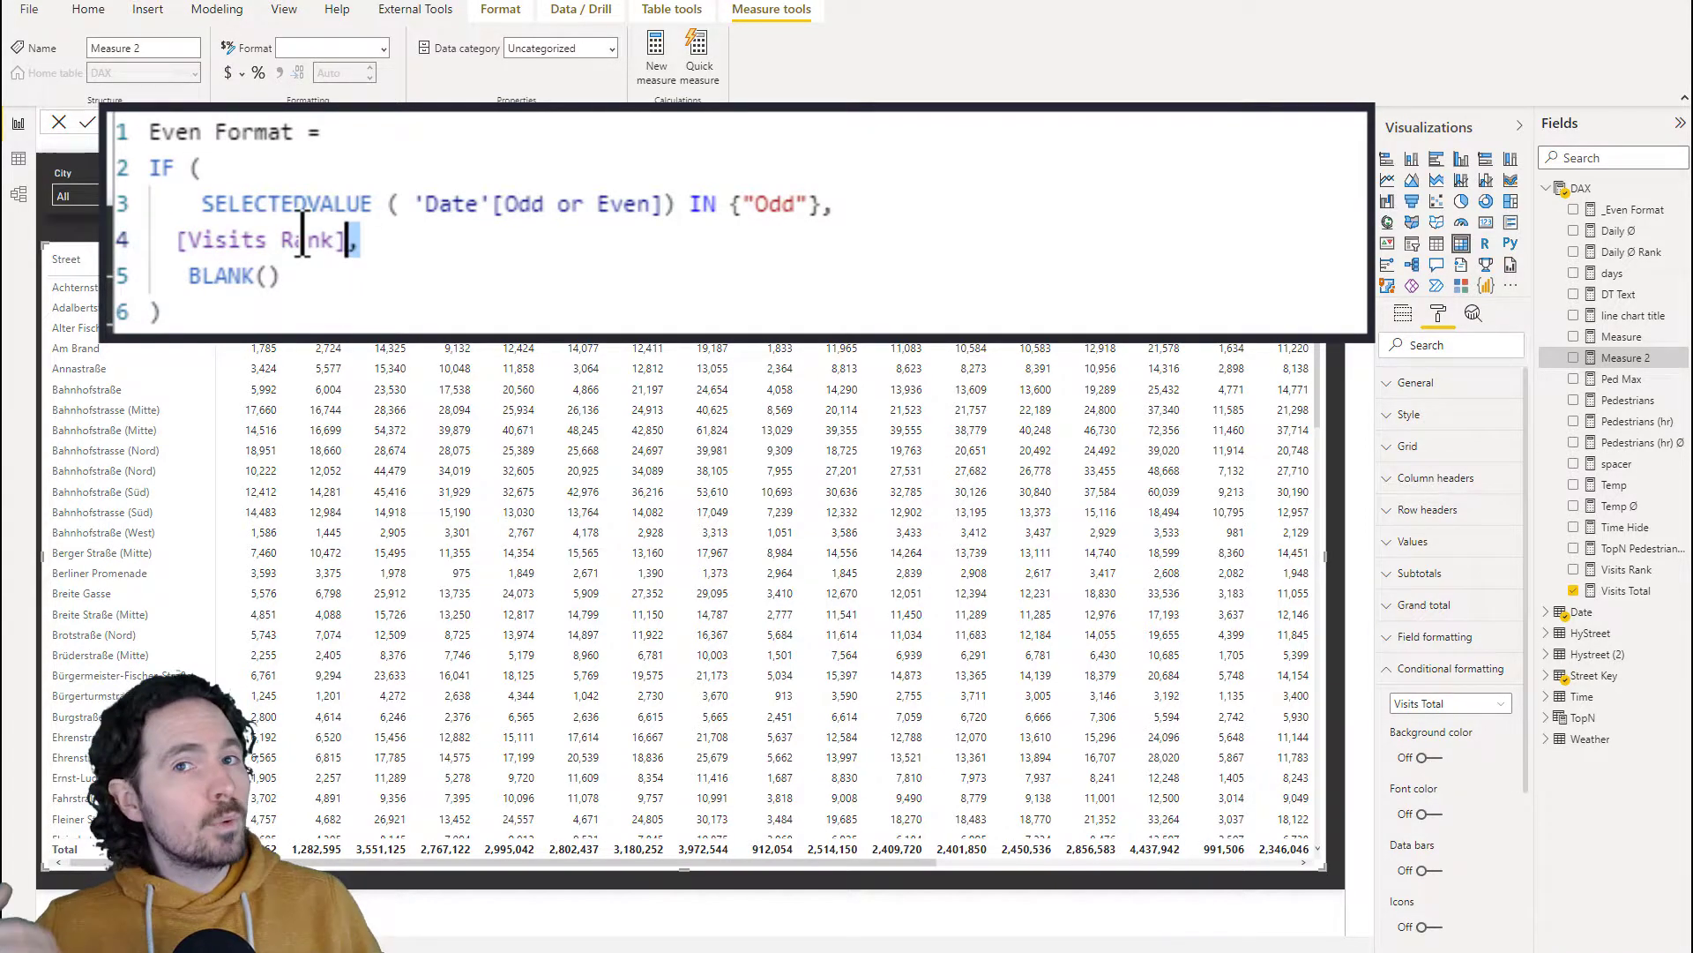
double_click(264, 240)
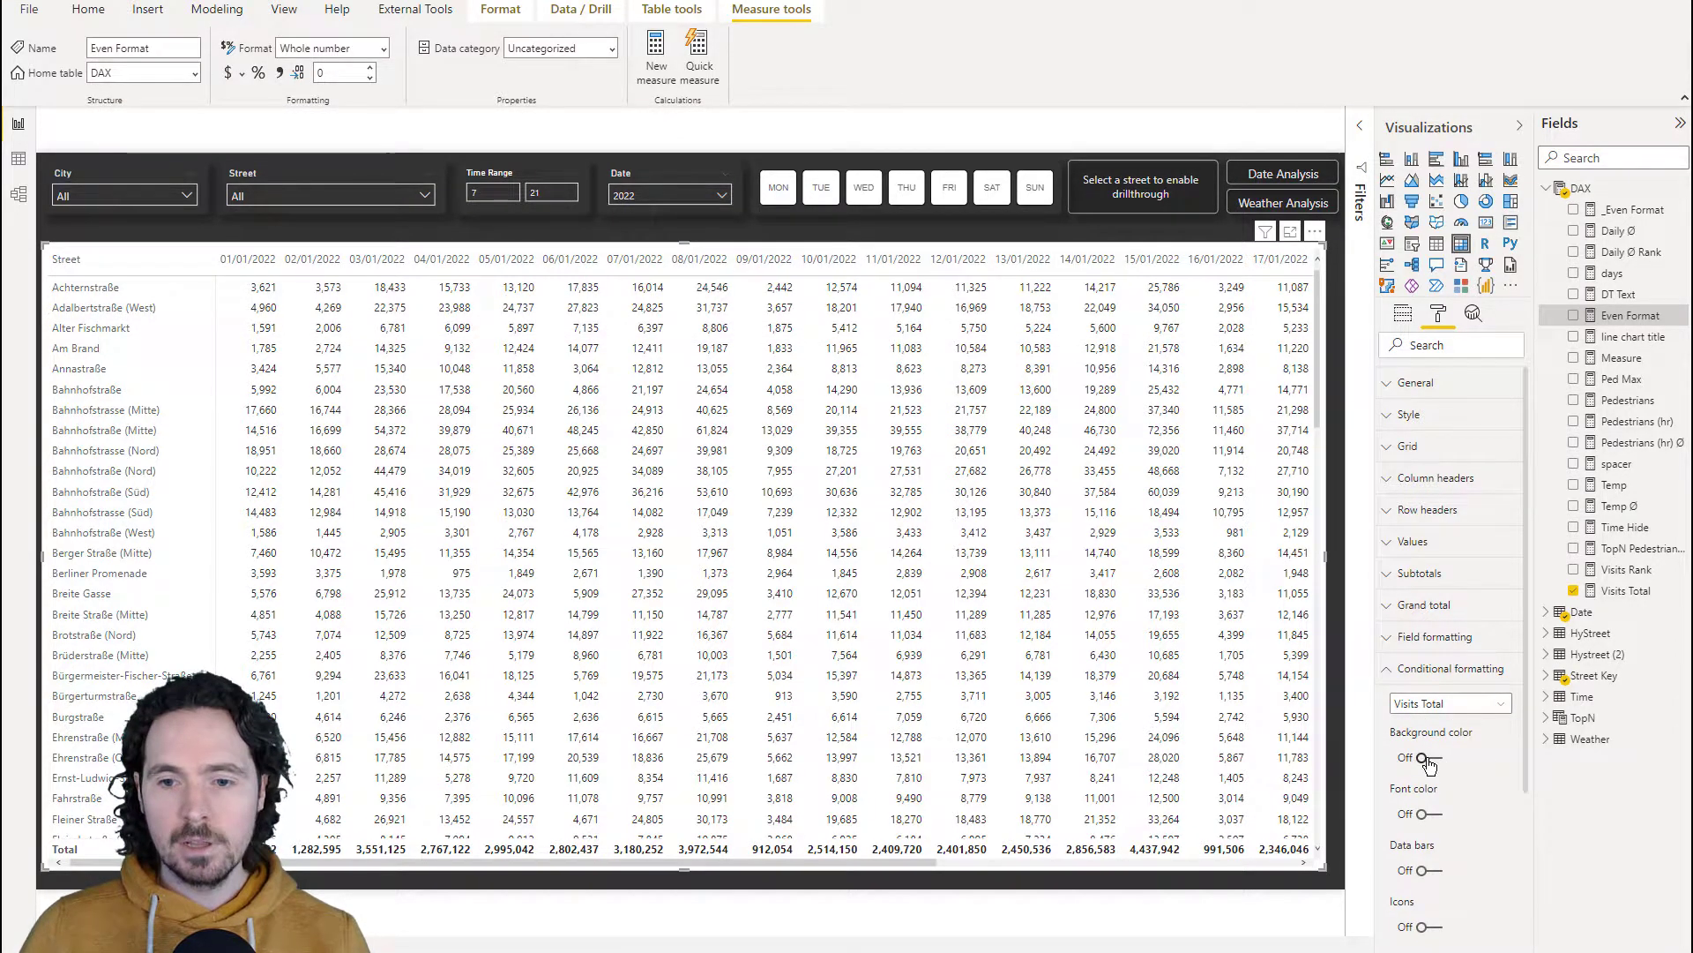
Turn on matrix background colour with Rules style based on the Even Format measure
click(1413, 756)
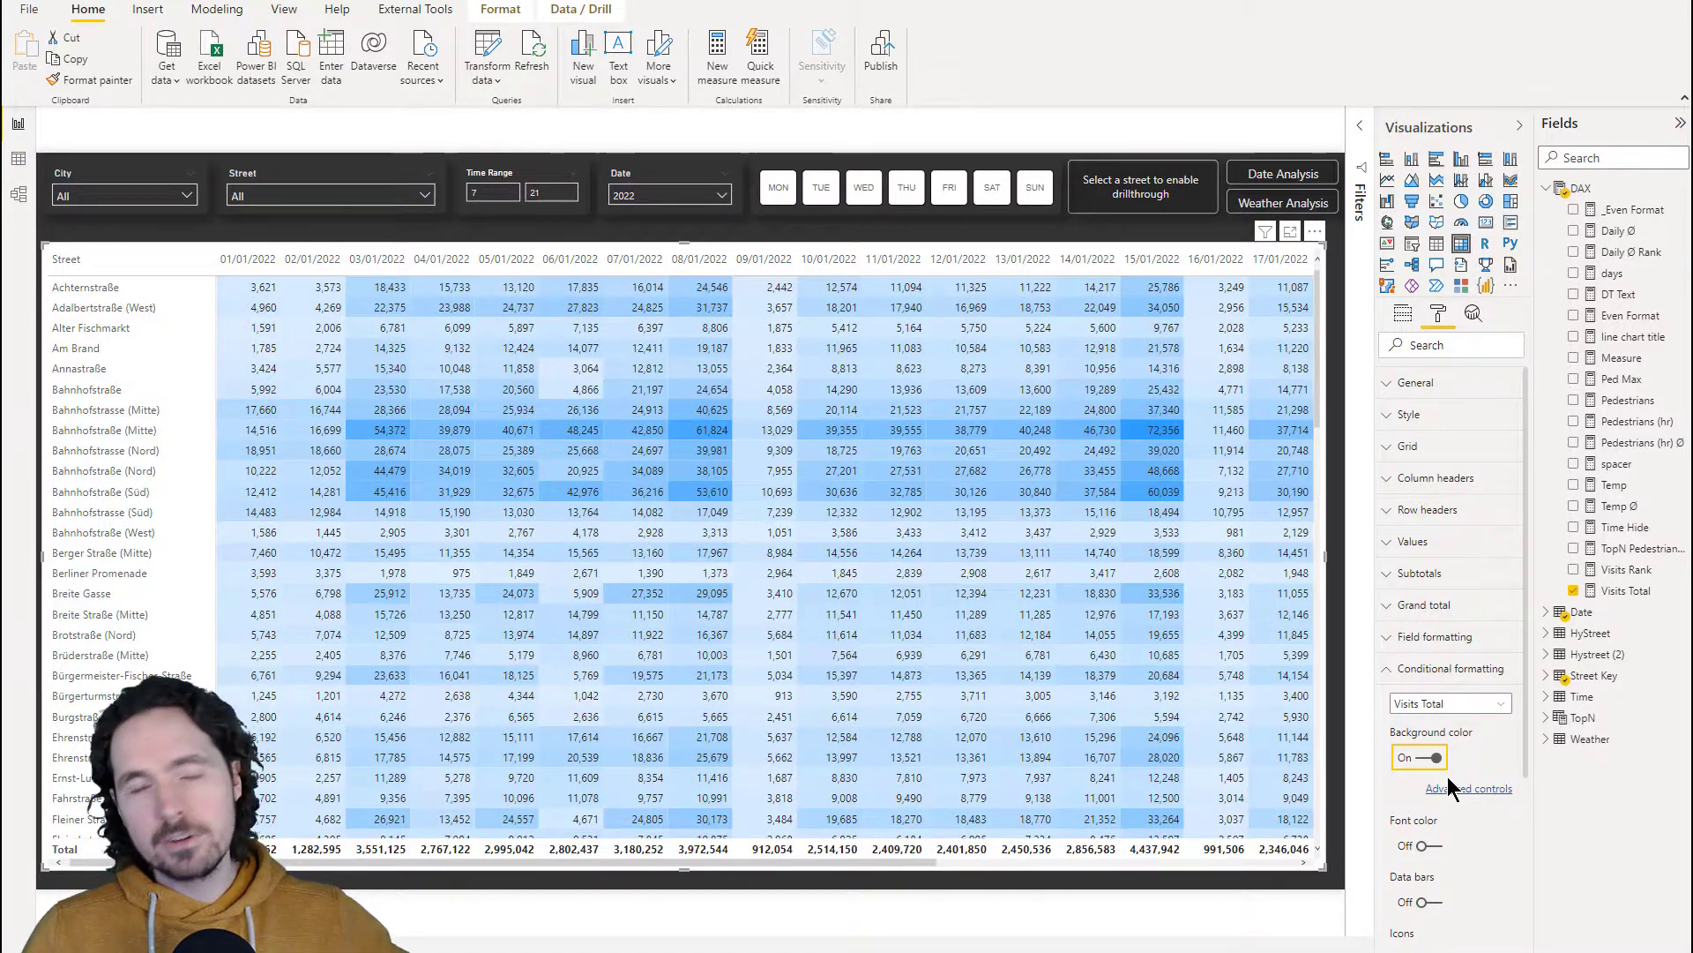
click(1467, 788)
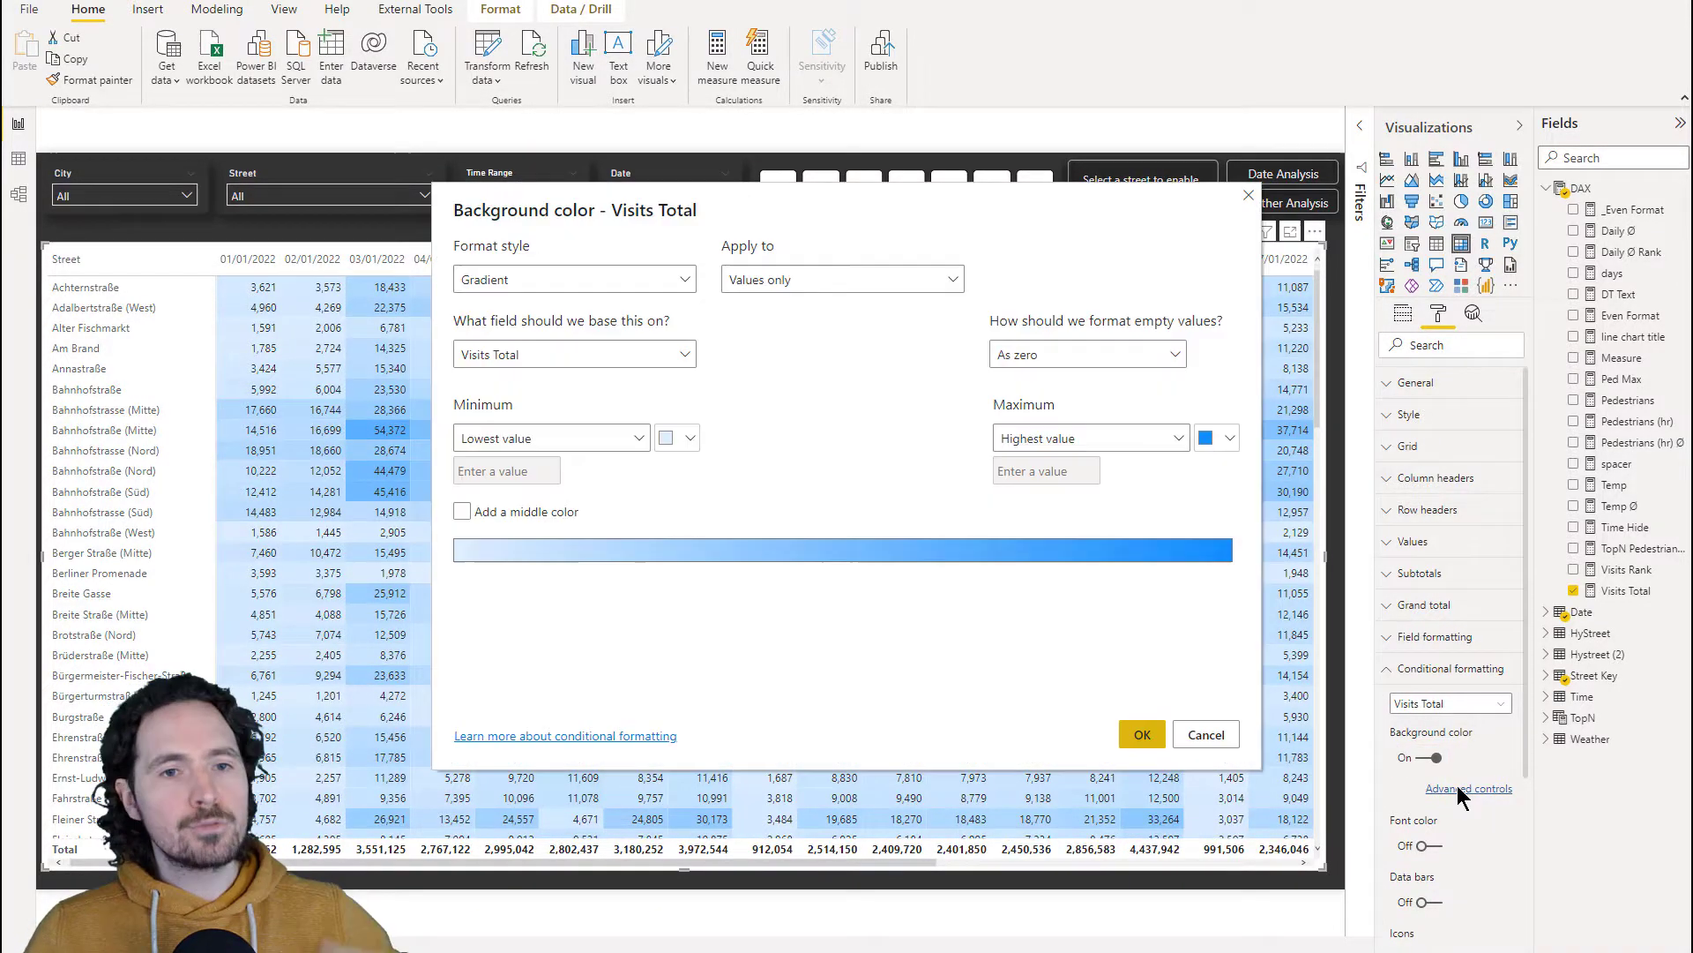
mouse_move(1012, 606)
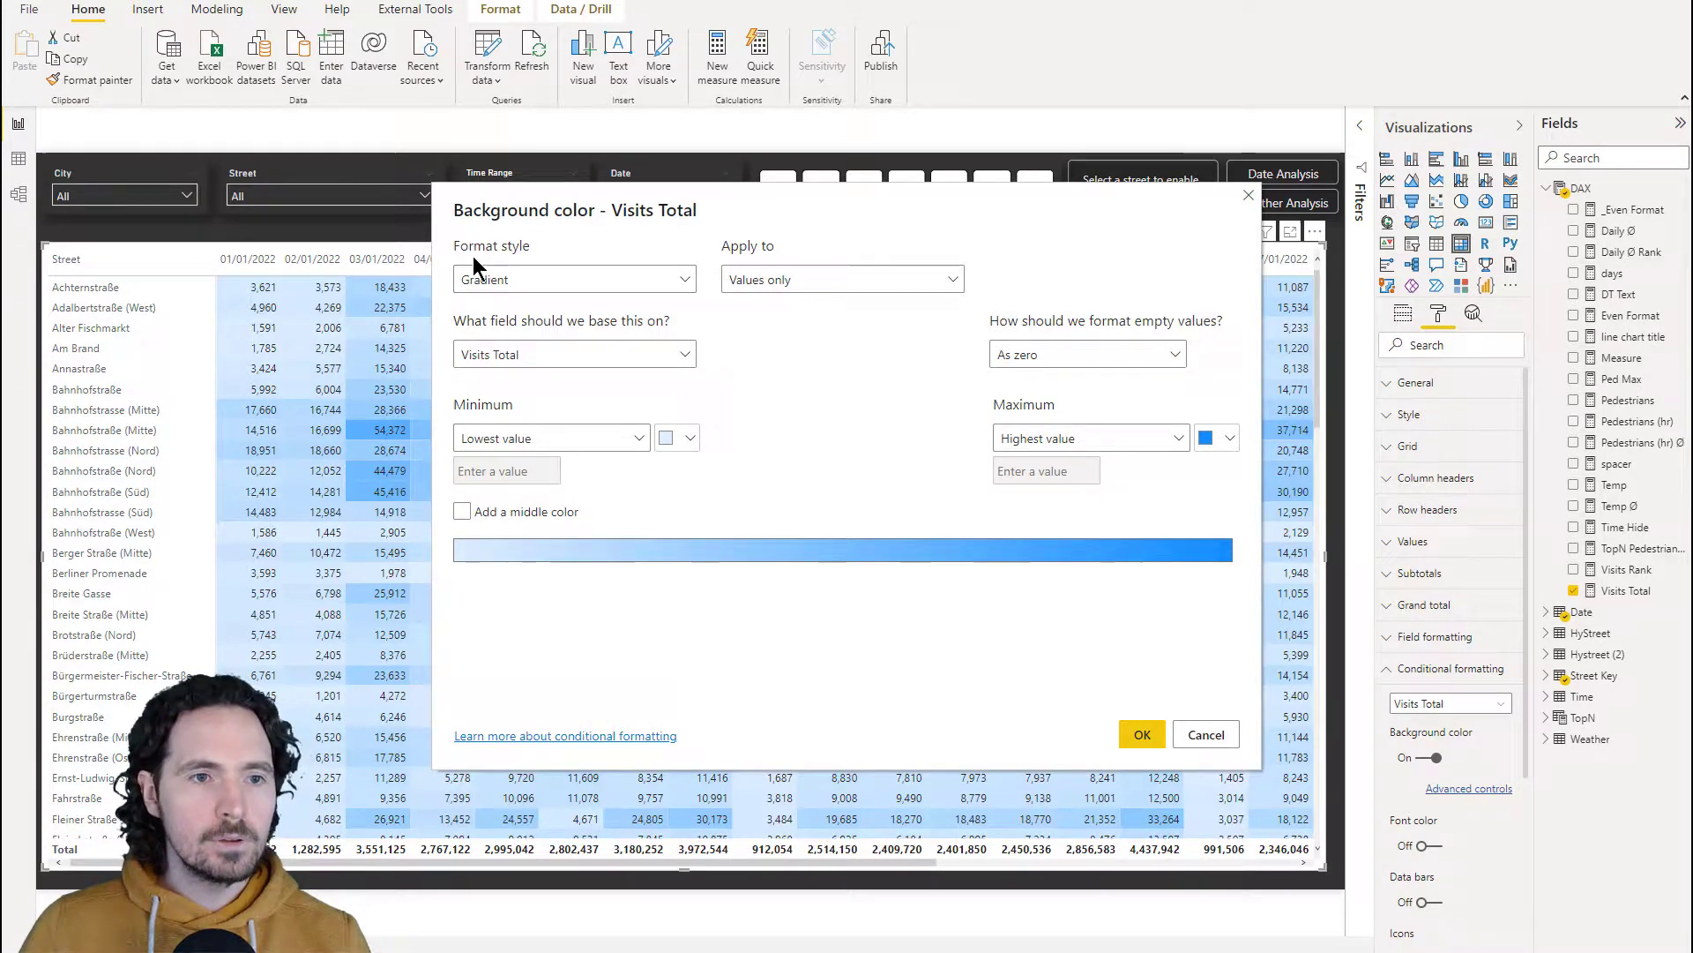
click(573, 279)
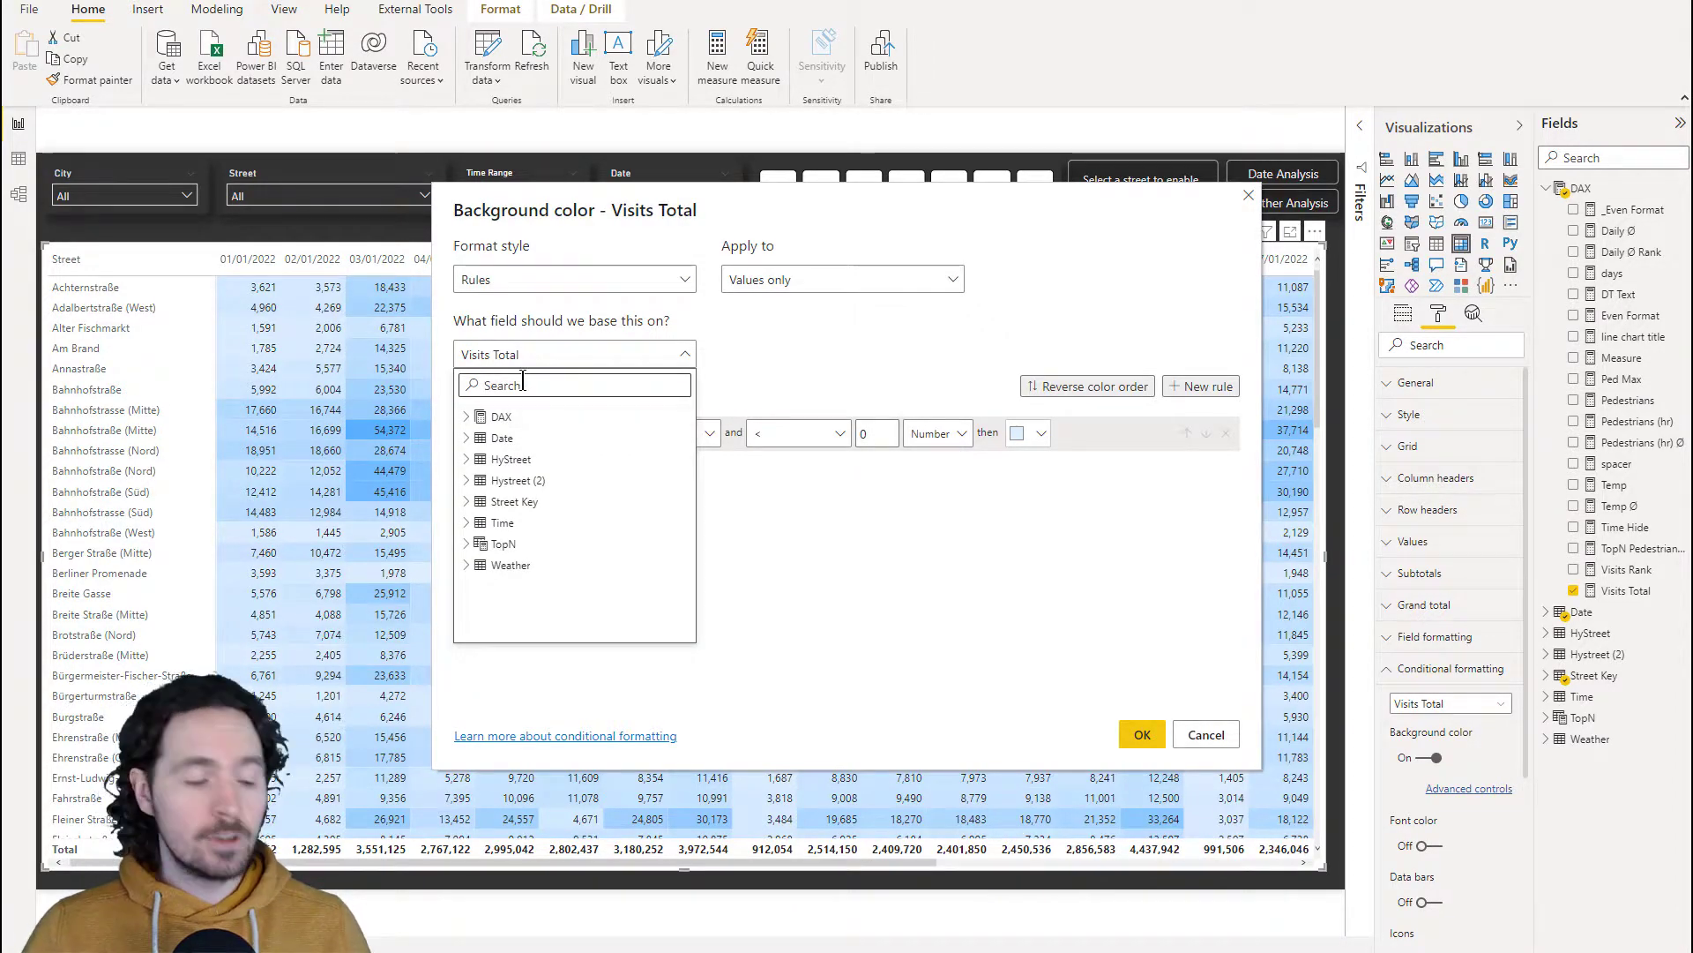
text(eve)
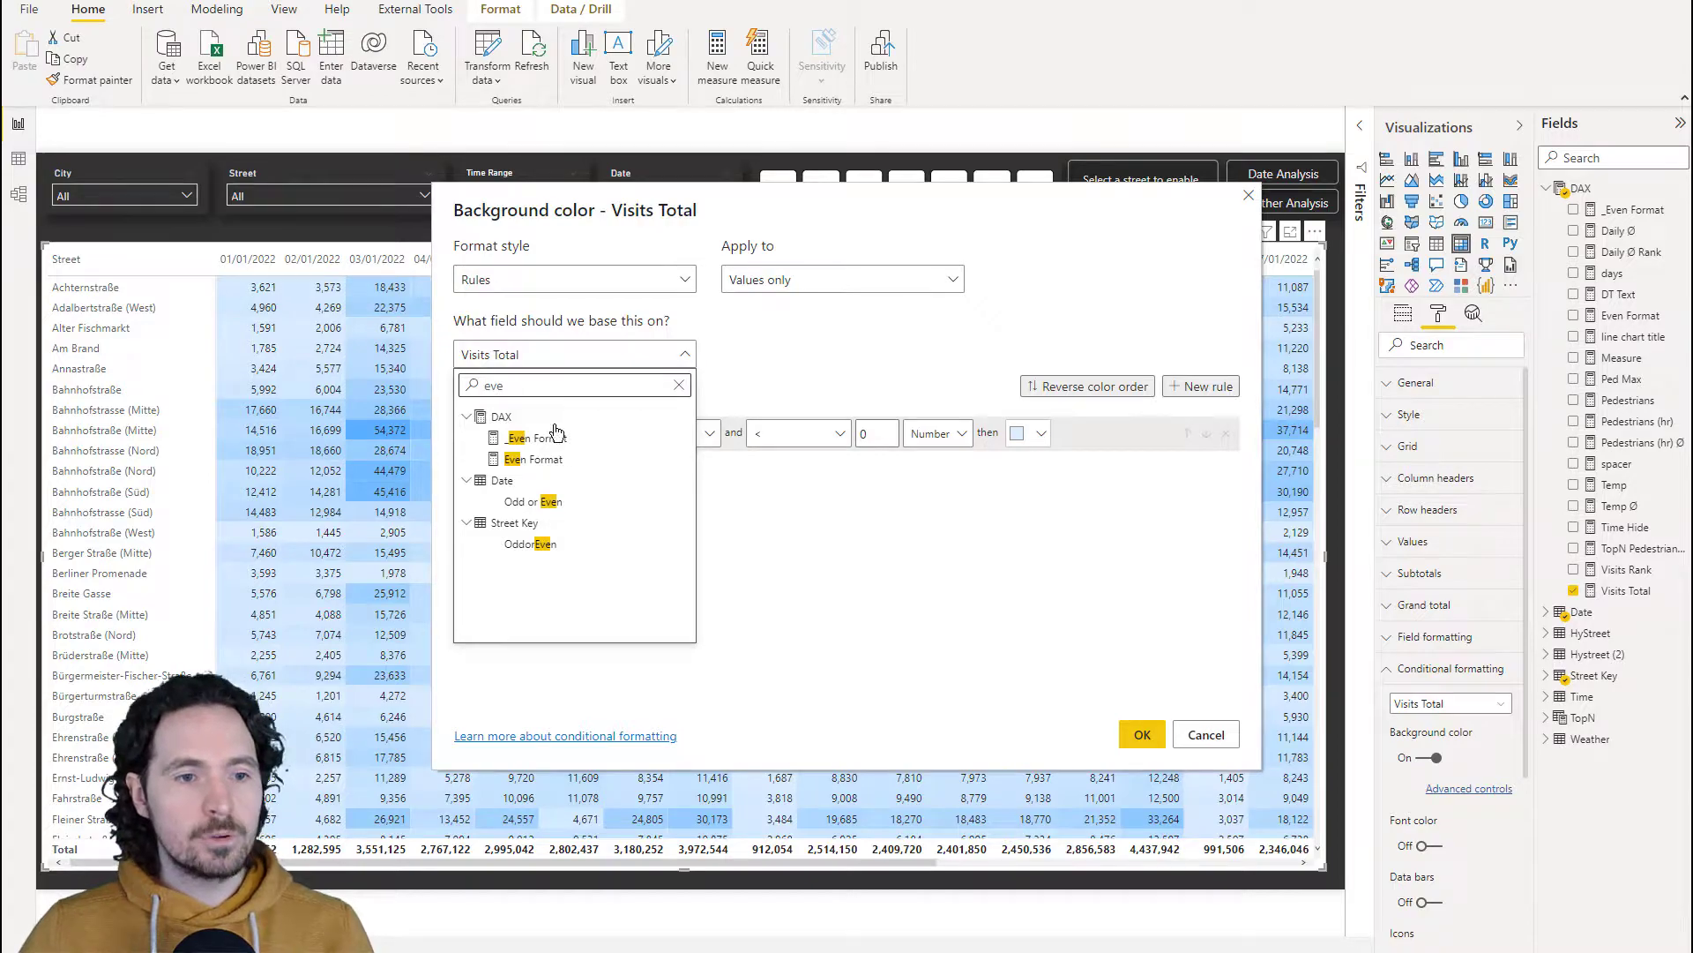
click(530, 458)
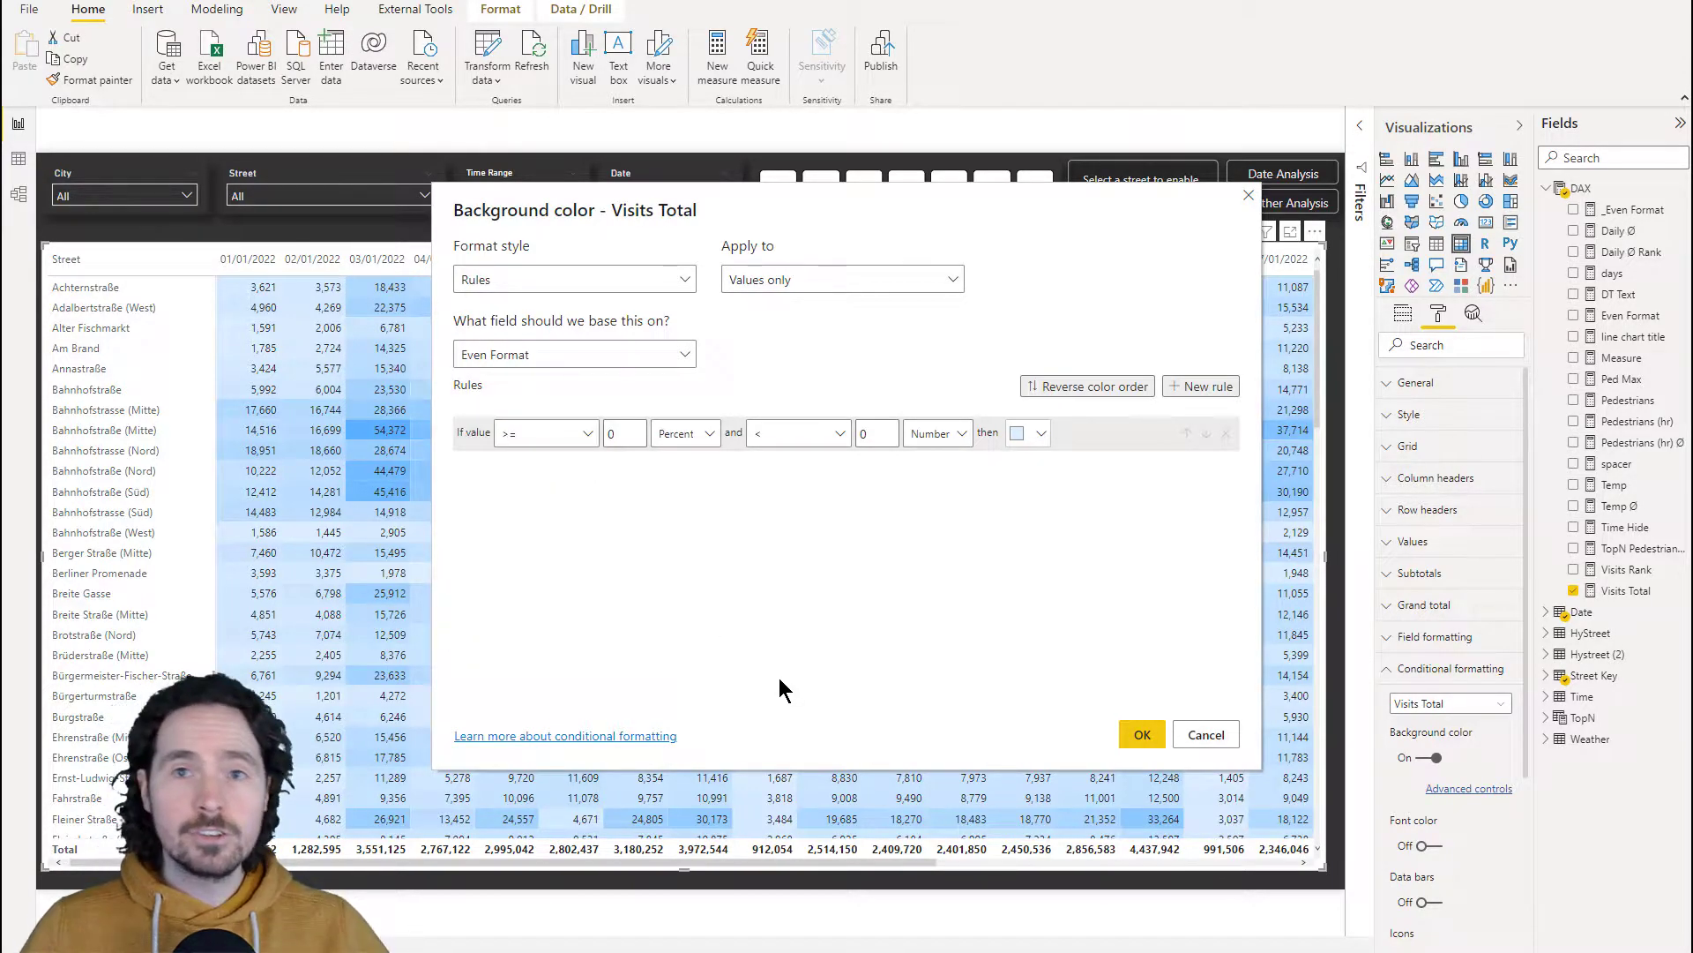
mouse_move(762, 695)
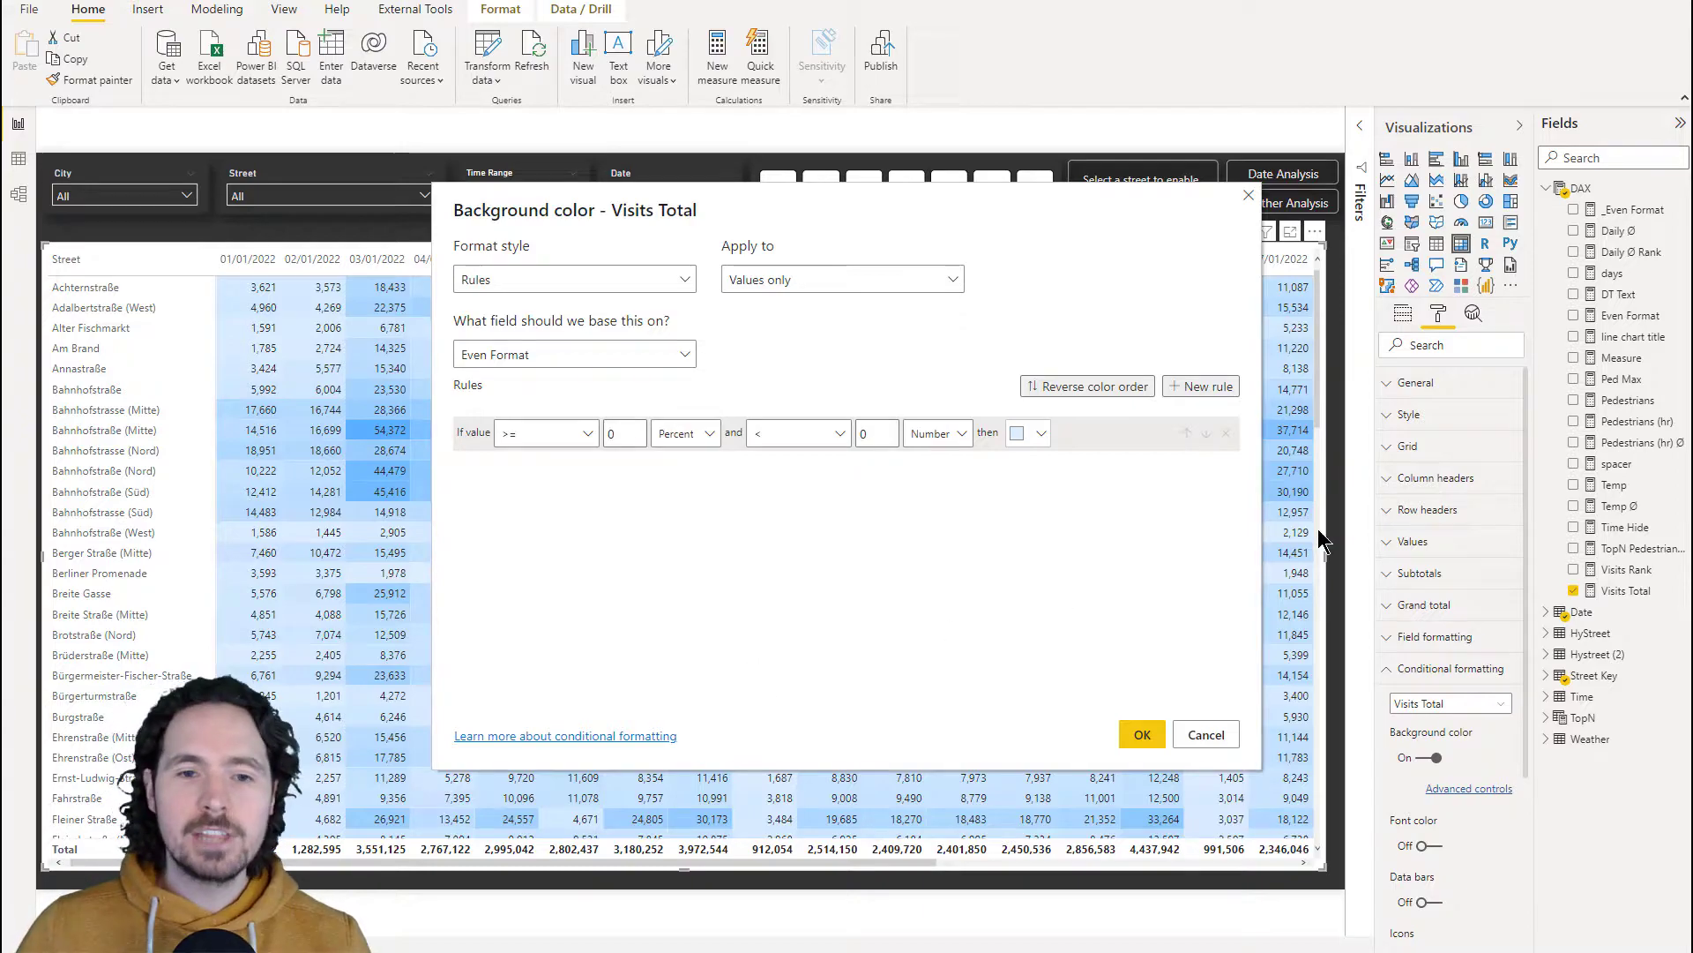
Add two rules, Minimum to 0 and above 0 to Maximum, with a shading colour
click(1200, 385)
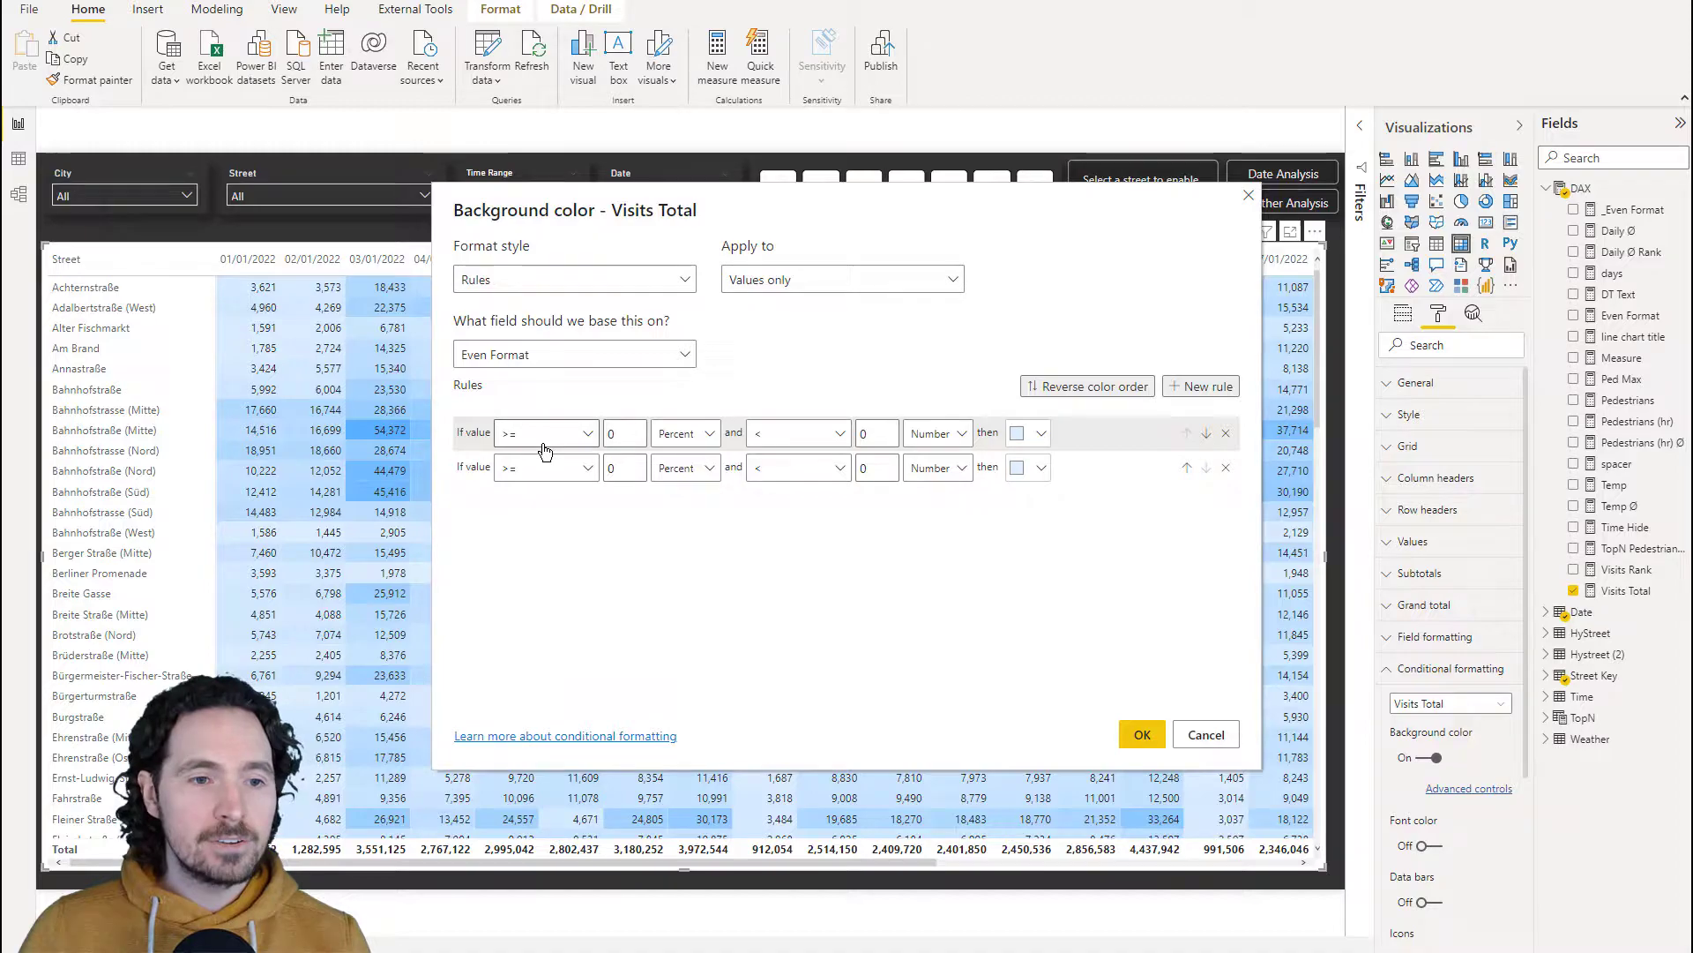
click(624, 433)
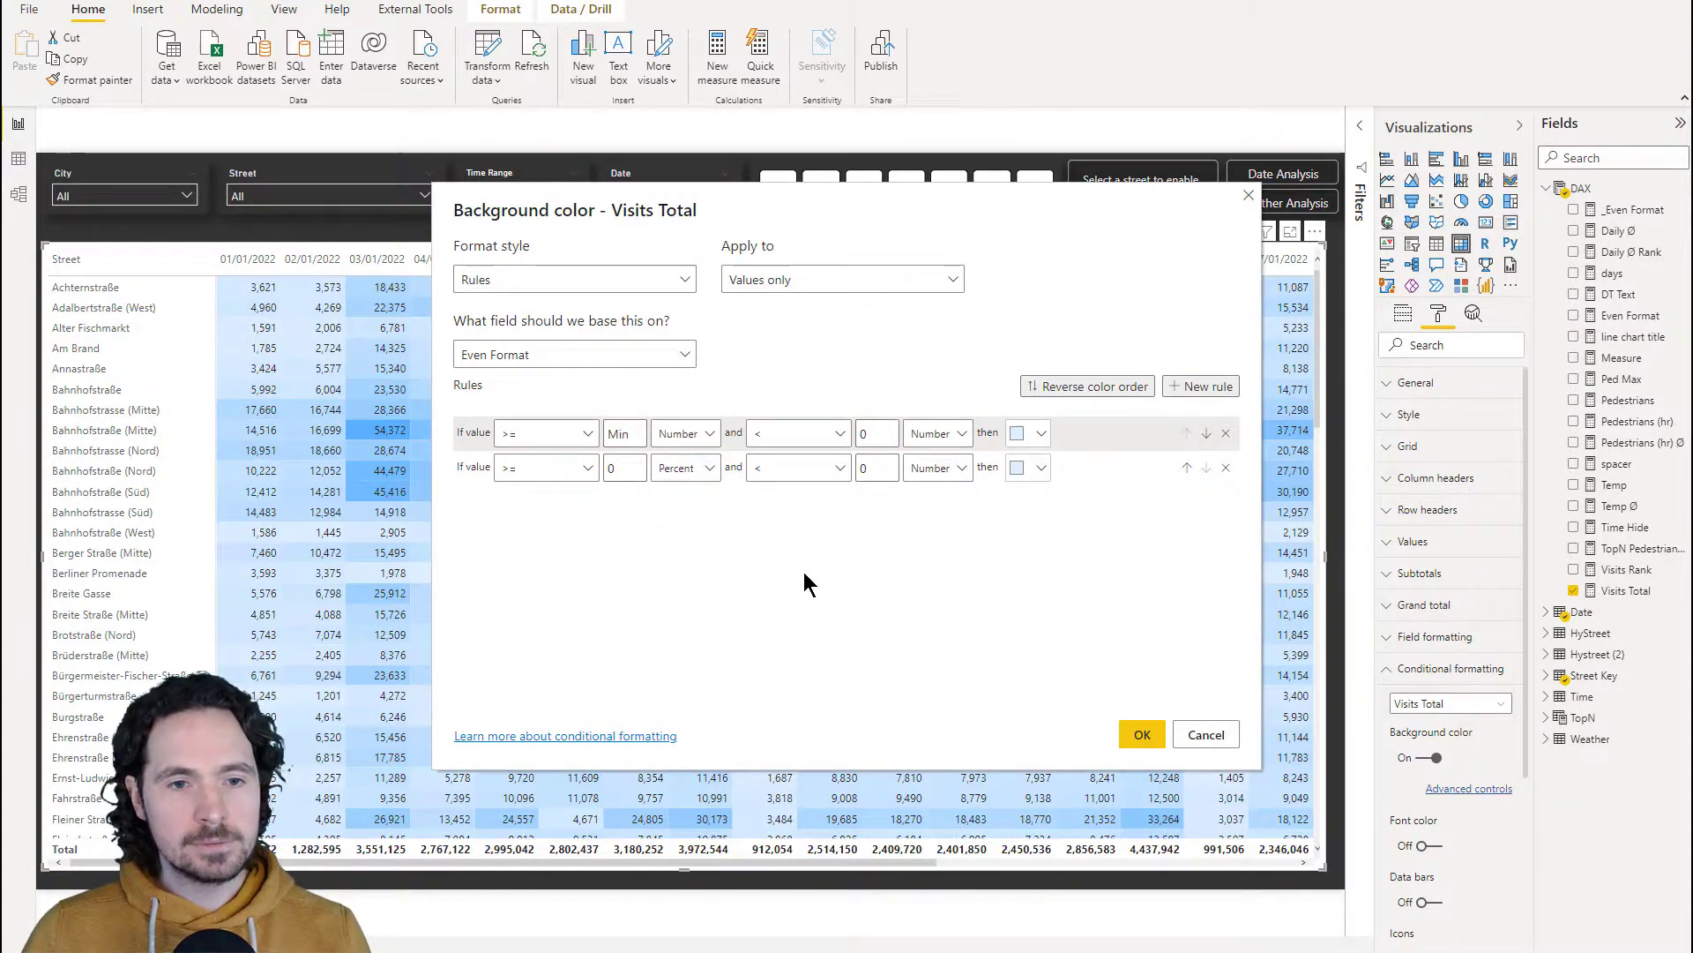
click(797, 433)
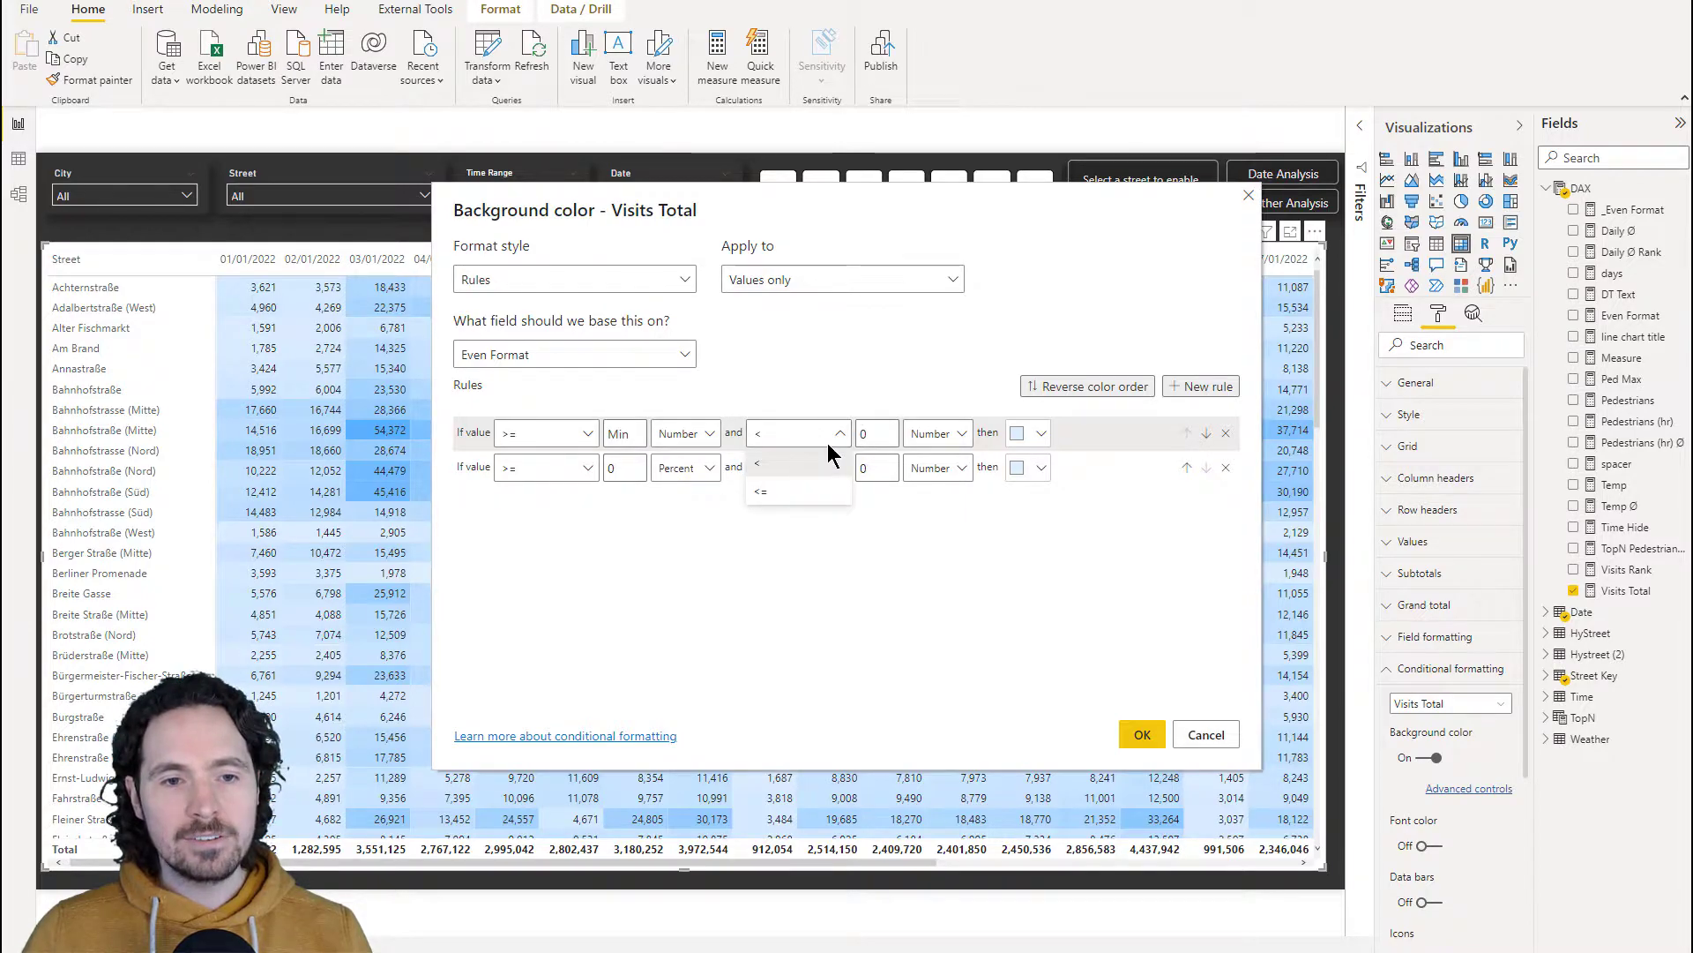
click(759, 491)
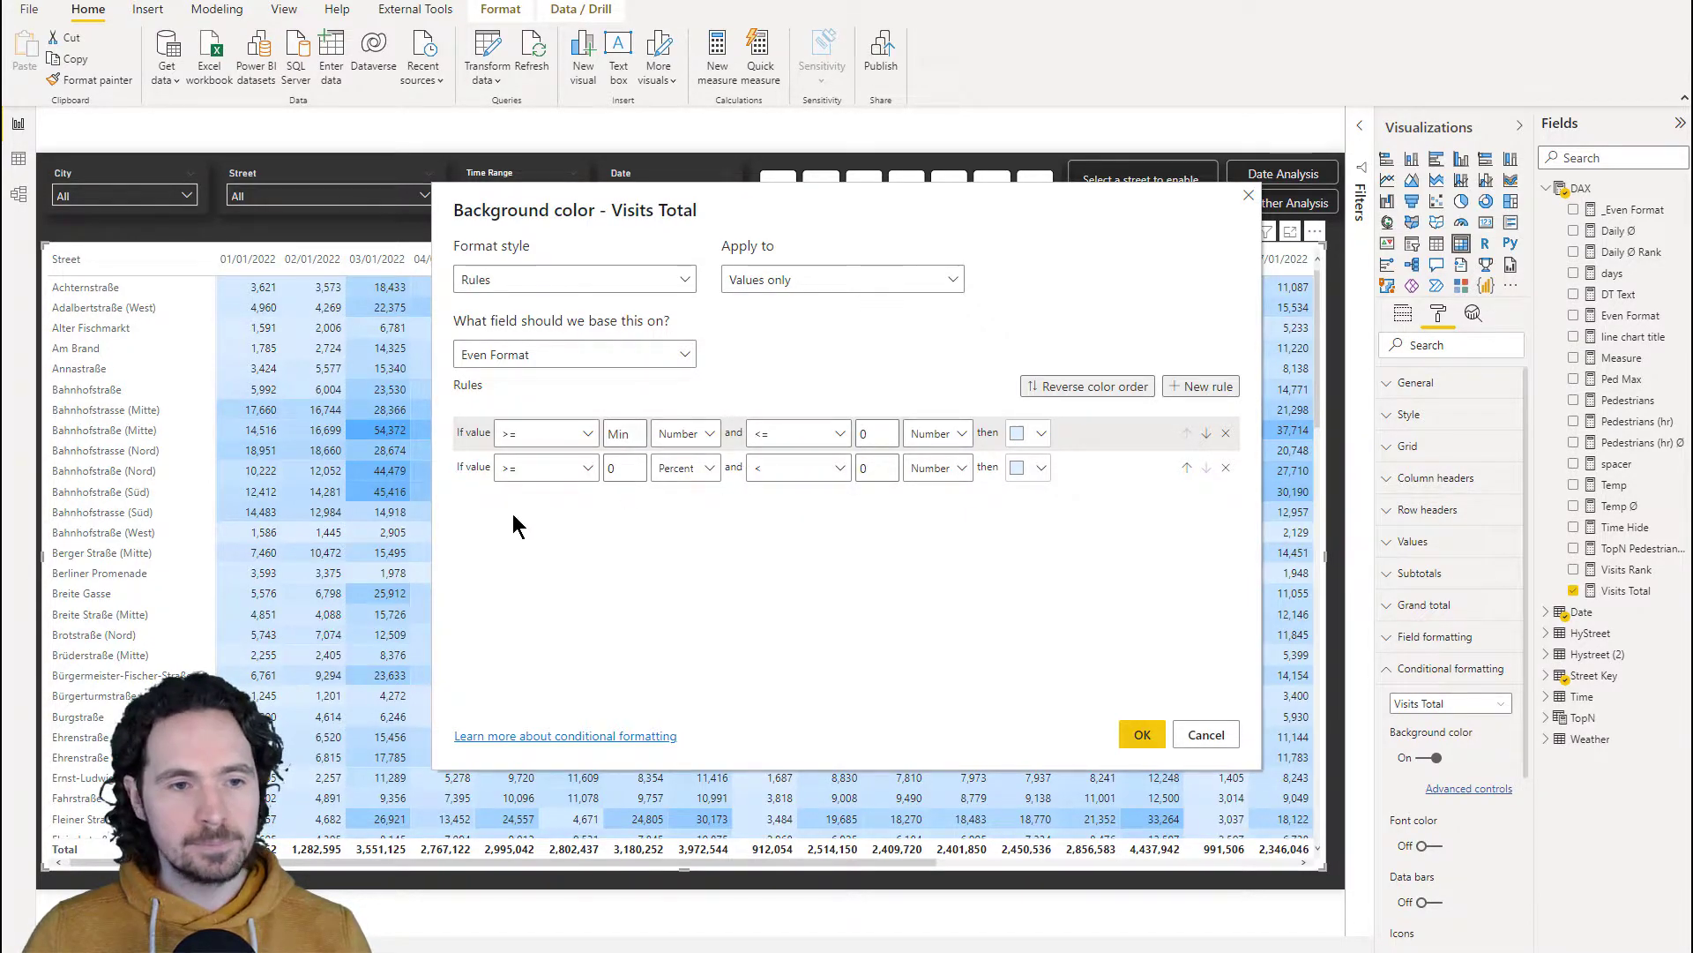
click(587, 467)
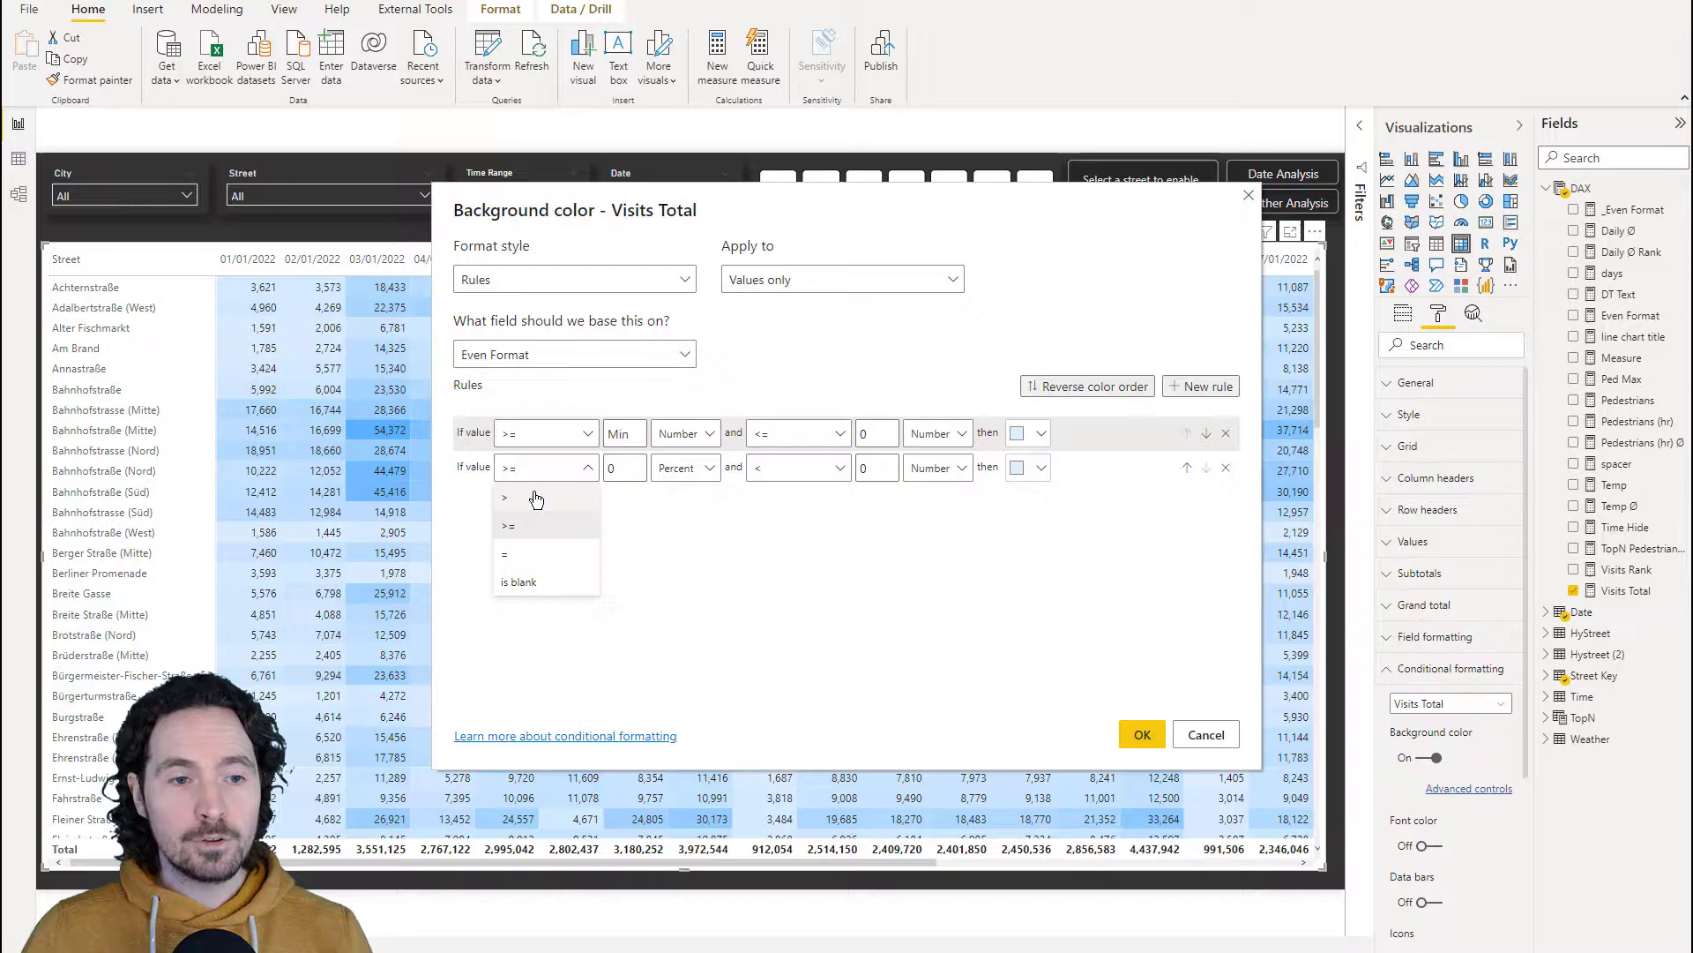
click(505, 498)
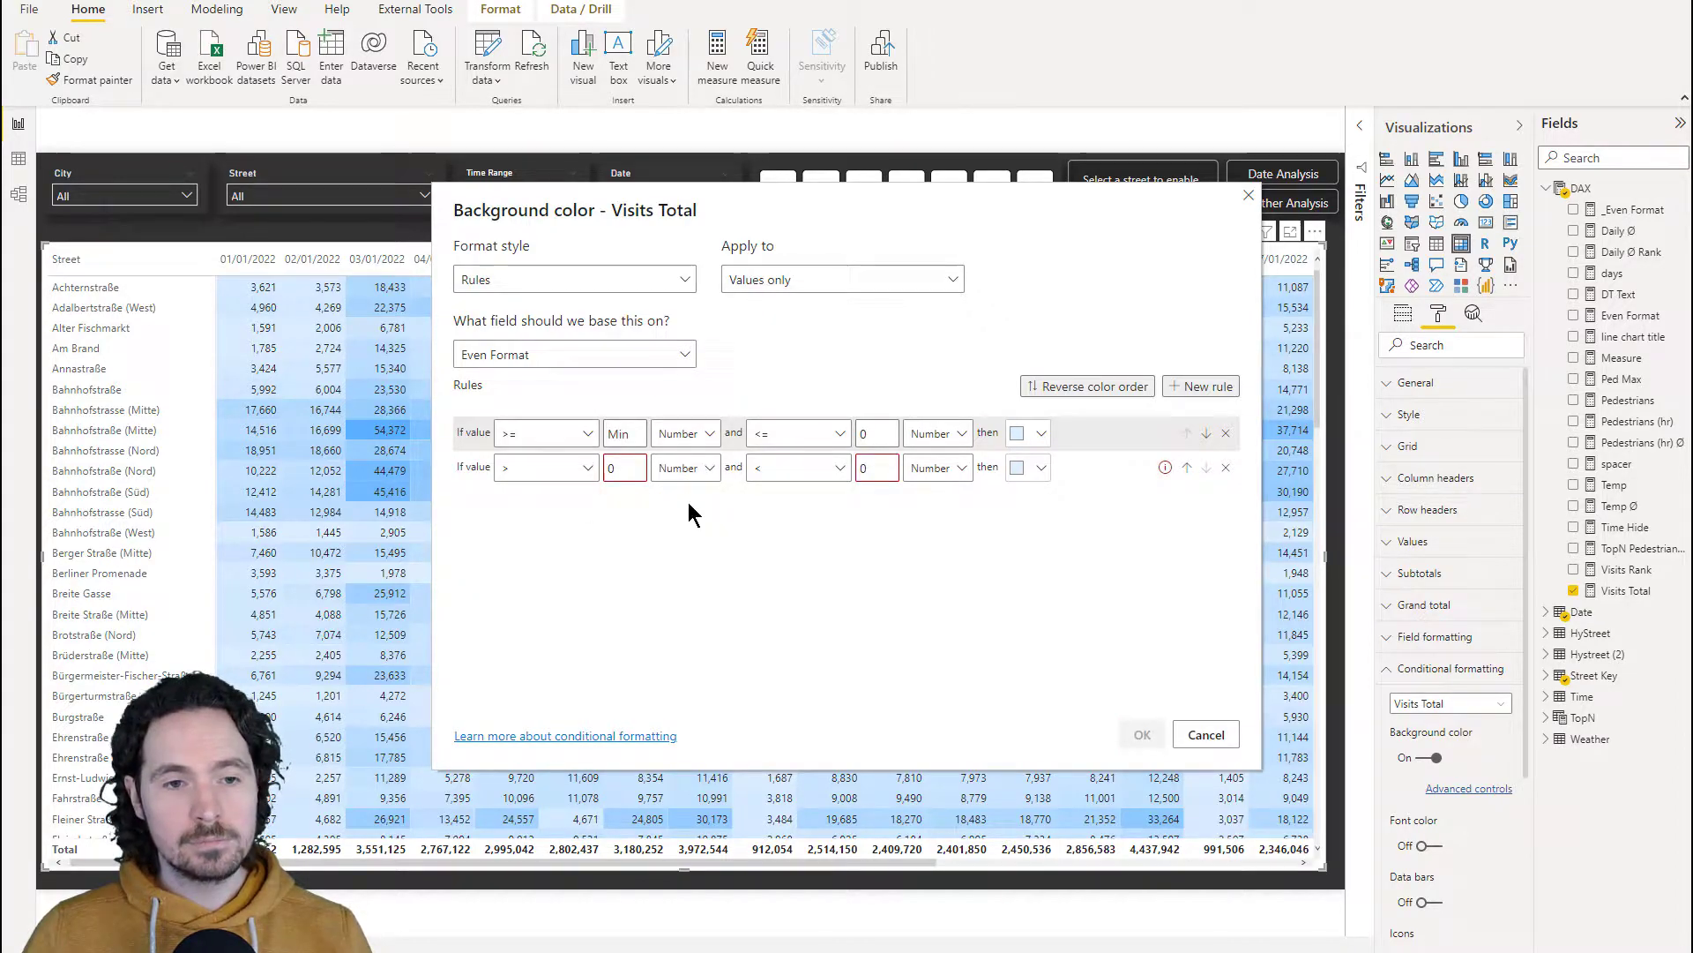
click(797, 467)
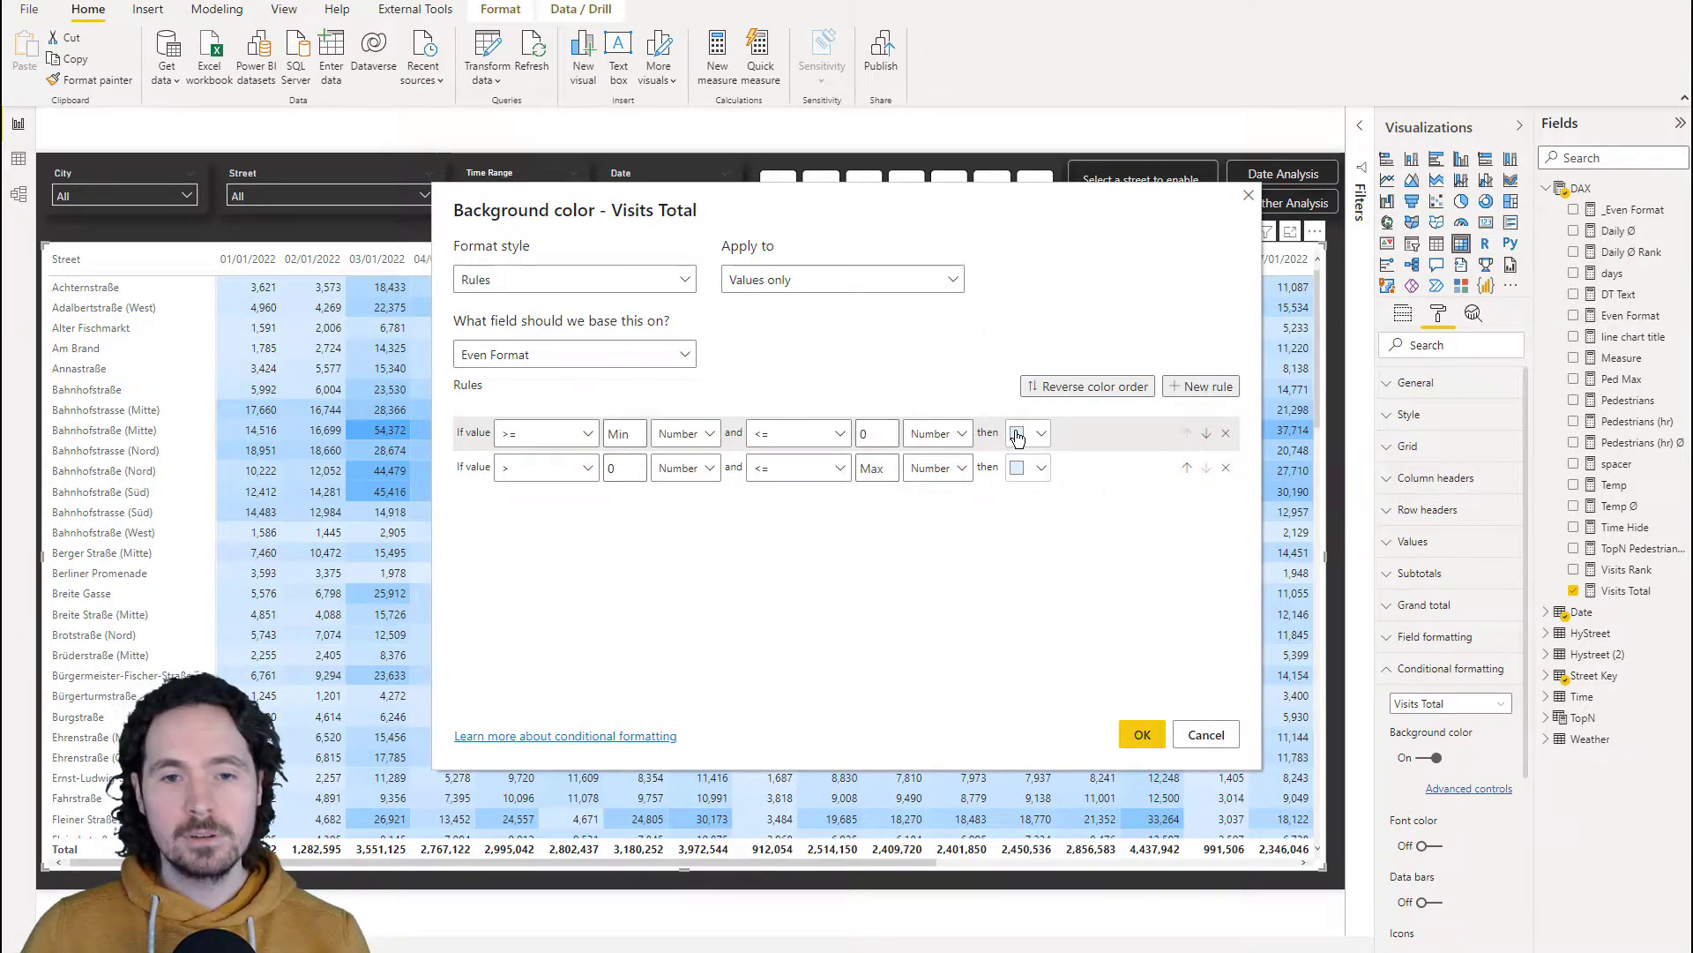
click(1019, 432)
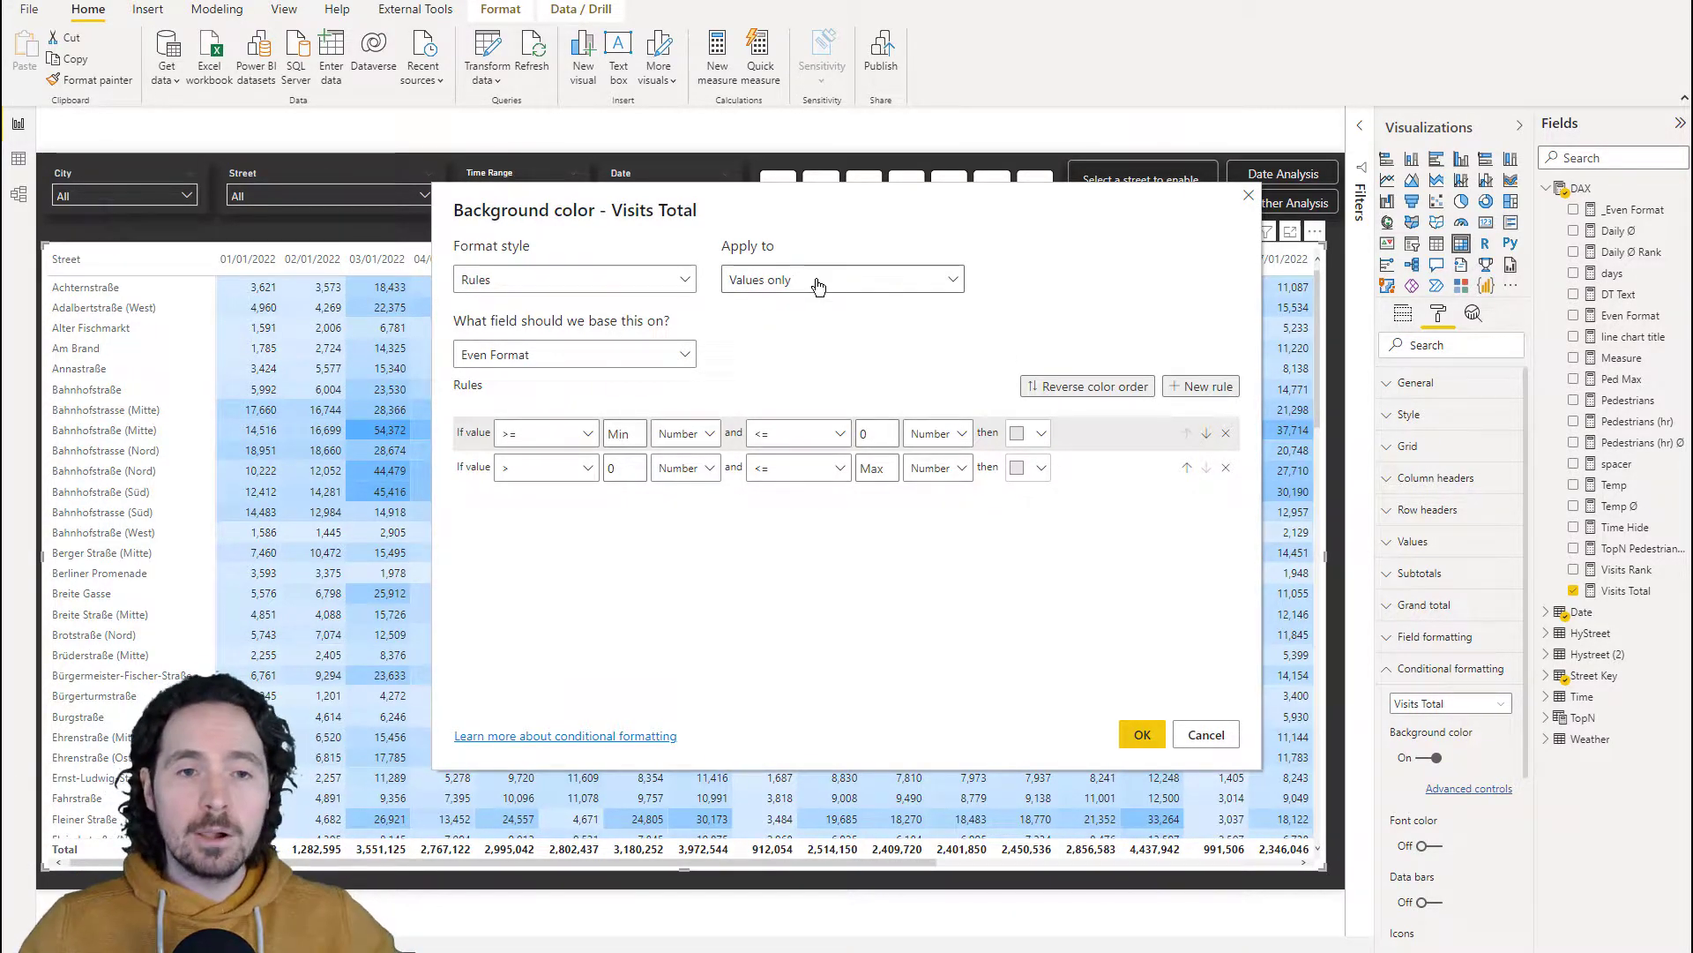
Apply the shading to values and totals and confirm the colour rules
click(842, 279)
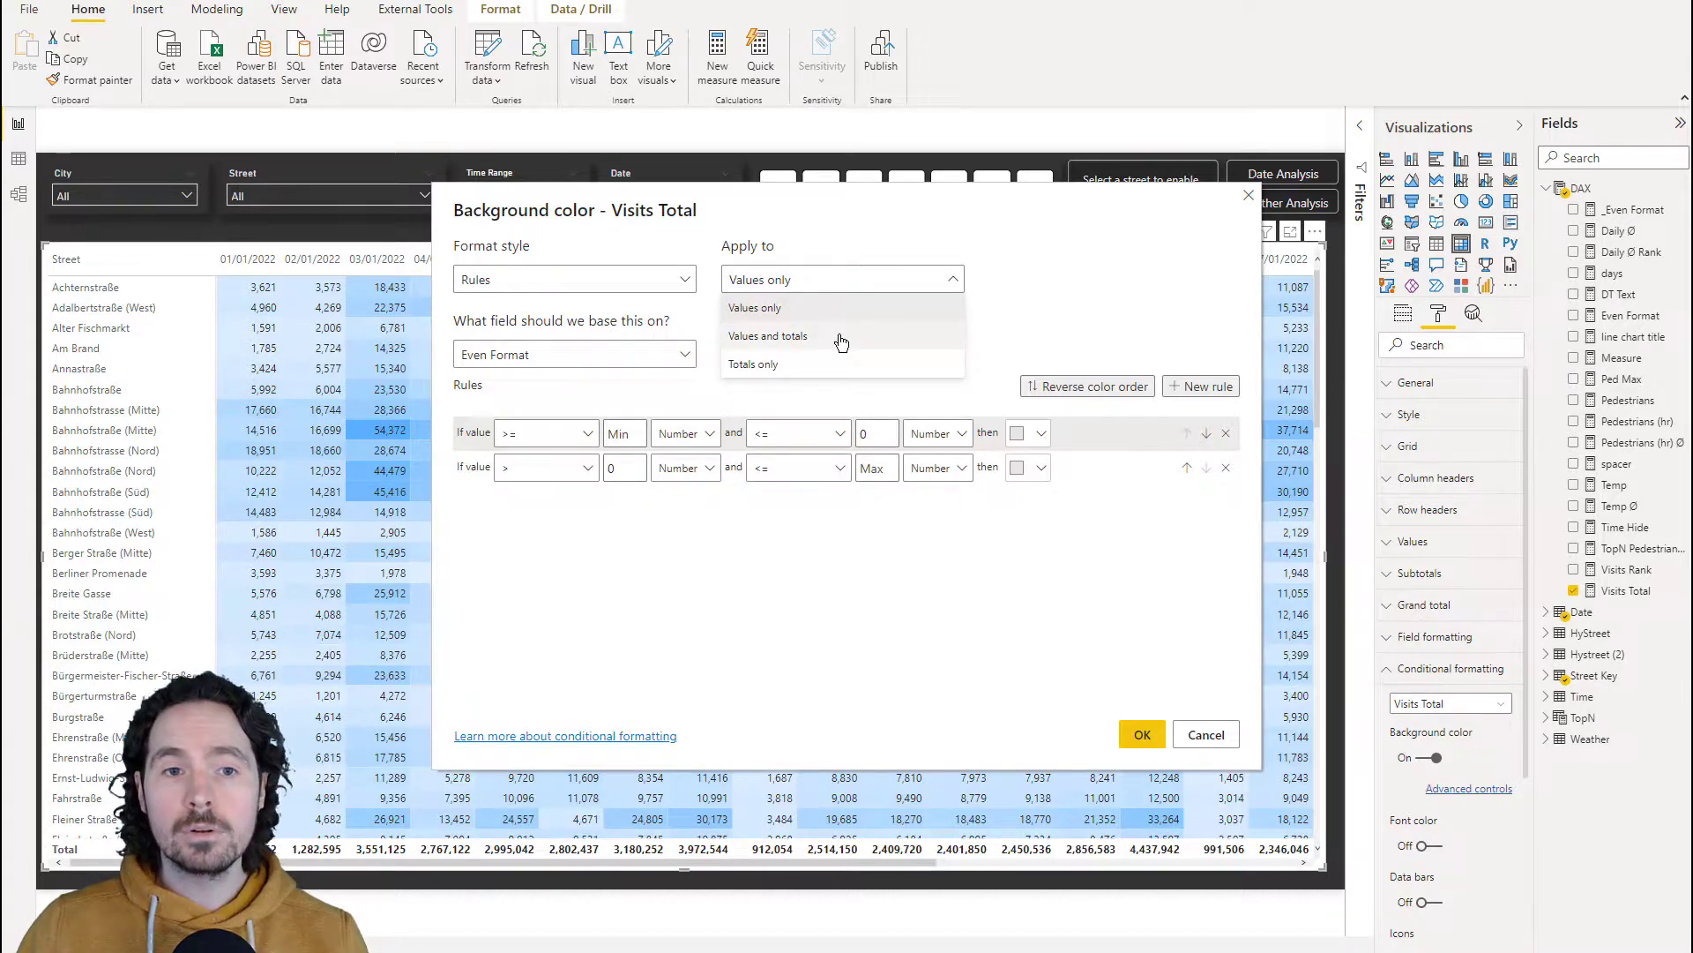
click(768, 336)
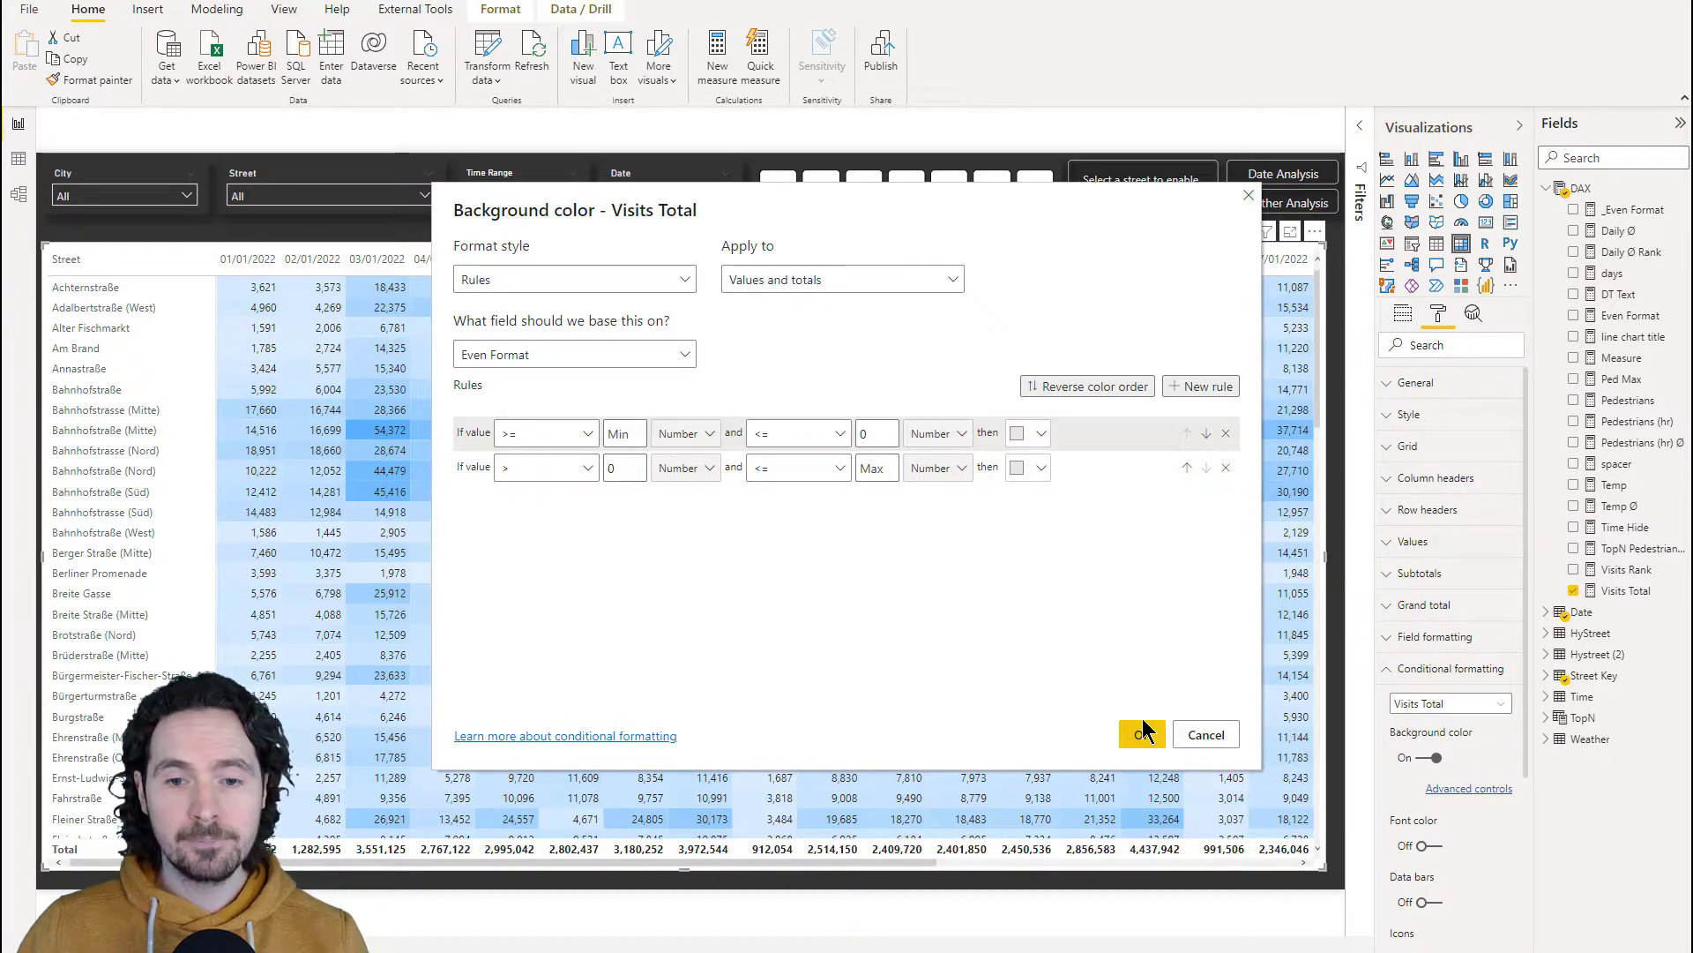
click(1141, 735)
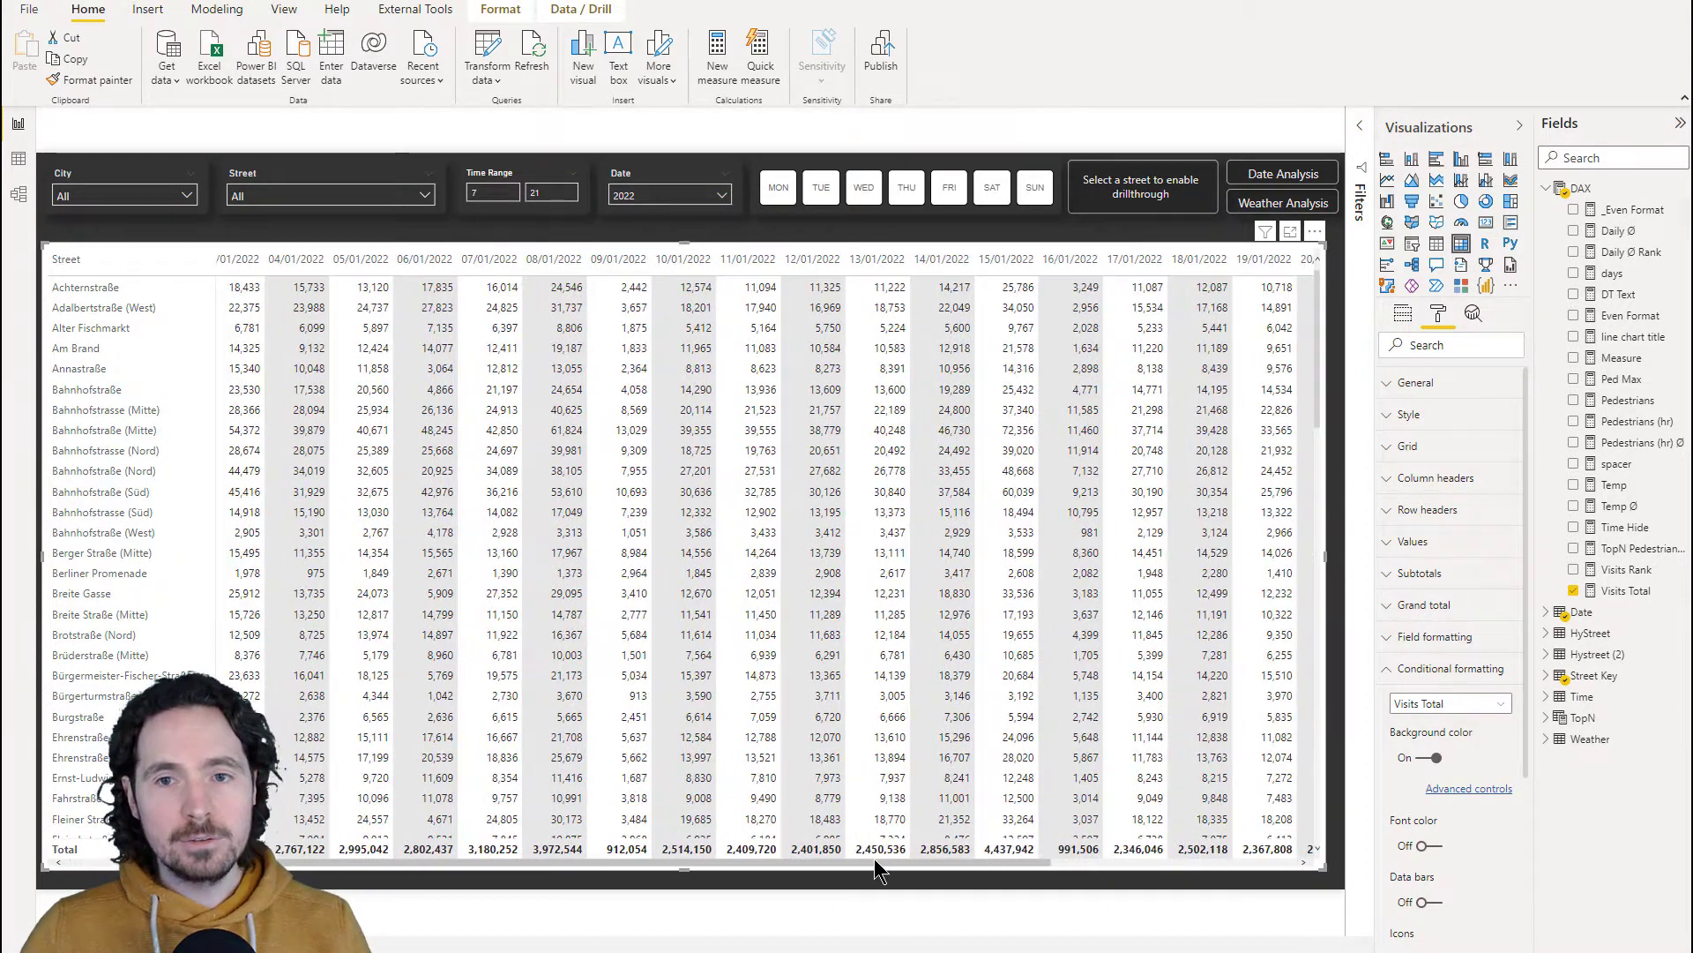
scroll(right, 3)
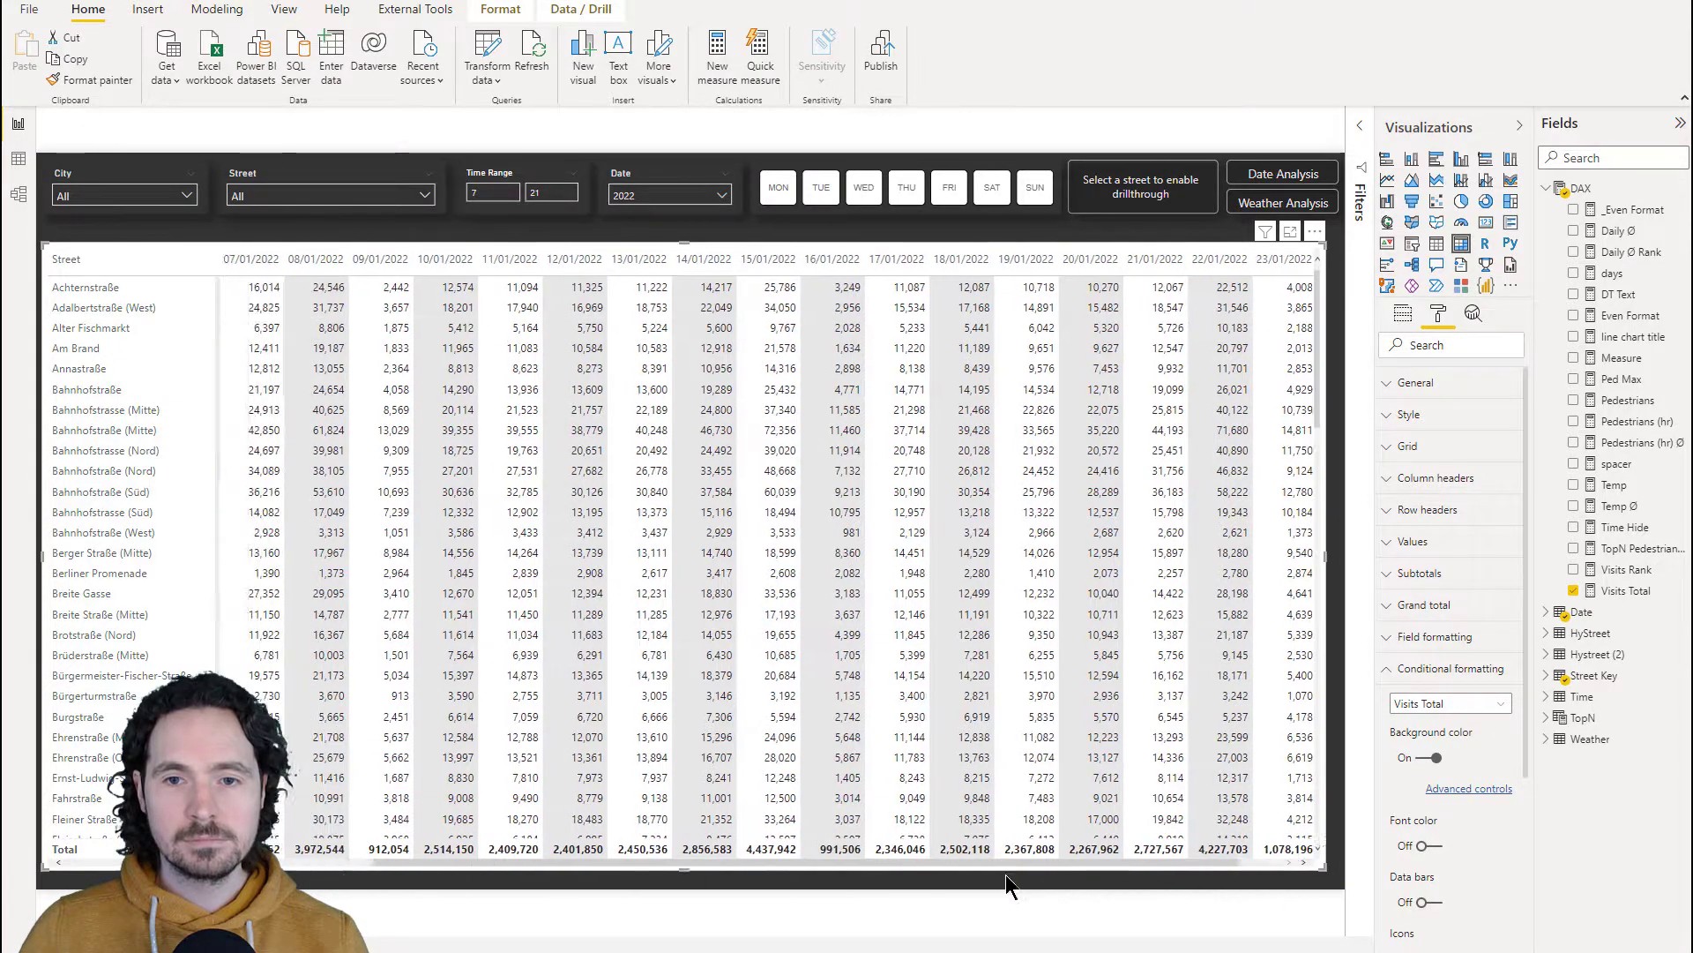
scroll(left, 3)
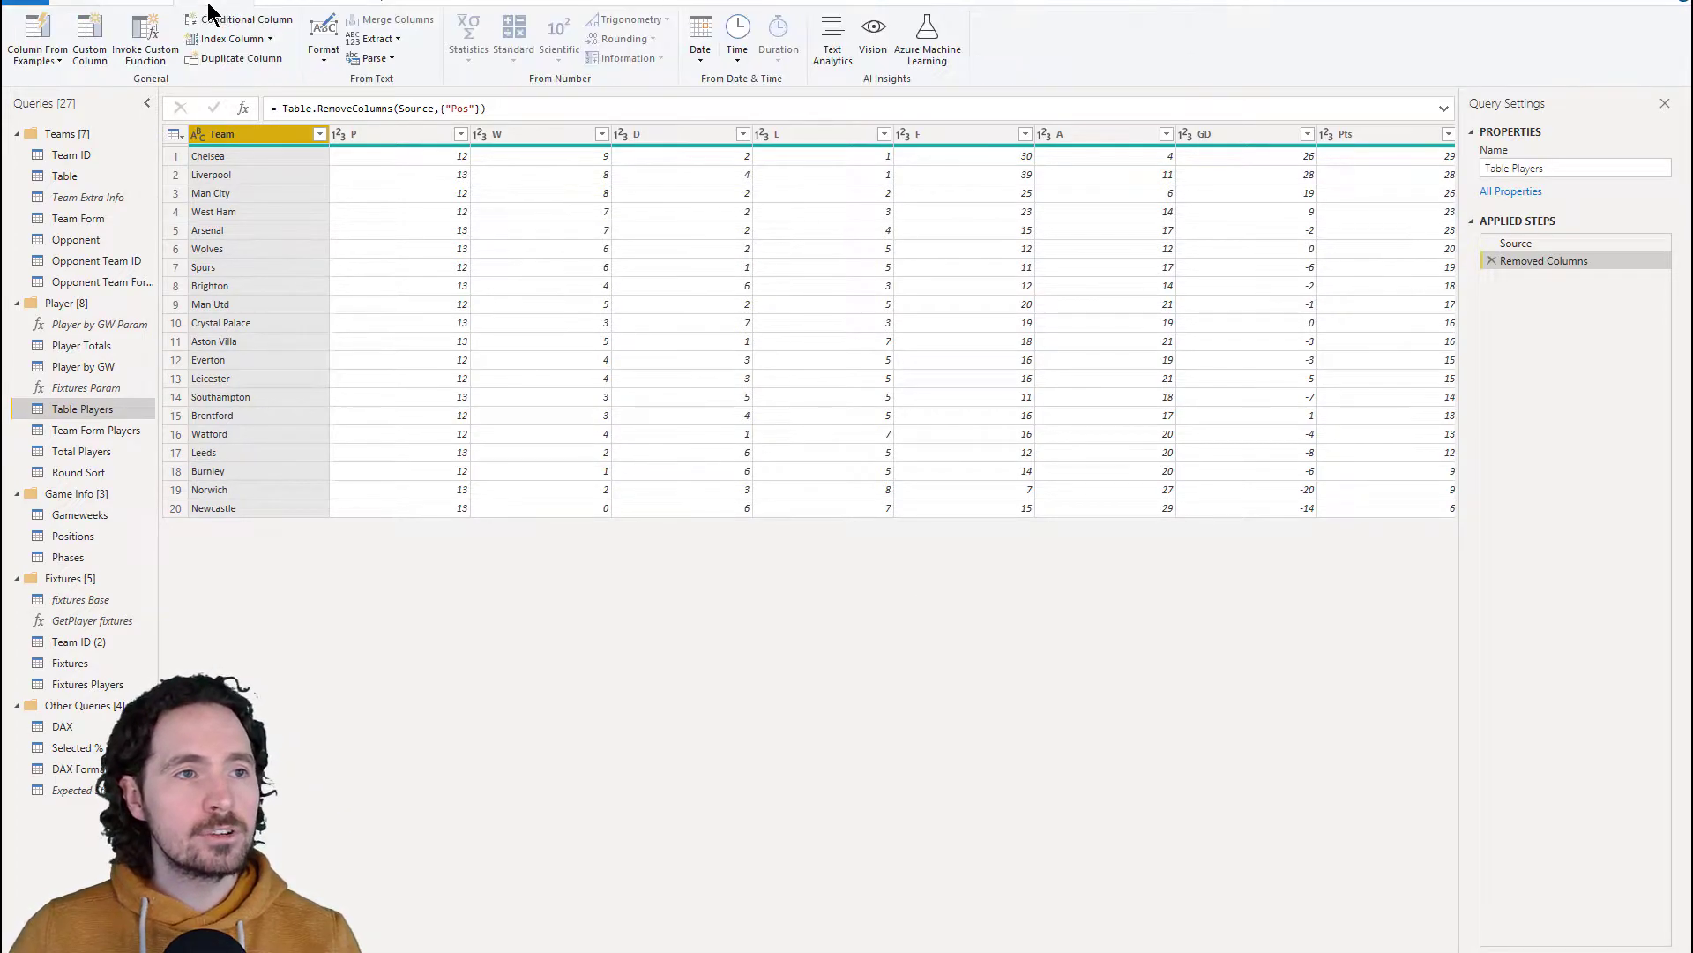
Add an Index column counting from 1 to Table Players
click(273, 39)
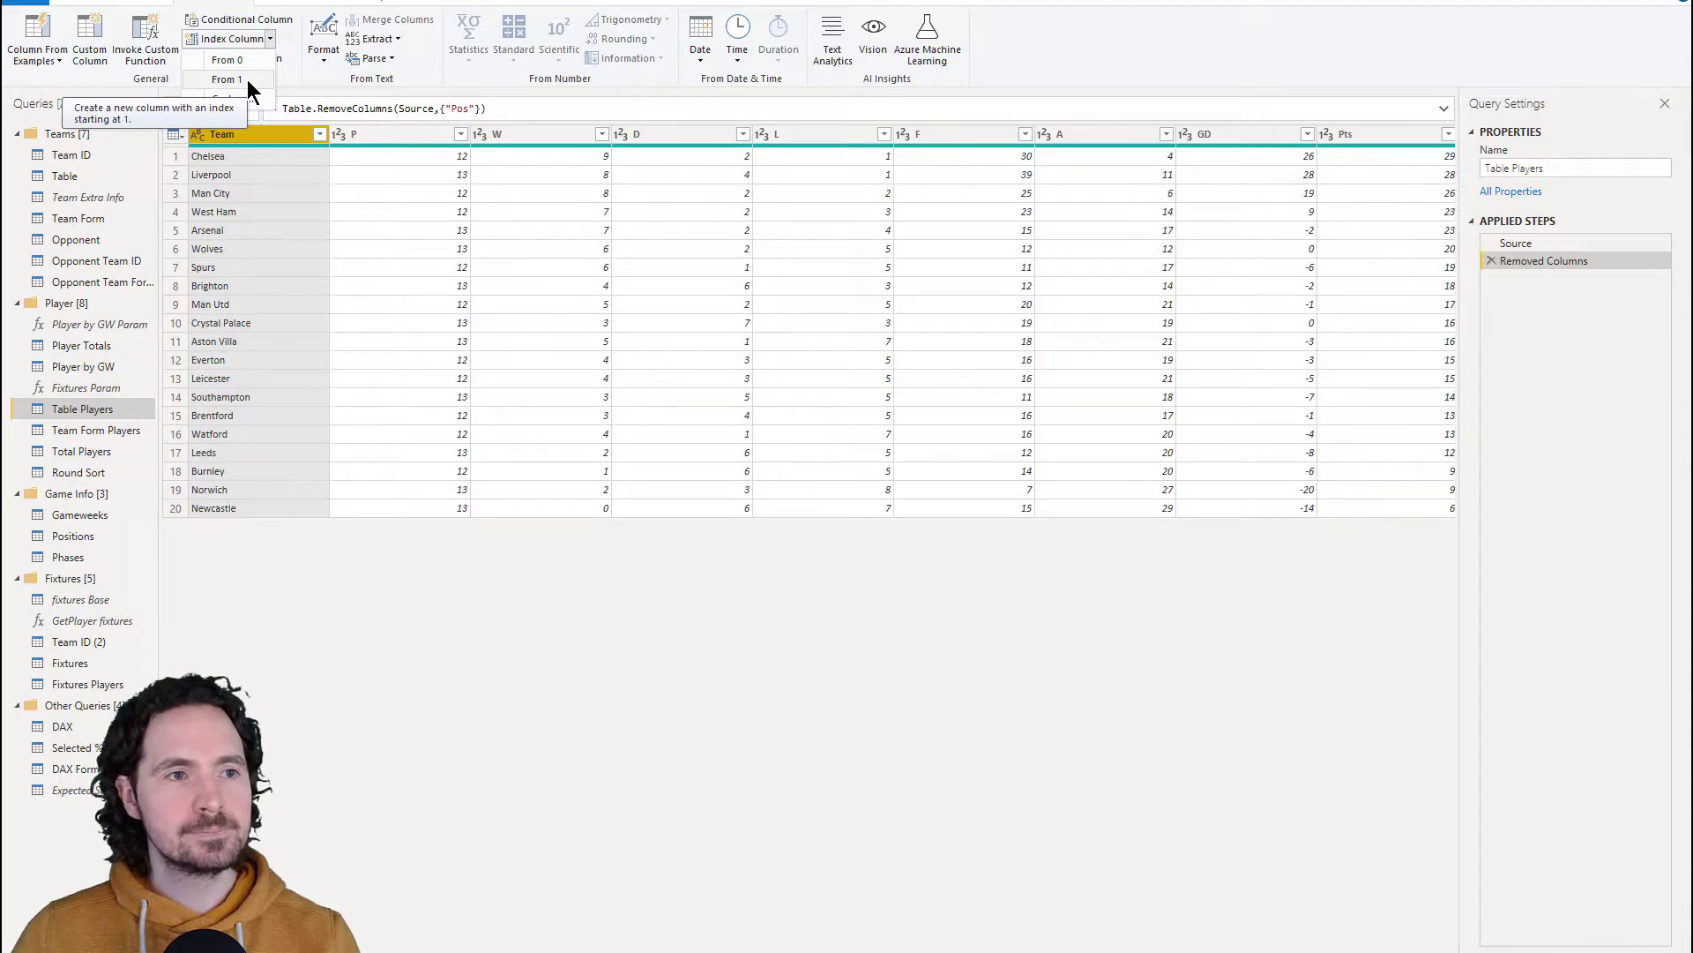
click(227, 79)
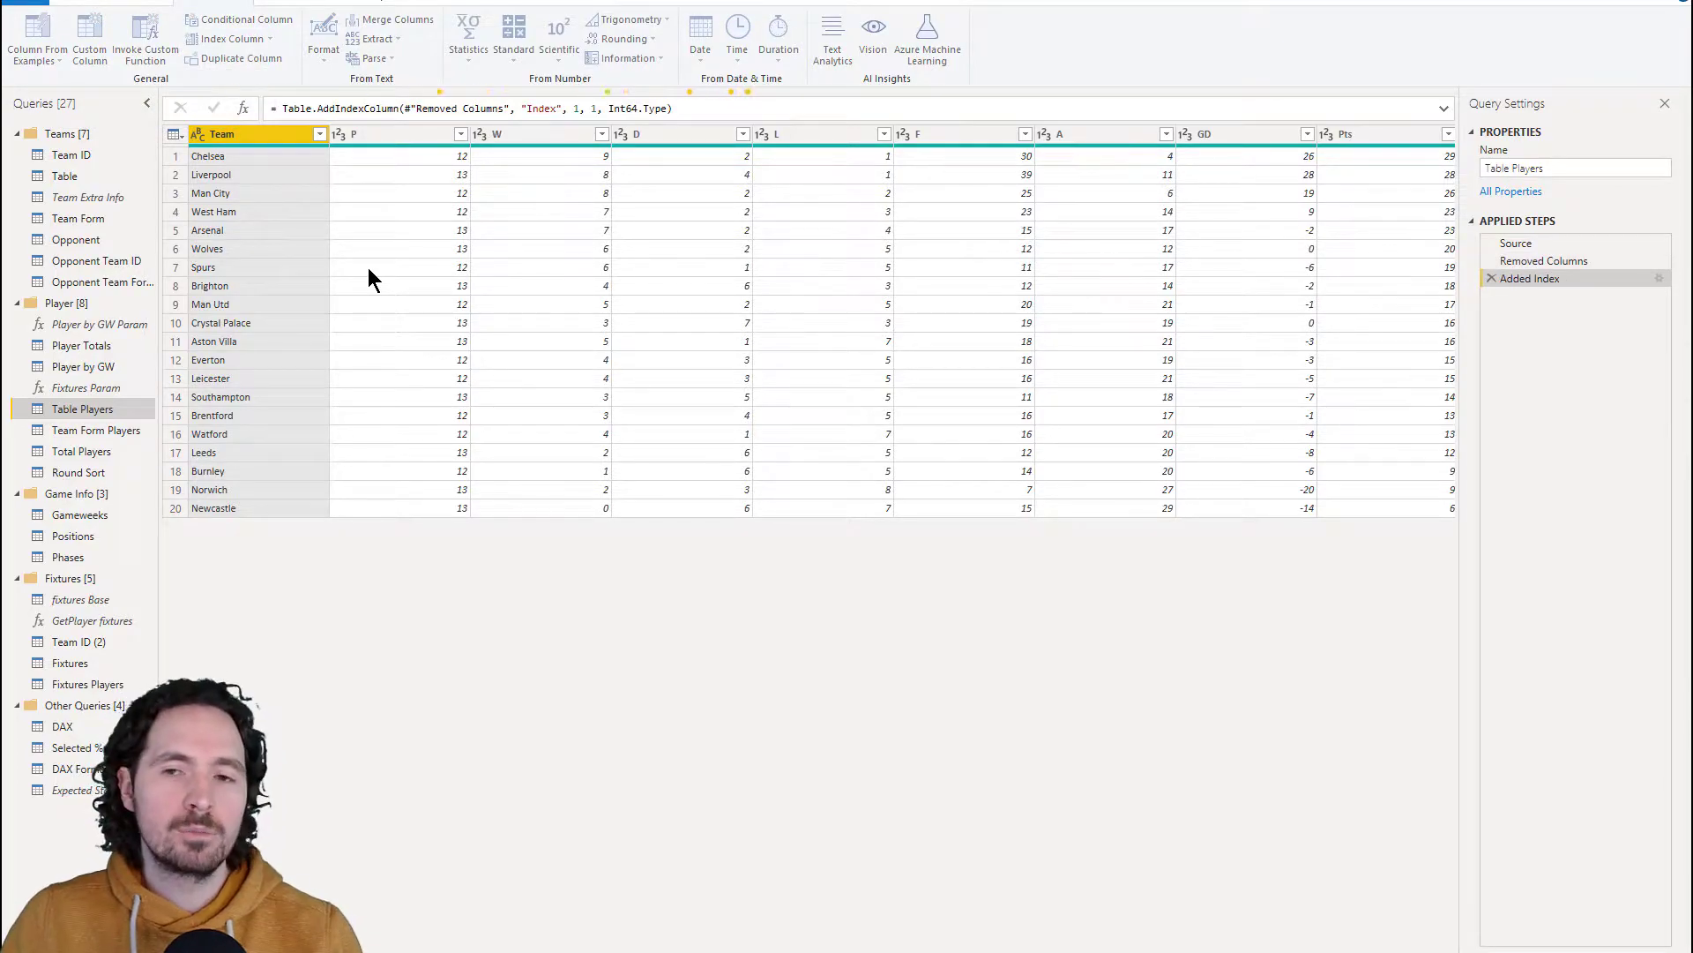
scroll(right, 3)
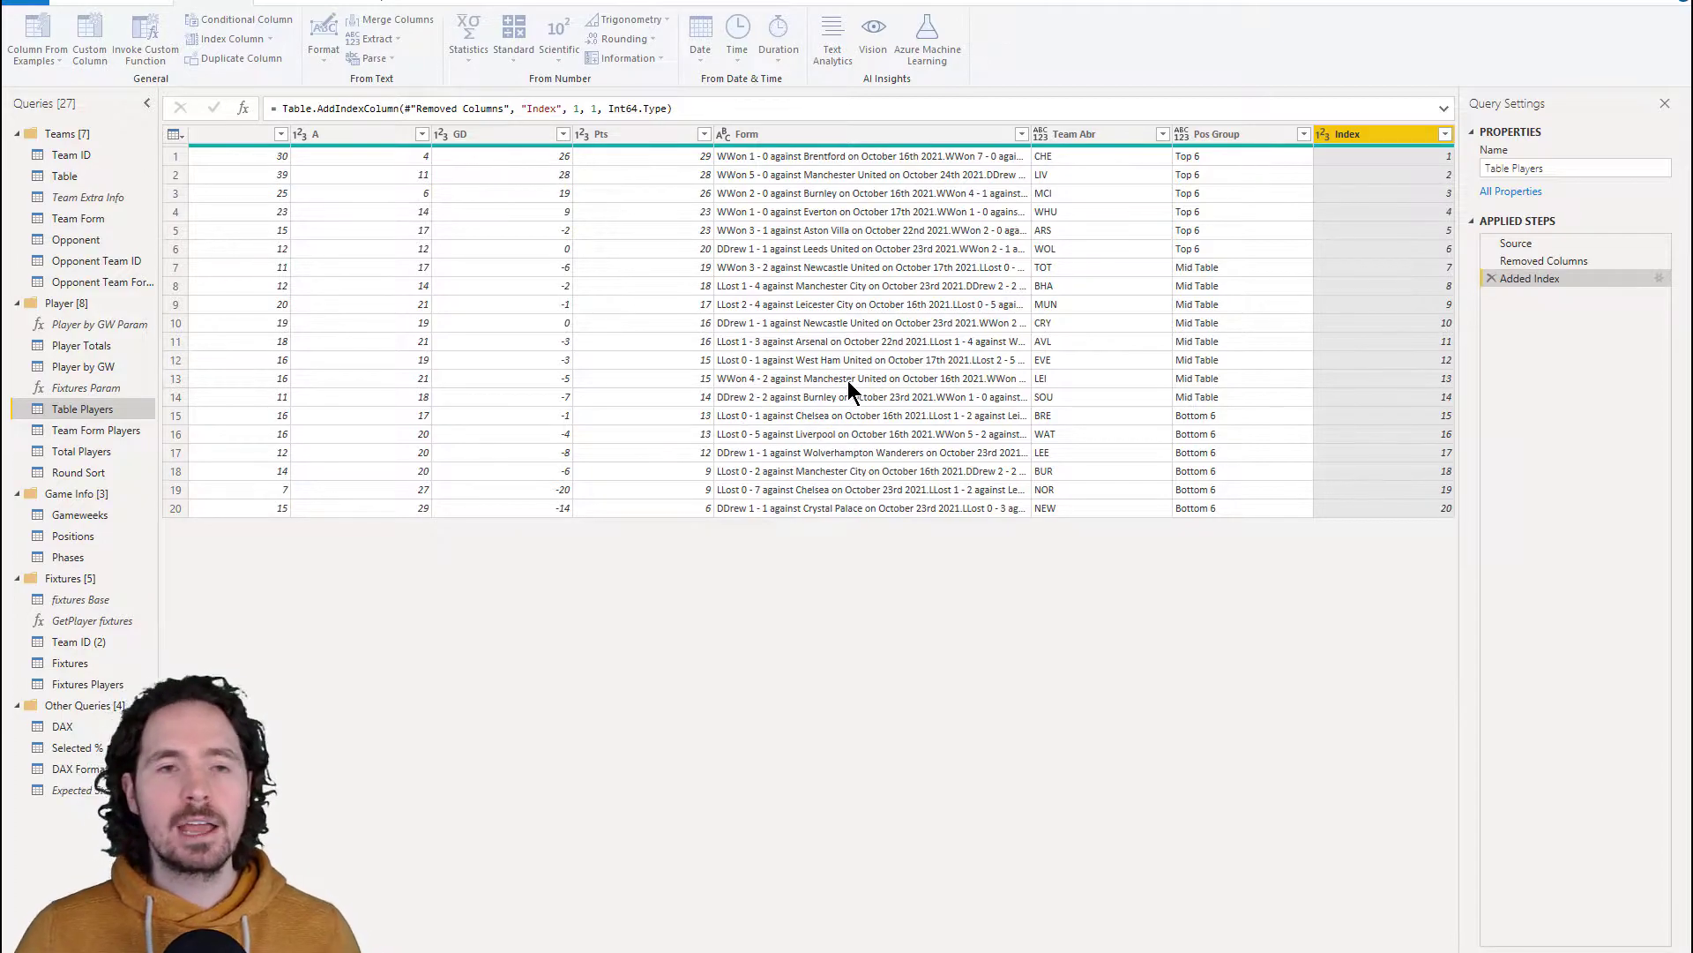
mouse_move(918, 945)
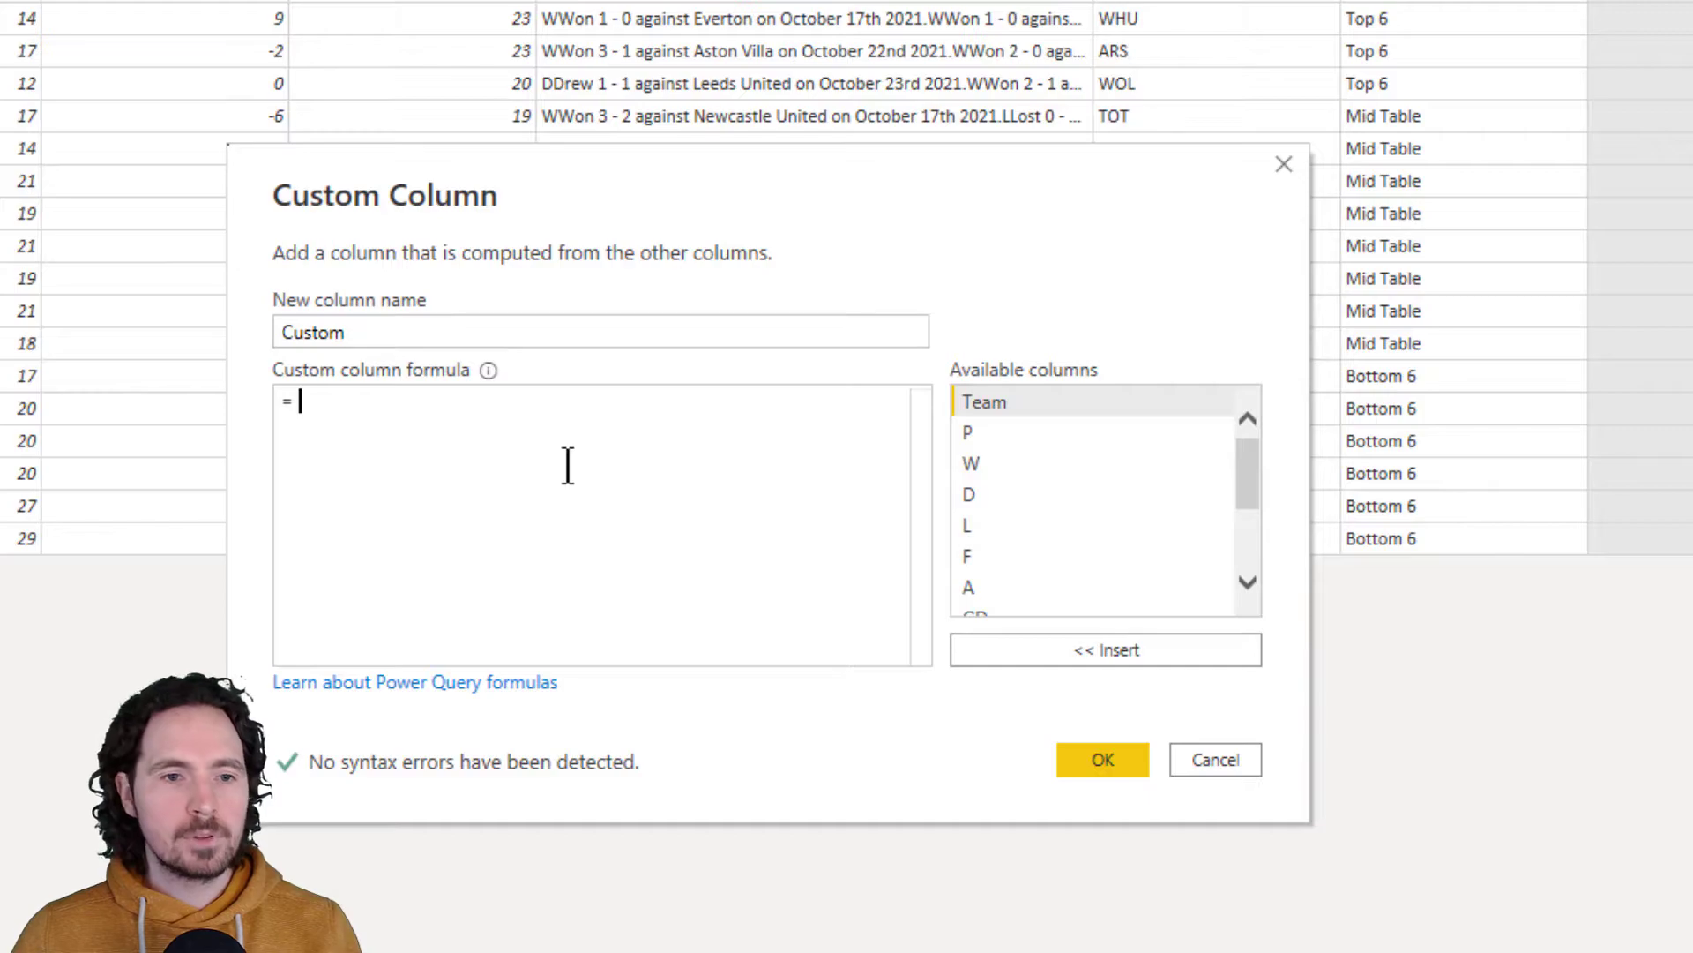
Create column 'Odd or Even': if Number.IsOdd([Index]) then "Odd" else "Even"
text(if)
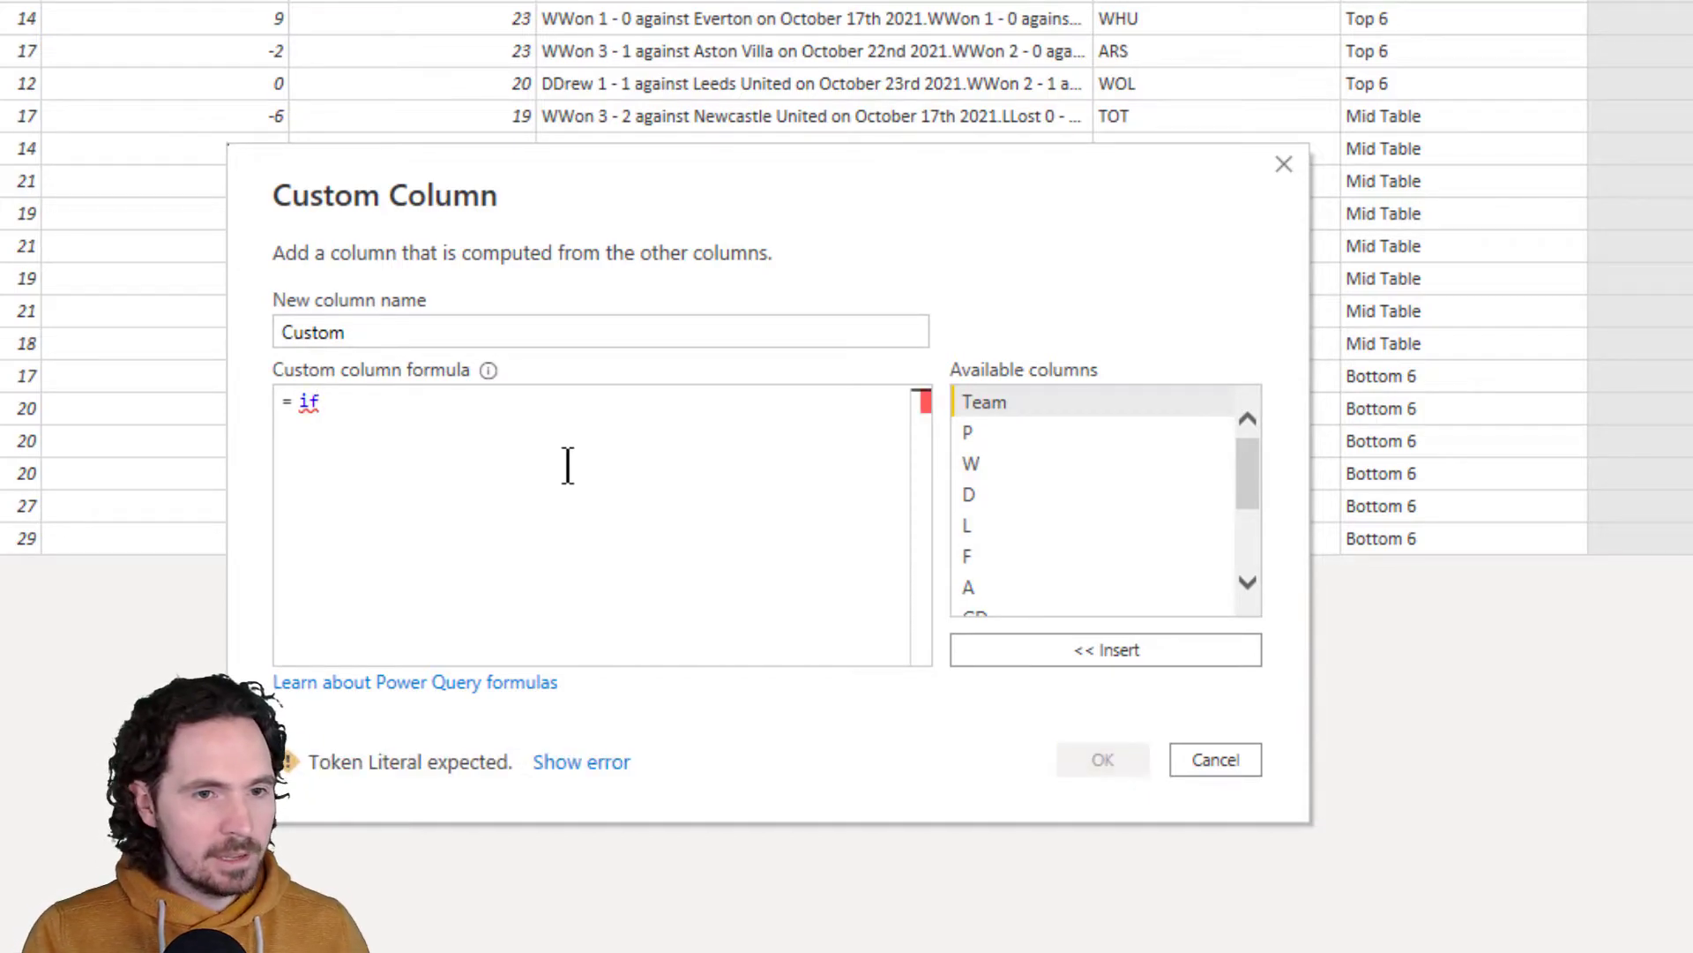
text(numb)
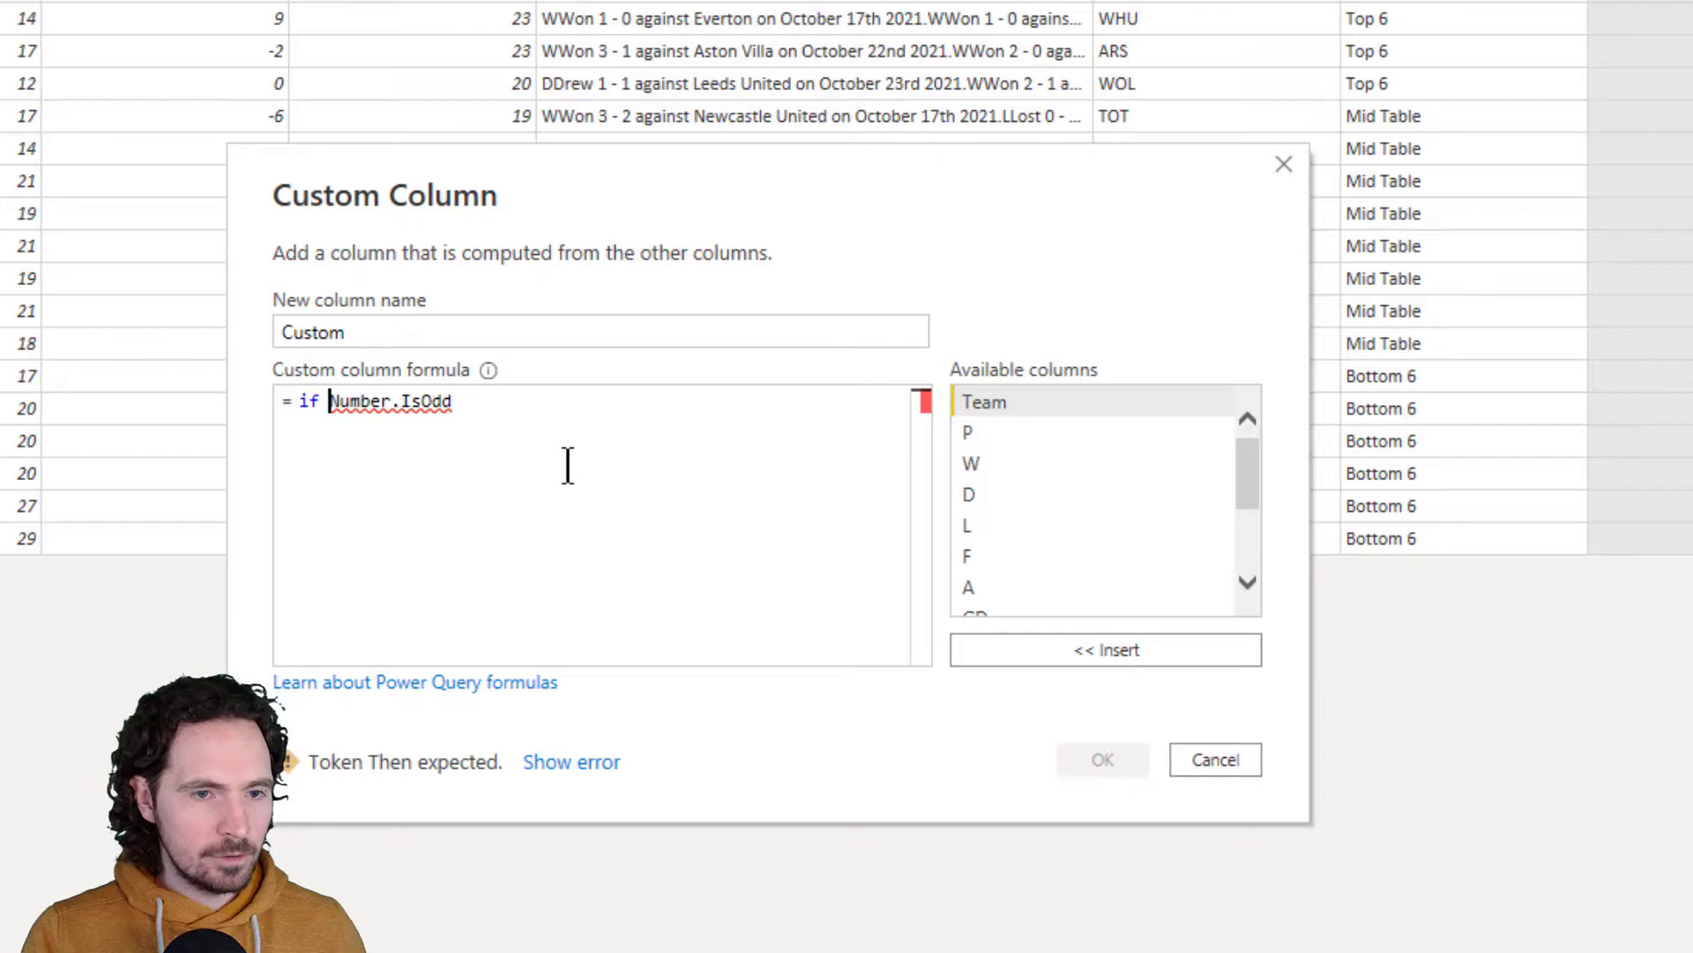
text(([Index]) then)
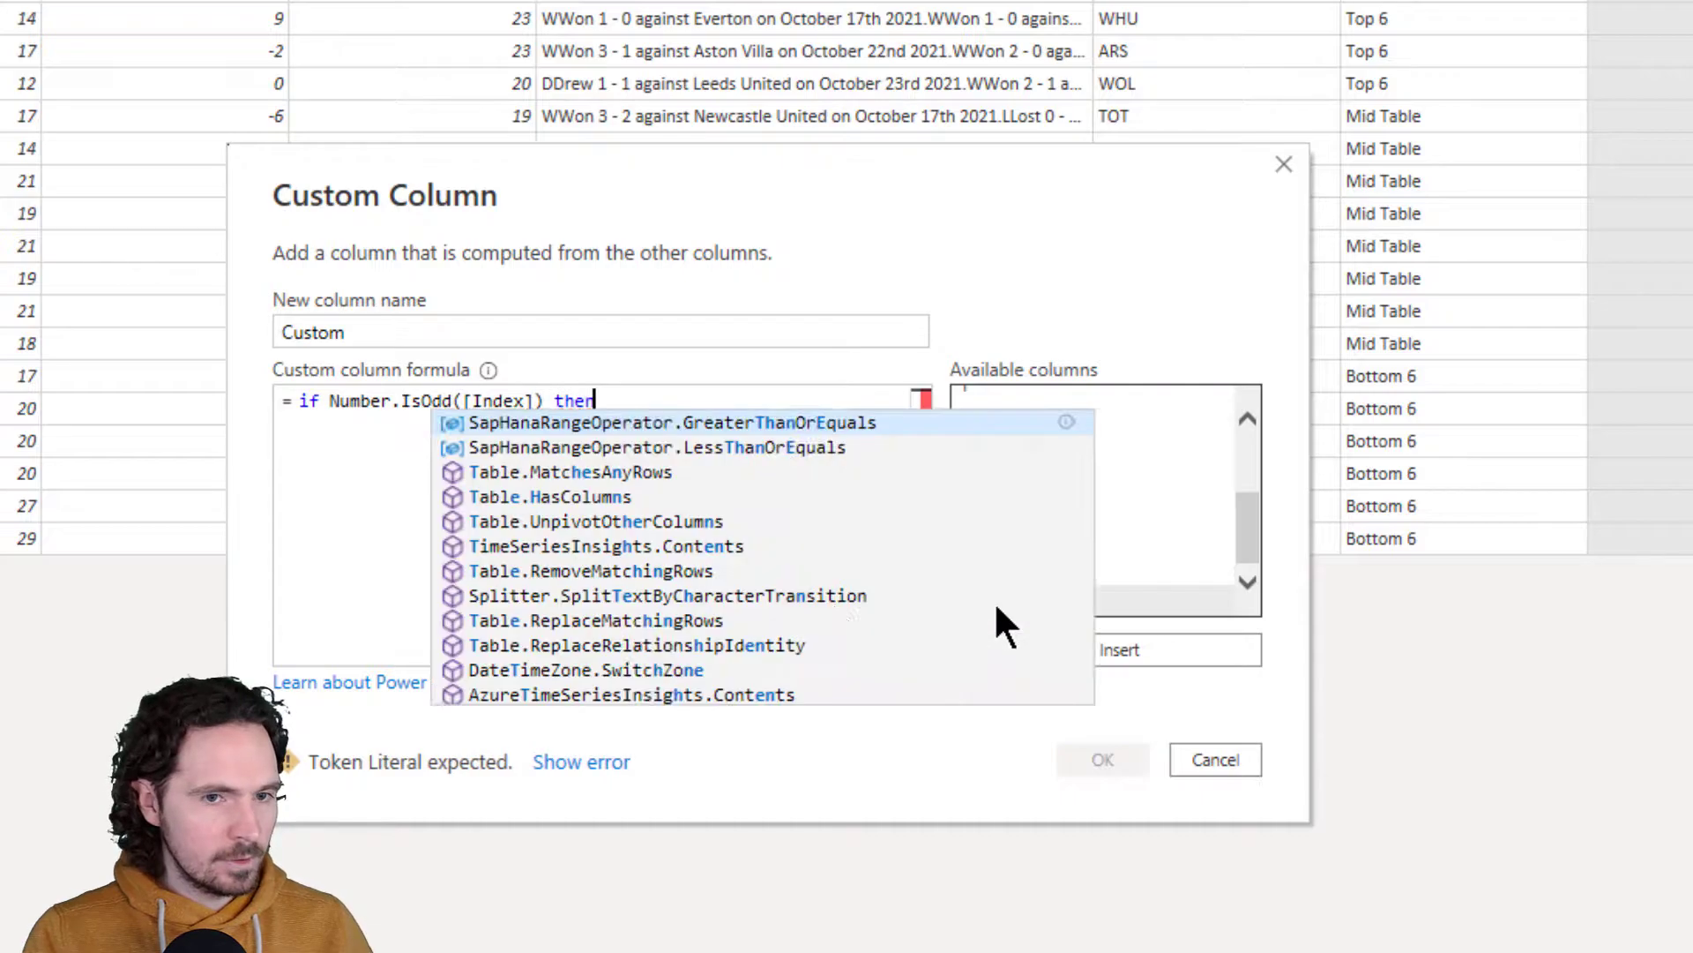
text("Odd" e e)
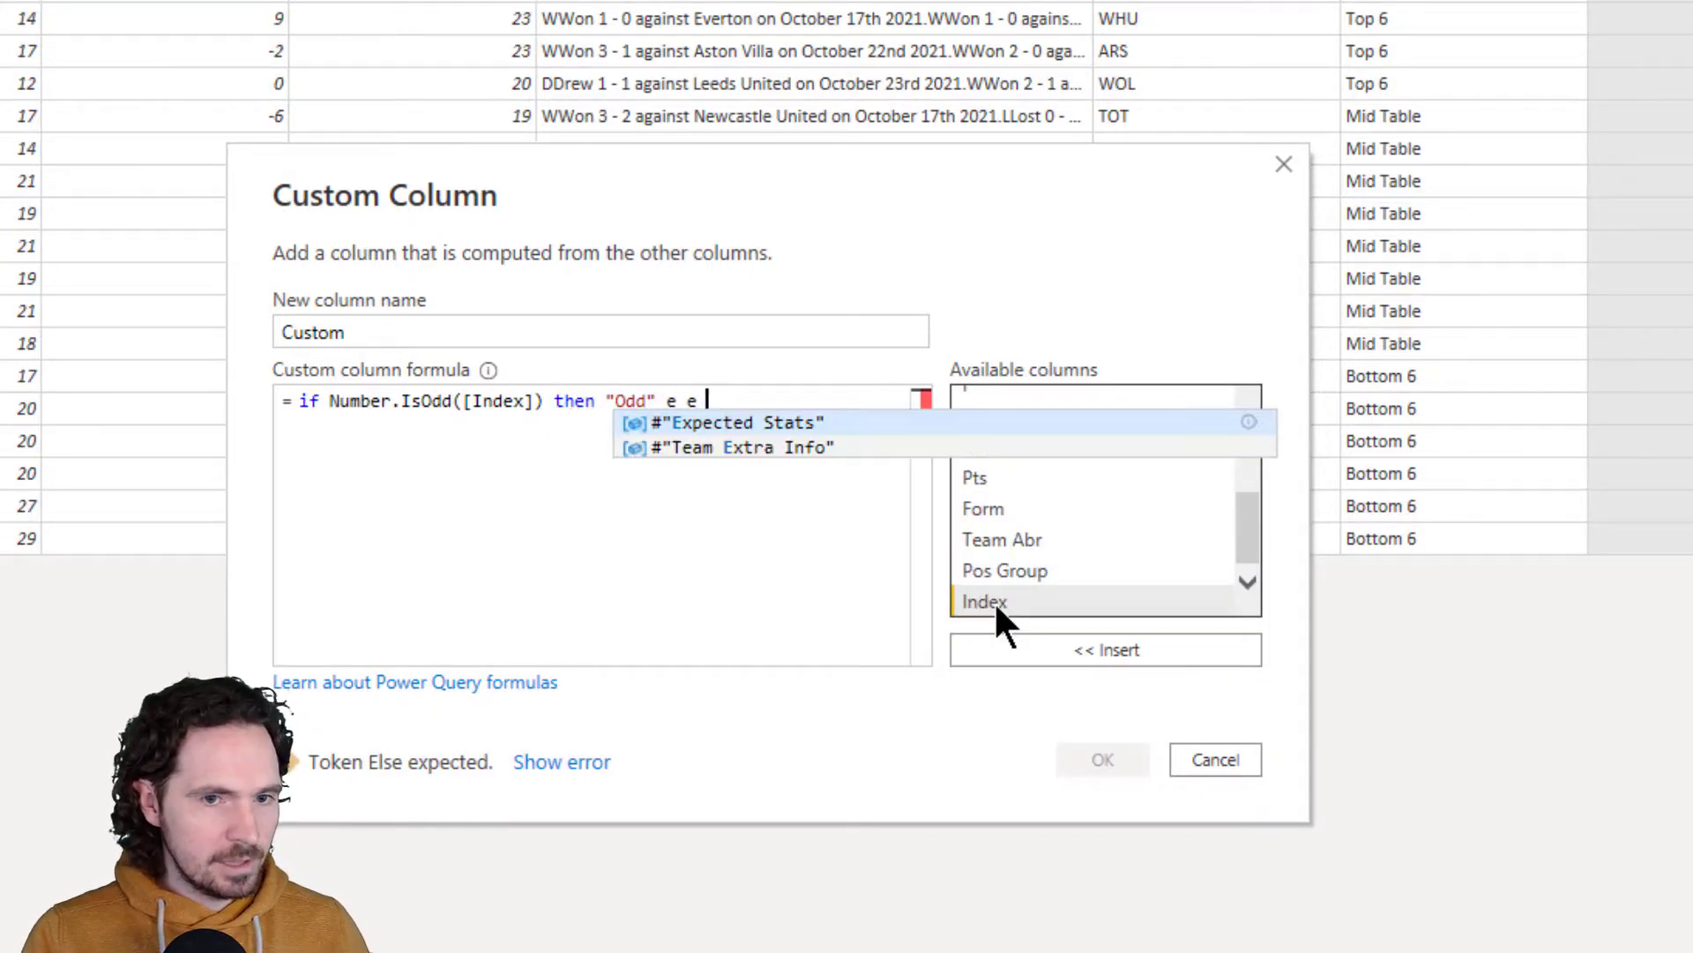
text(")
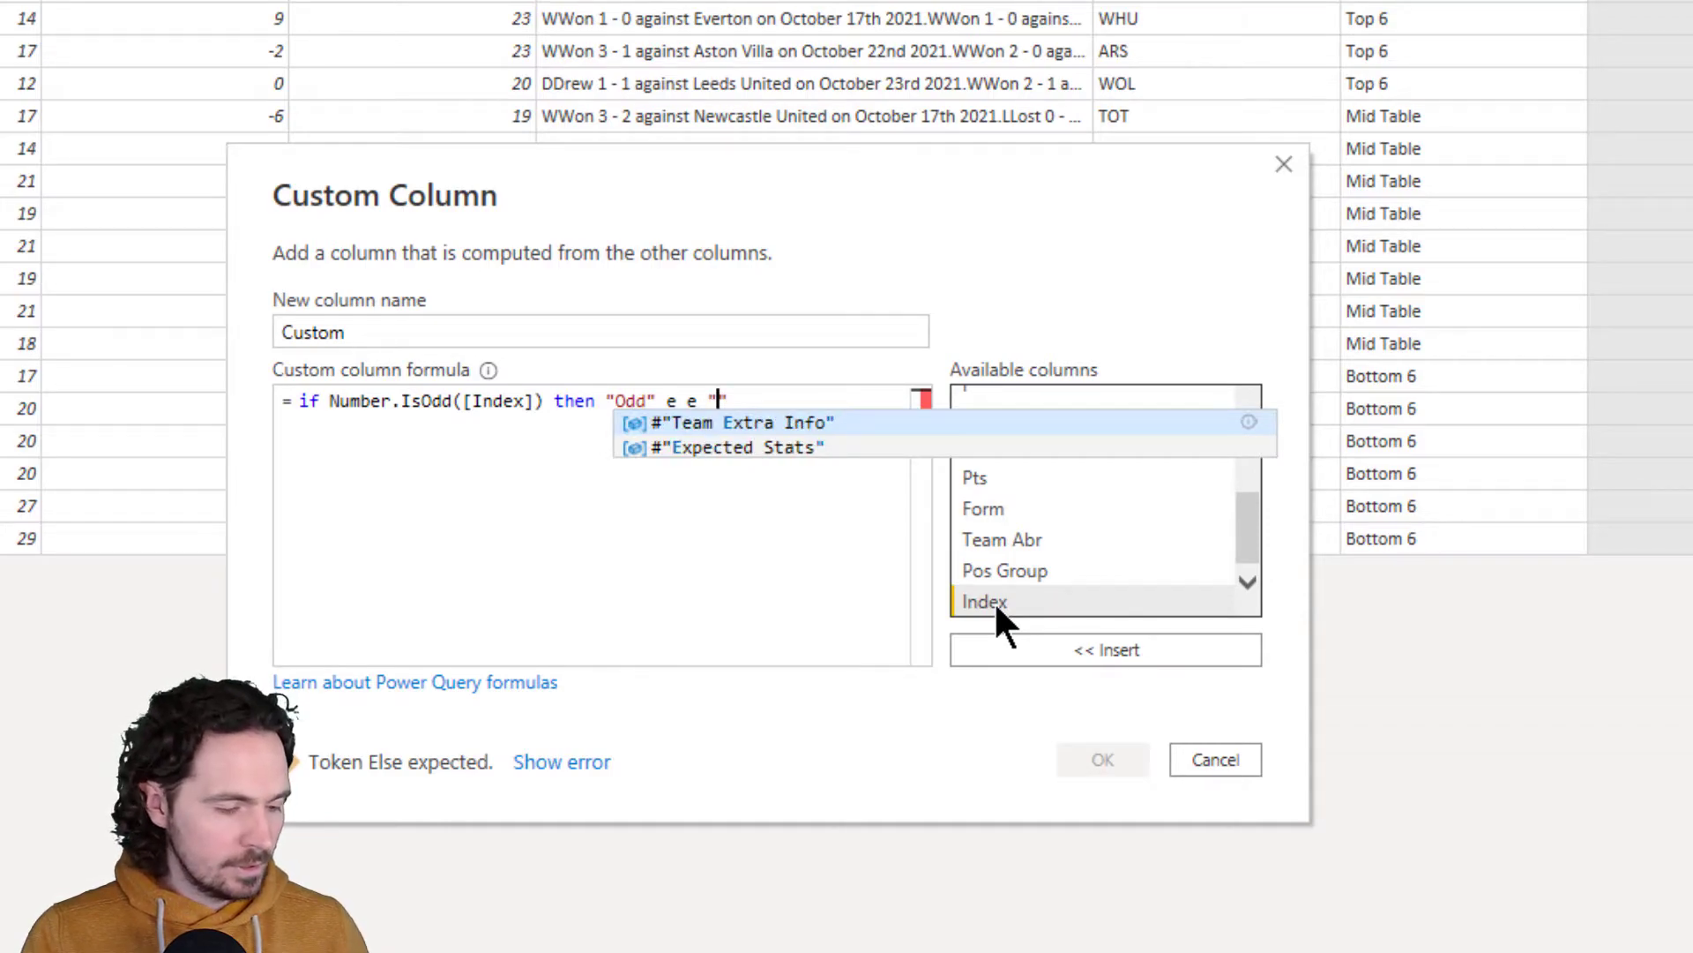
text(Even)
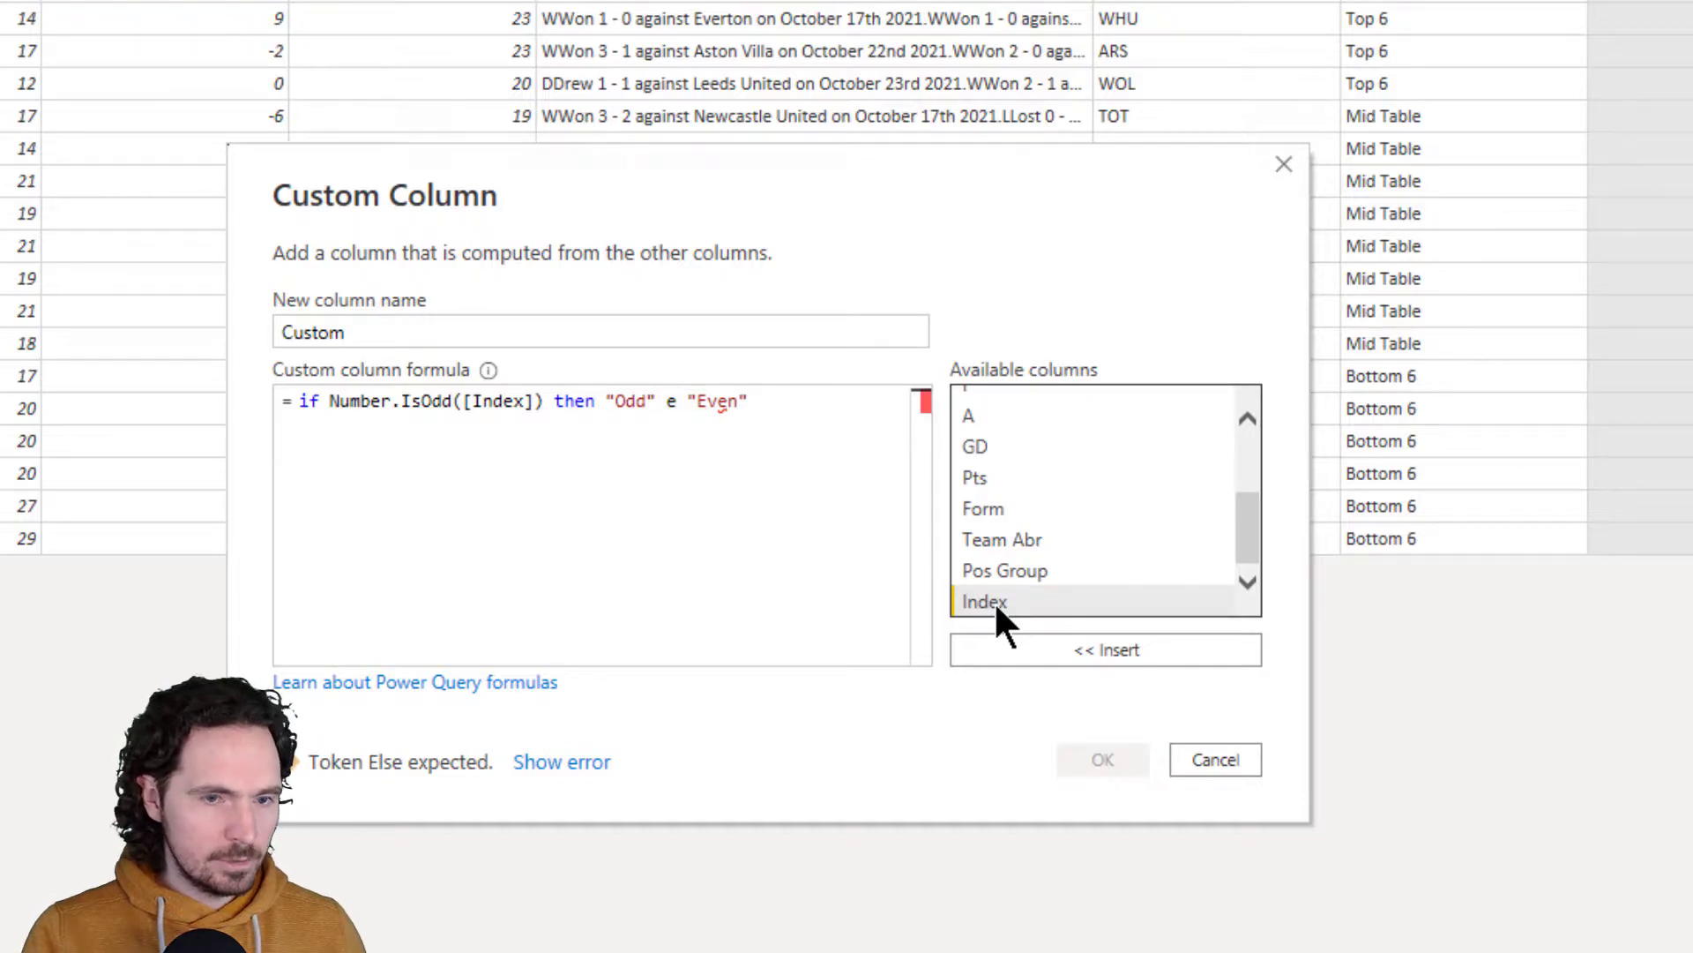
text(lse)
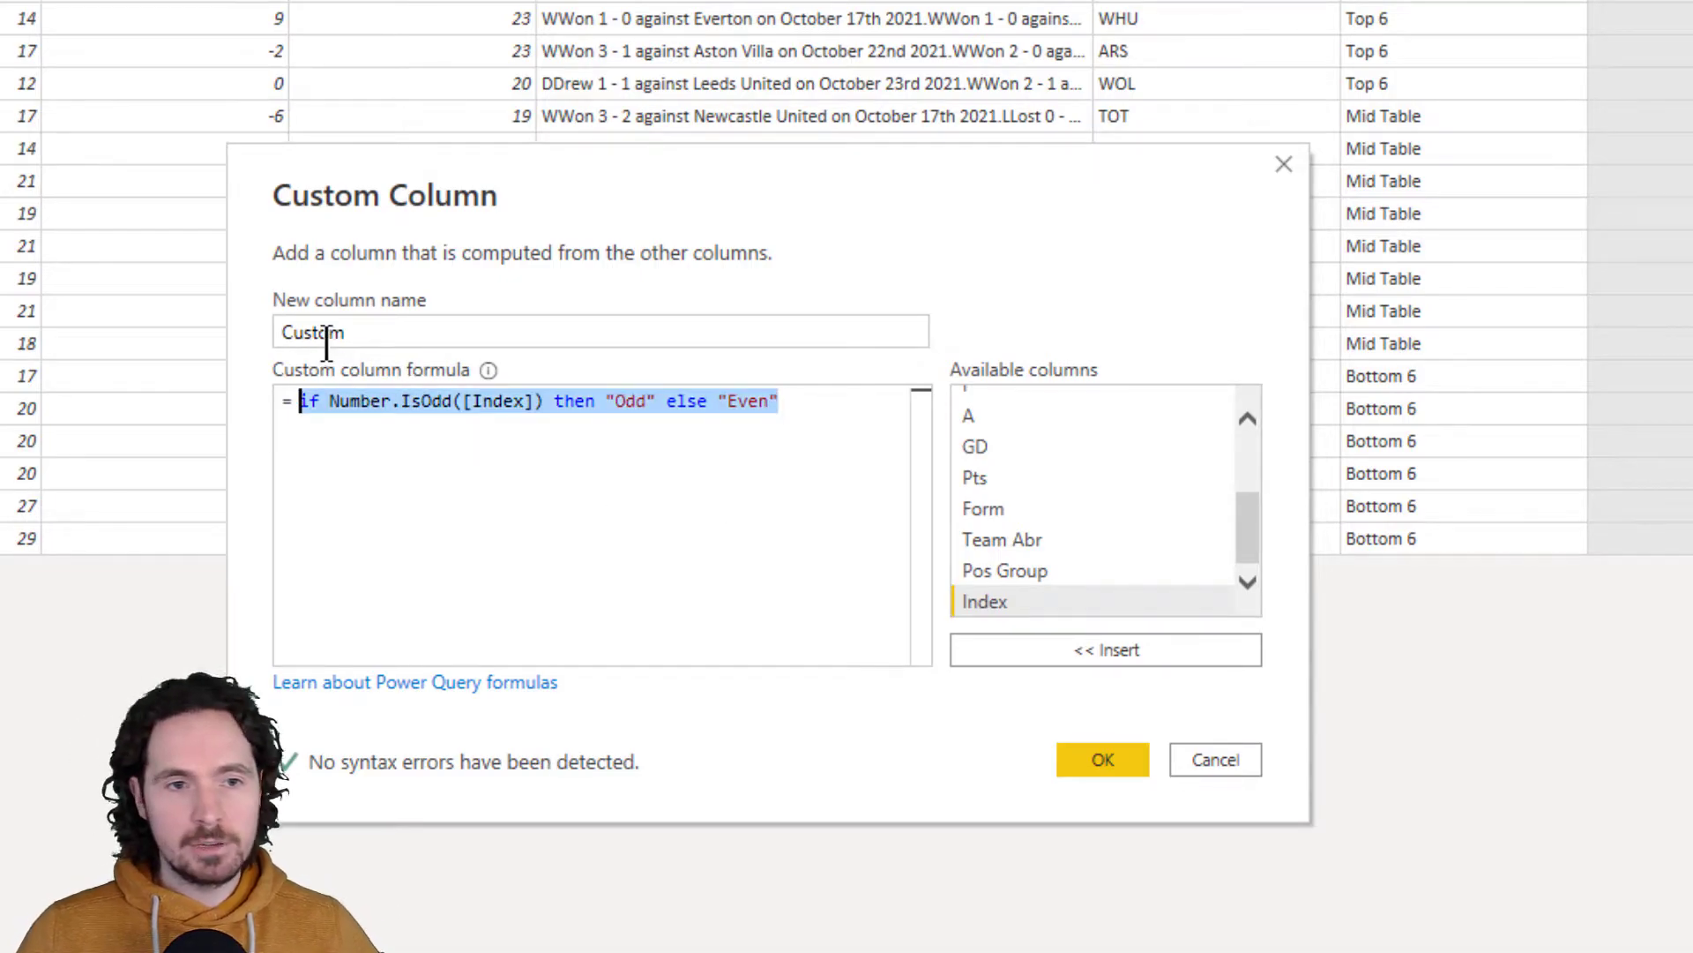
text(Odd or Even)
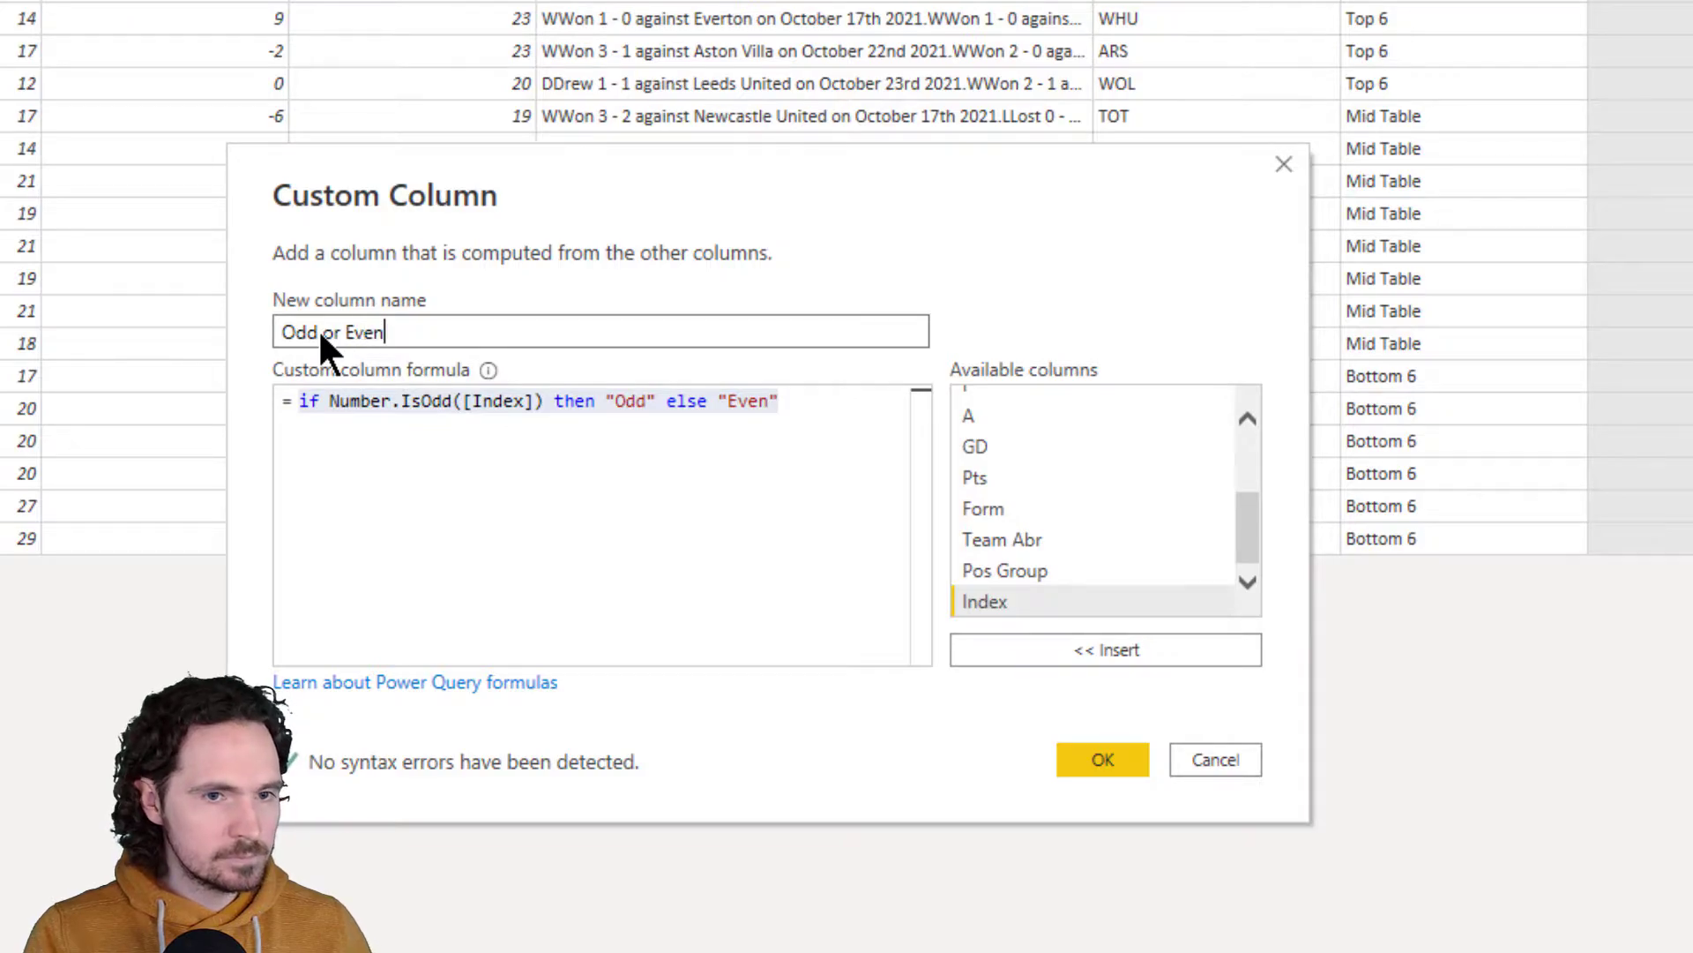
click(1101, 758)
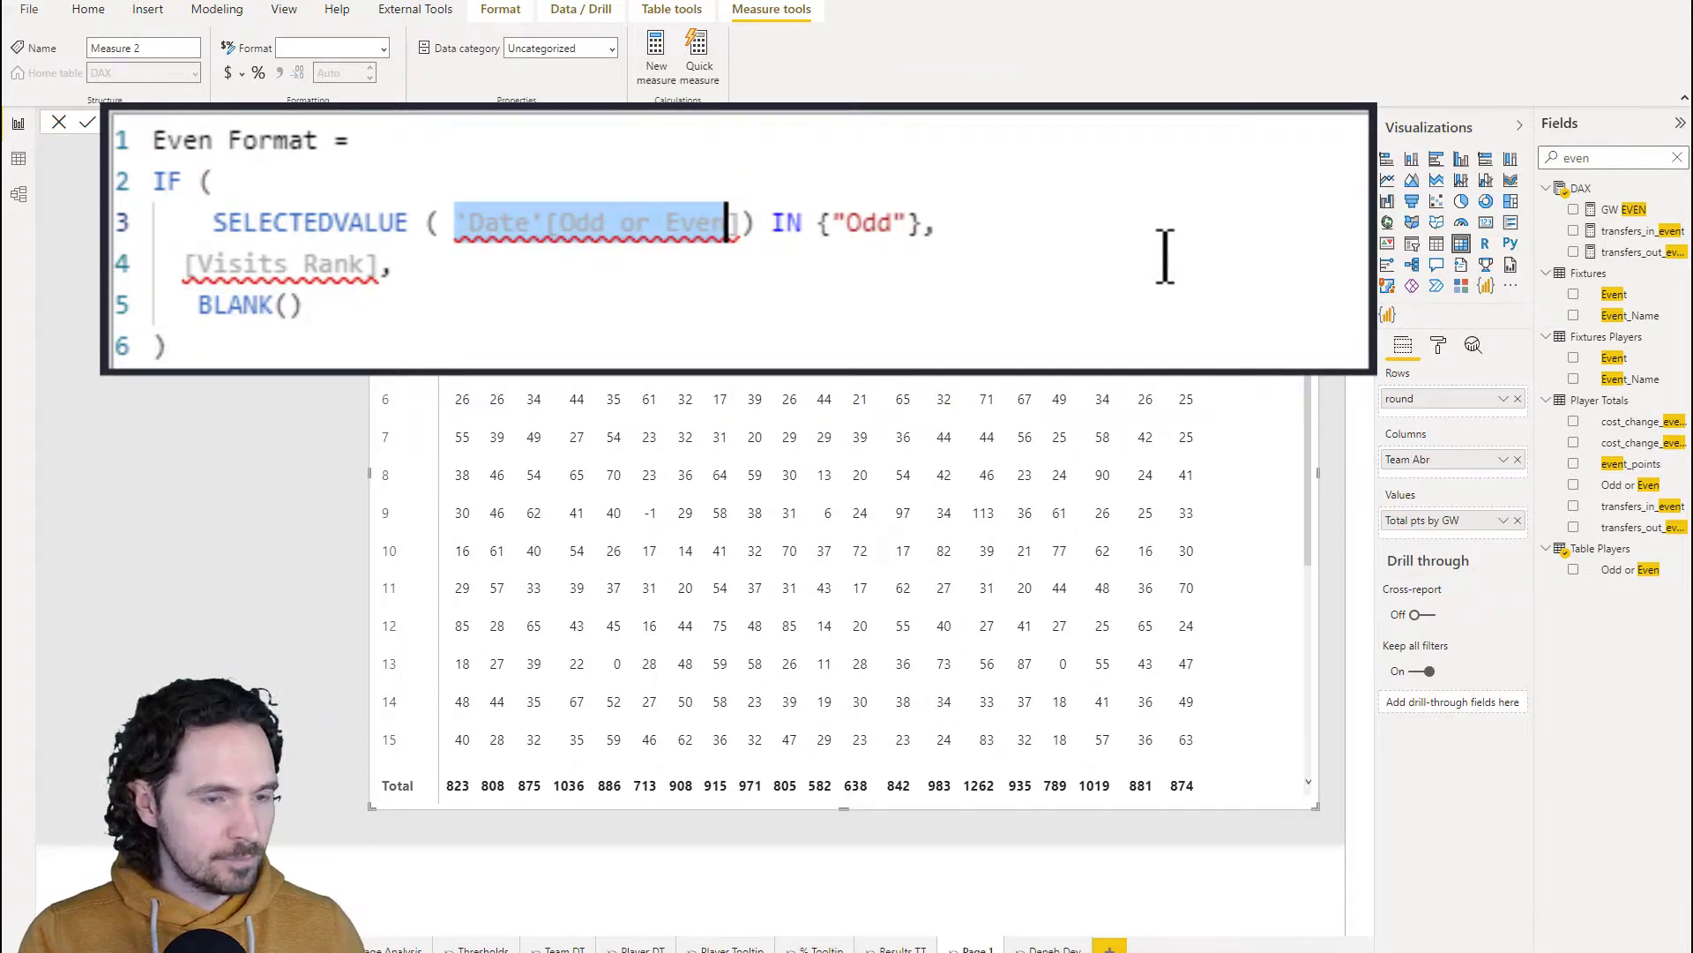
Point Even Format at 'Table Players'[Odd or Even] and return [Total pts by GW]
text(odd)
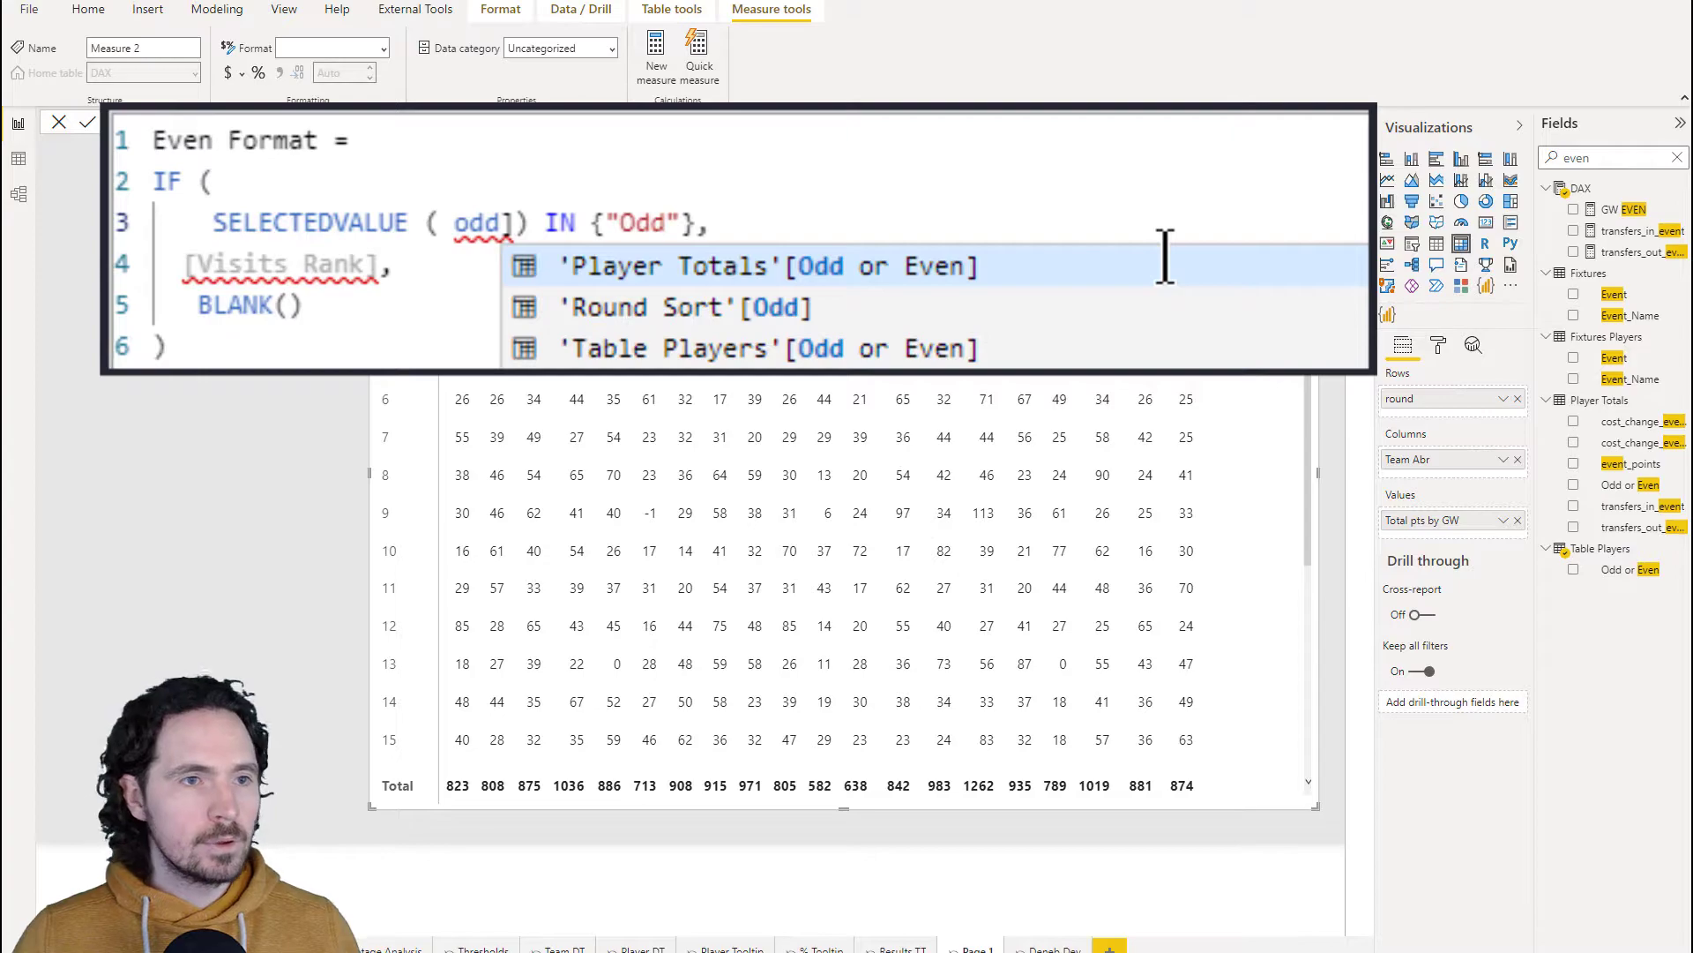
text(or Even)
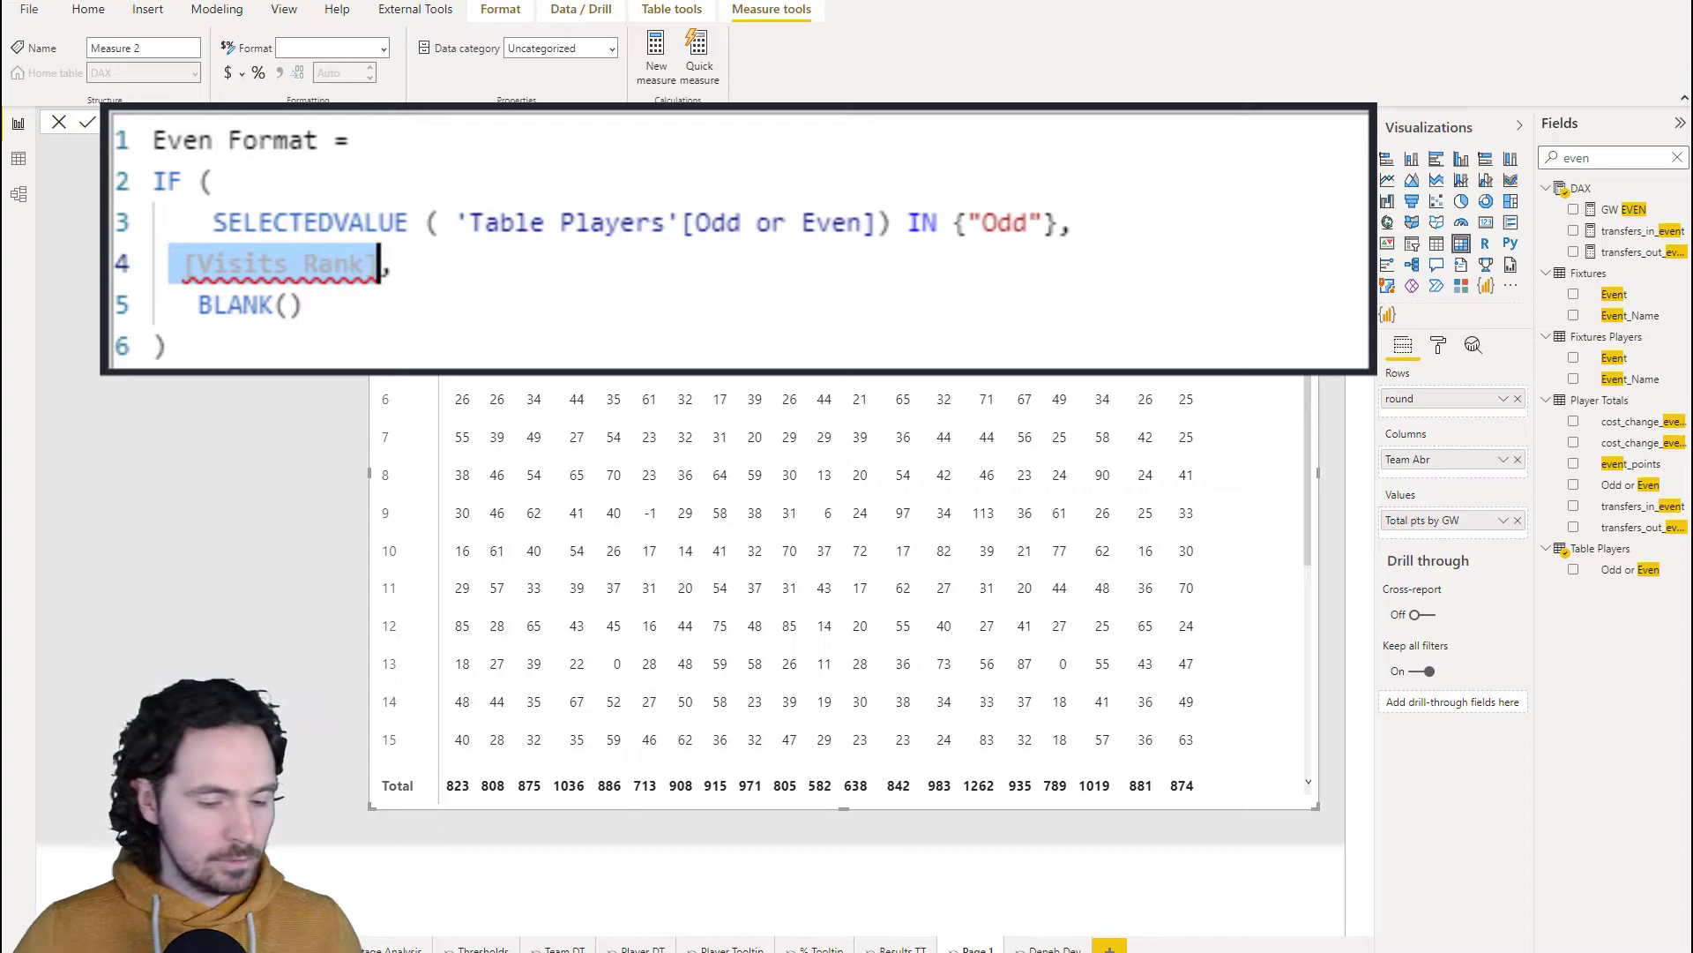
text(total ,)
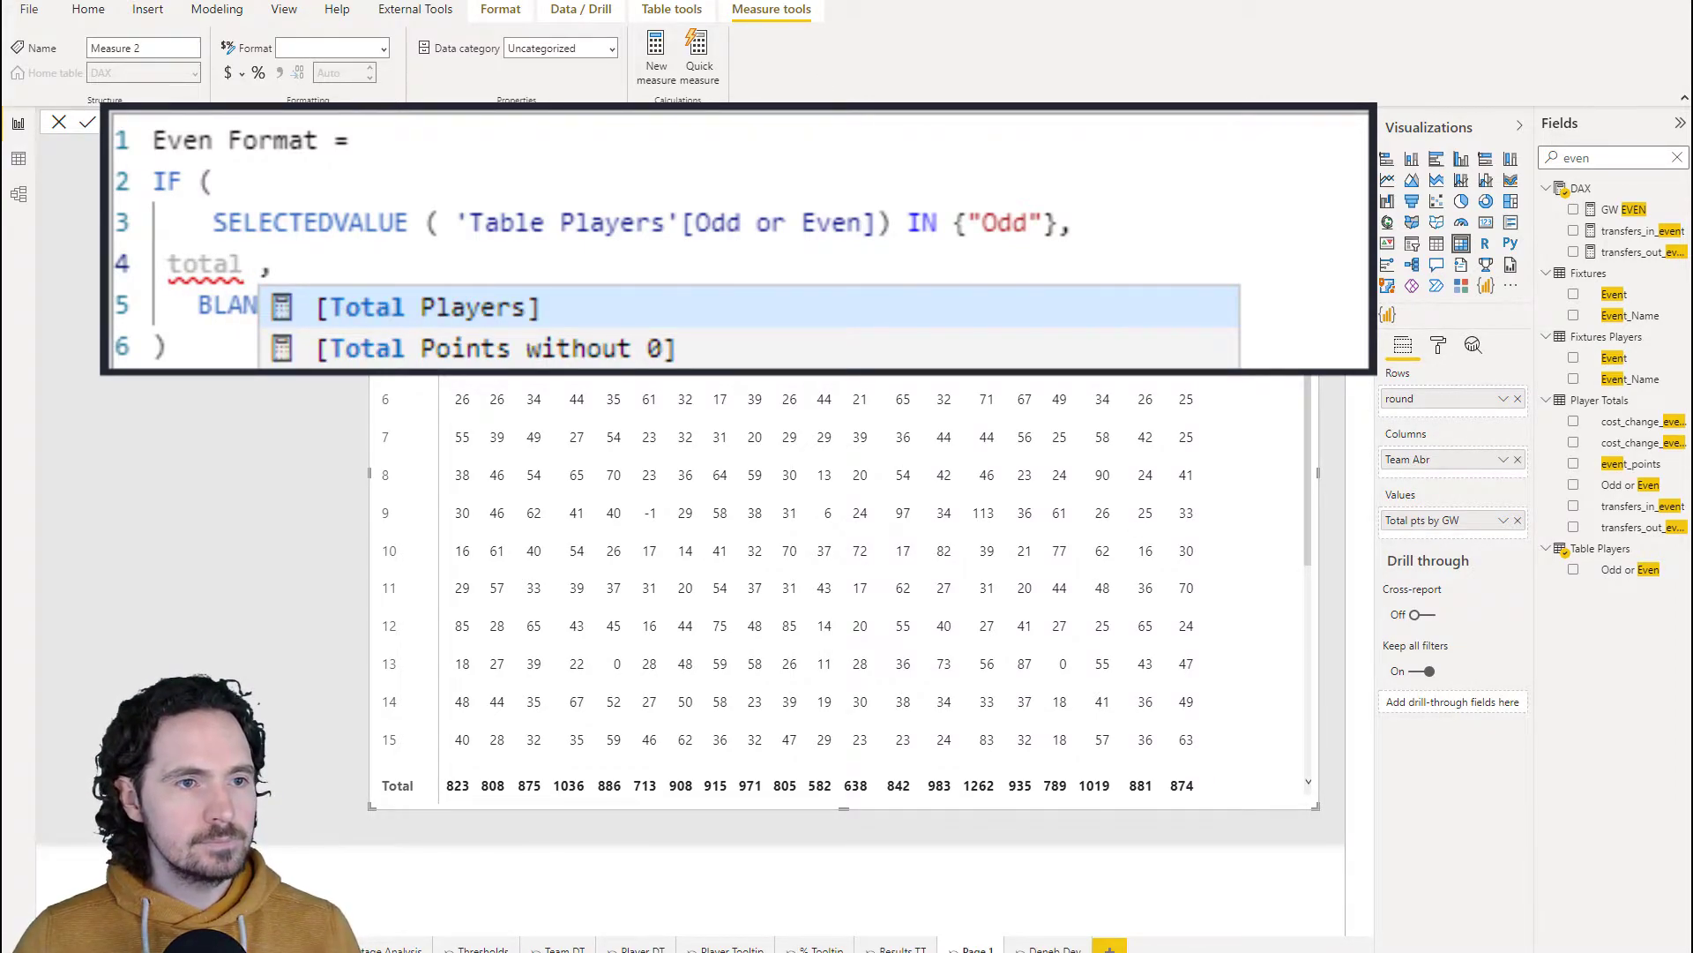
text([Total pts by GW])
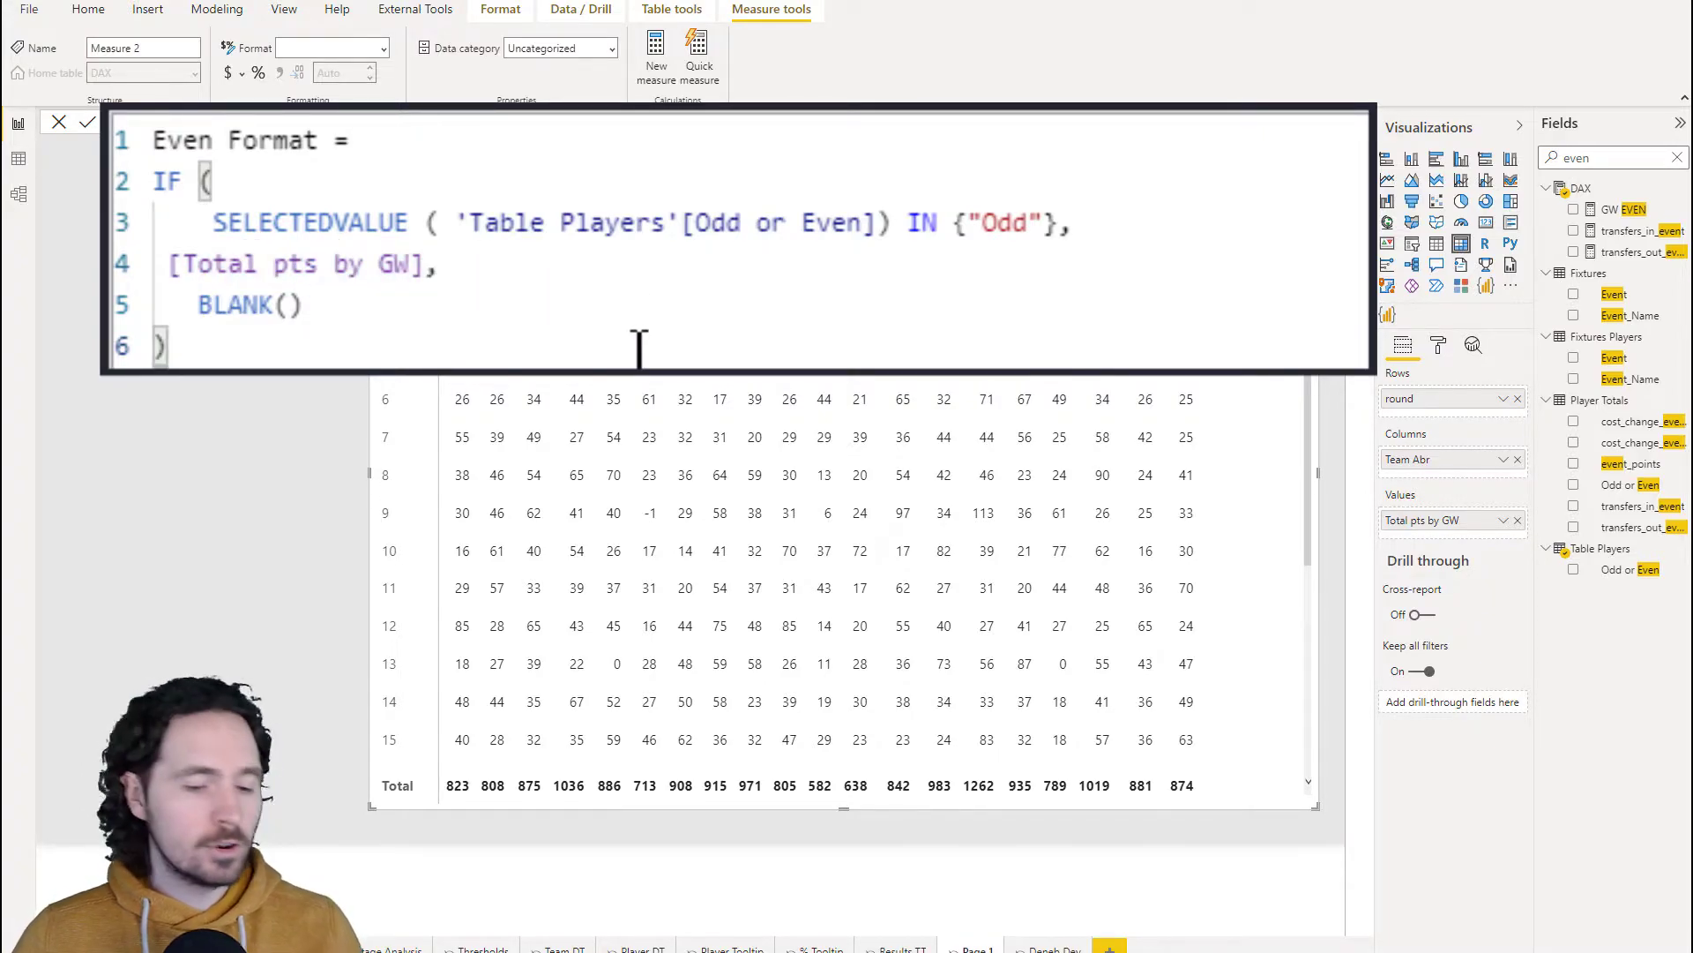
click(86, 121)
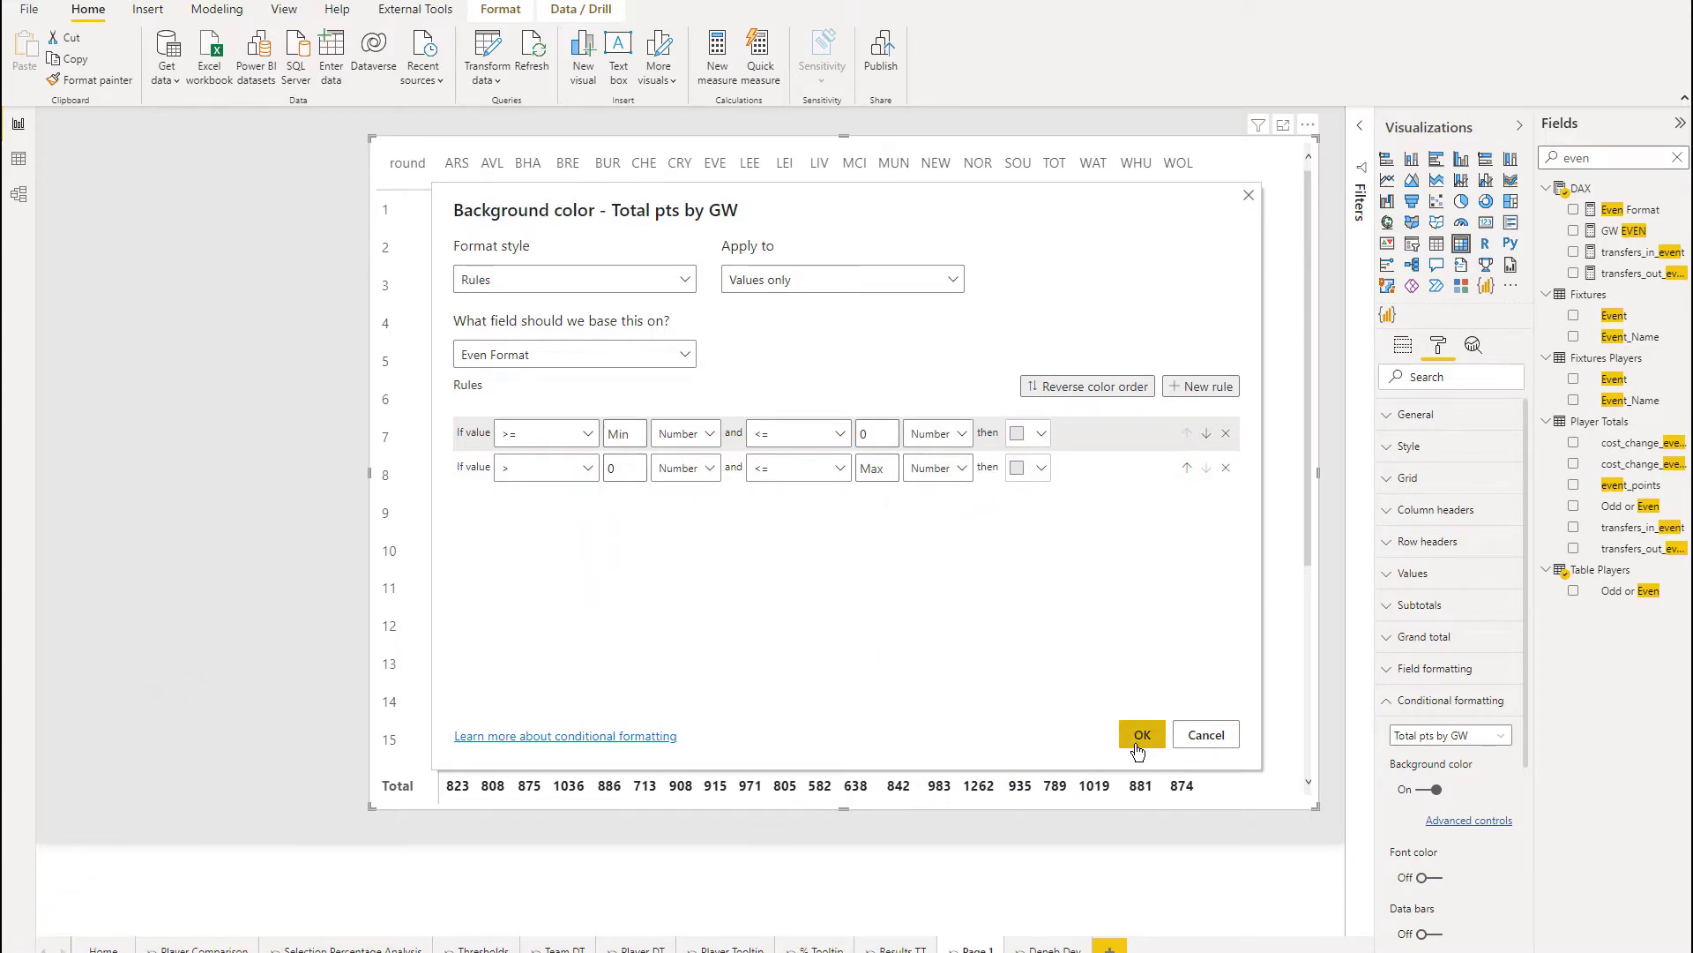
Confirm the Even Format background colour rules to shade alternate team columns grey
click(1140, 735)
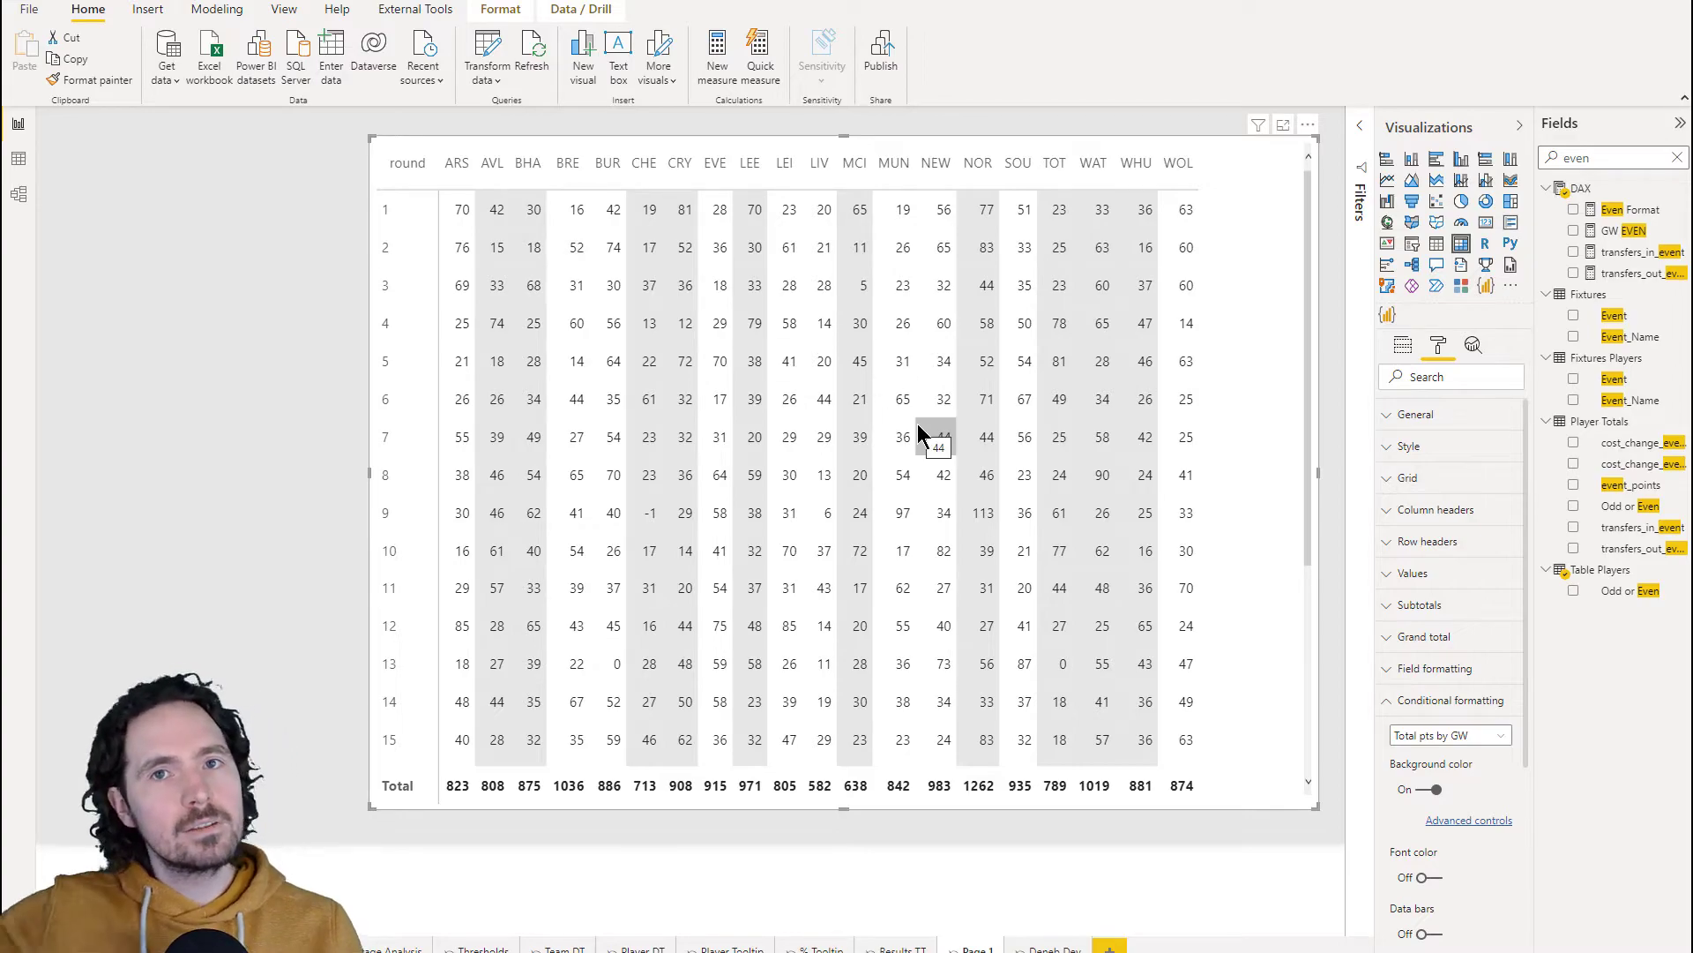
mouse_move(1240, 424)
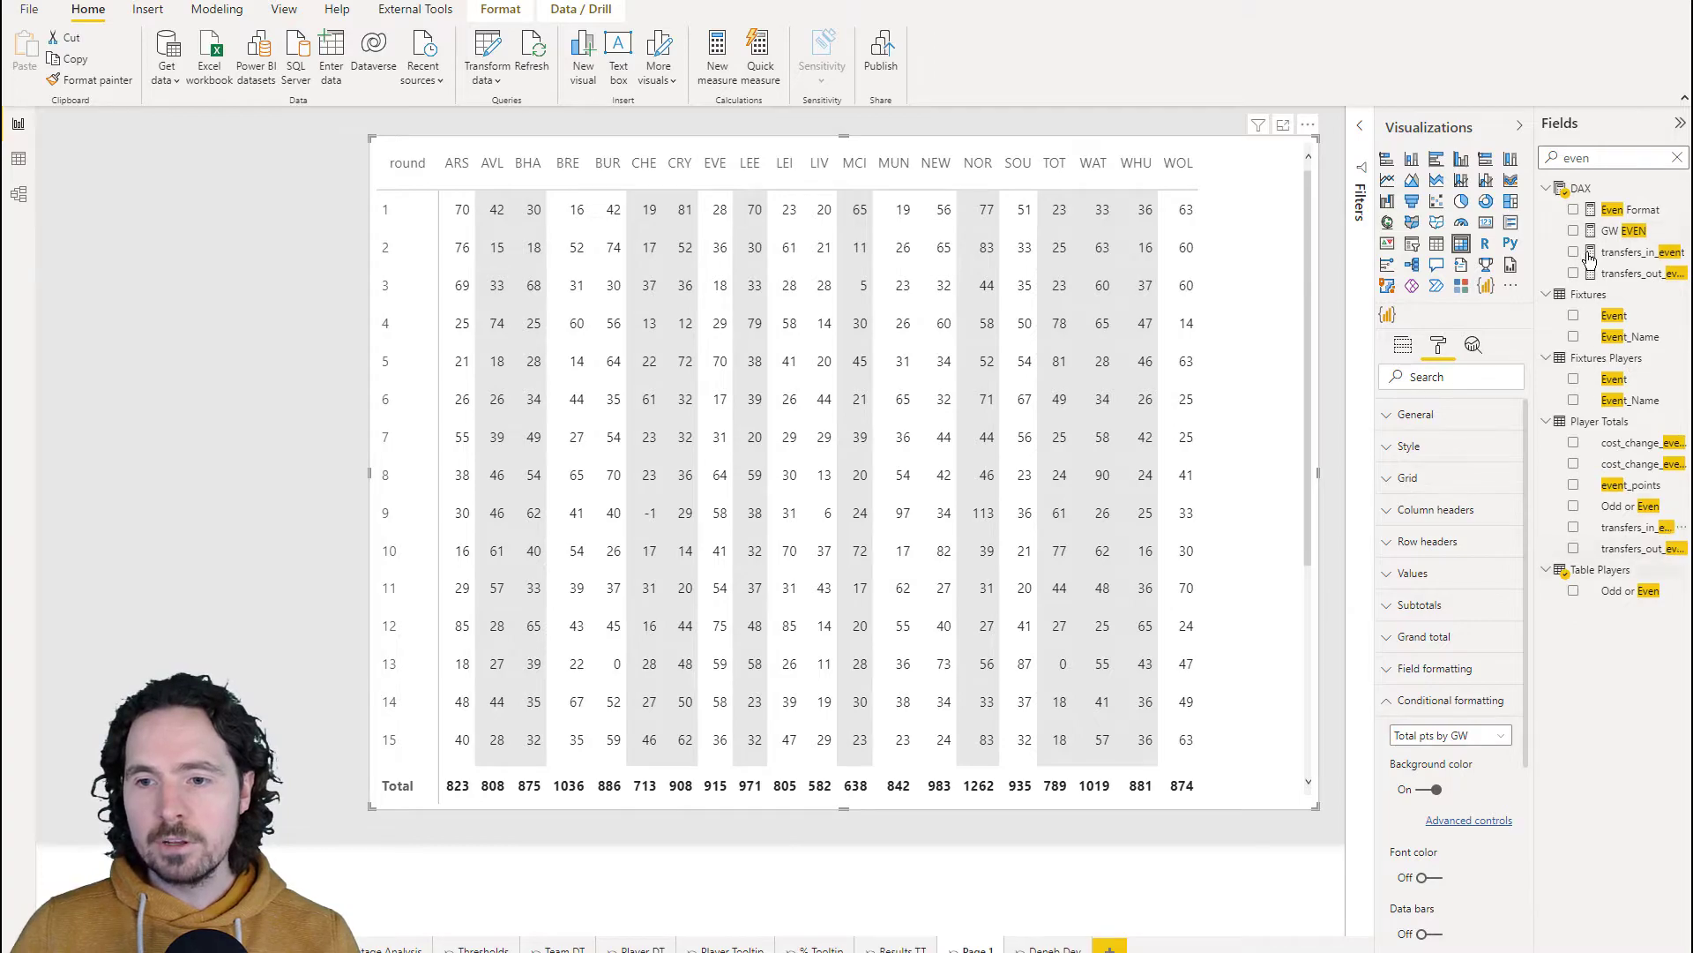
Sort Table Players' Team Abr column by the Index column
click(1672, 157)
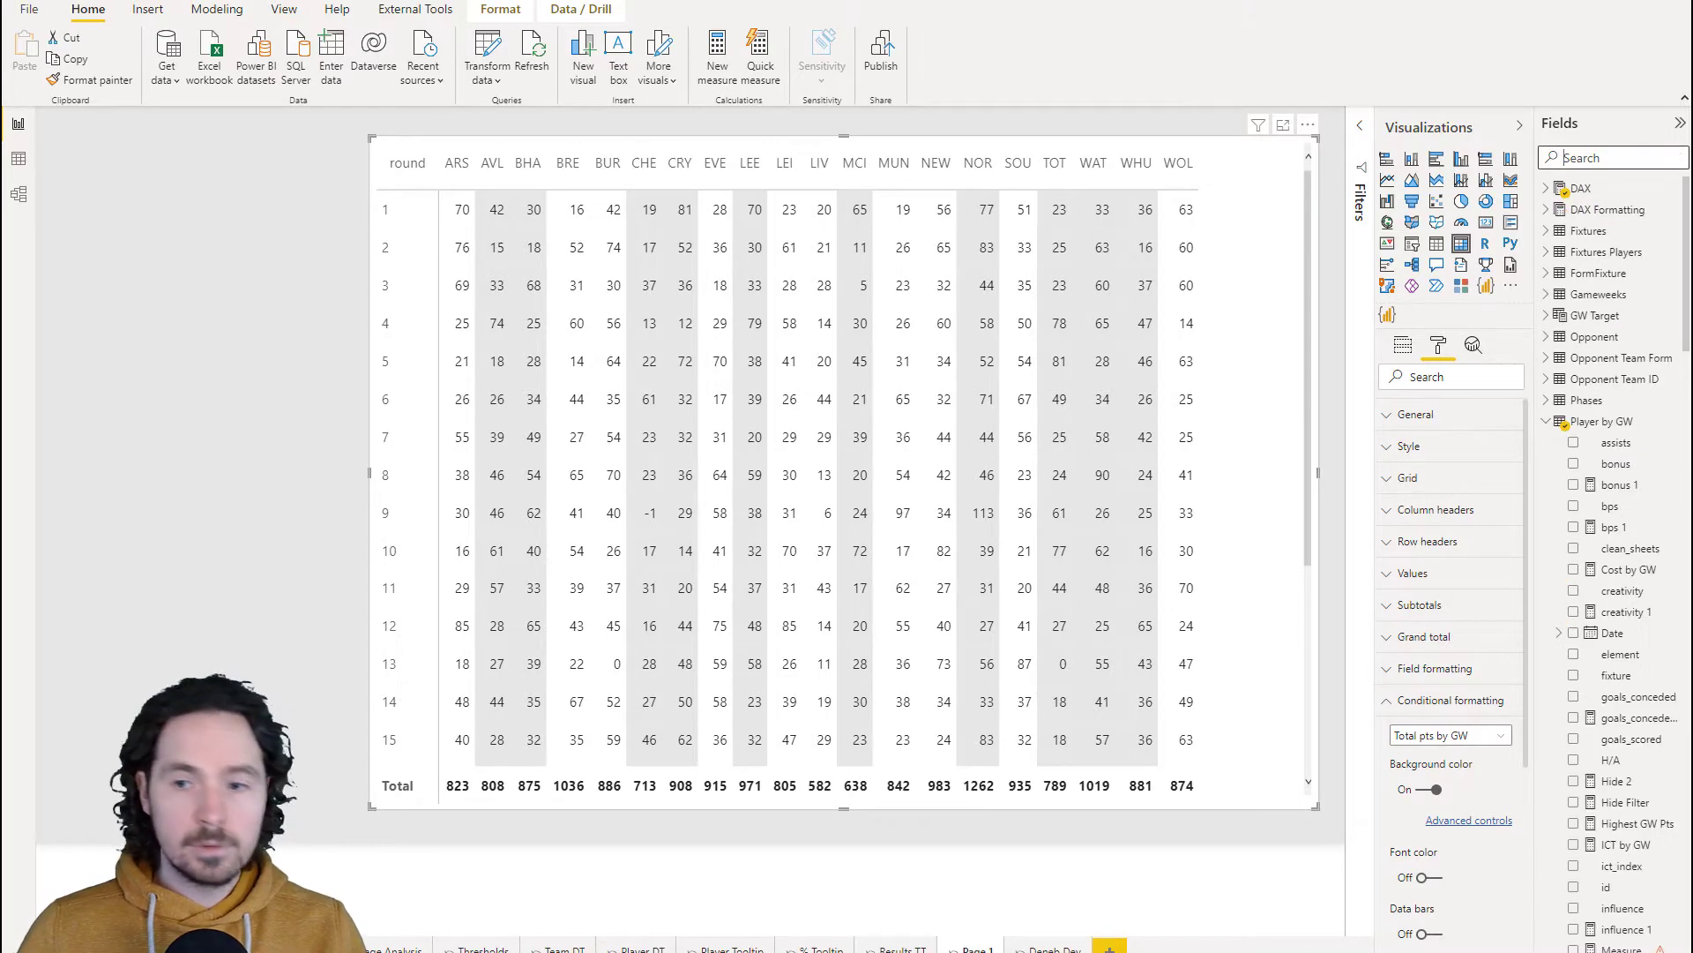
click(1625, 757)
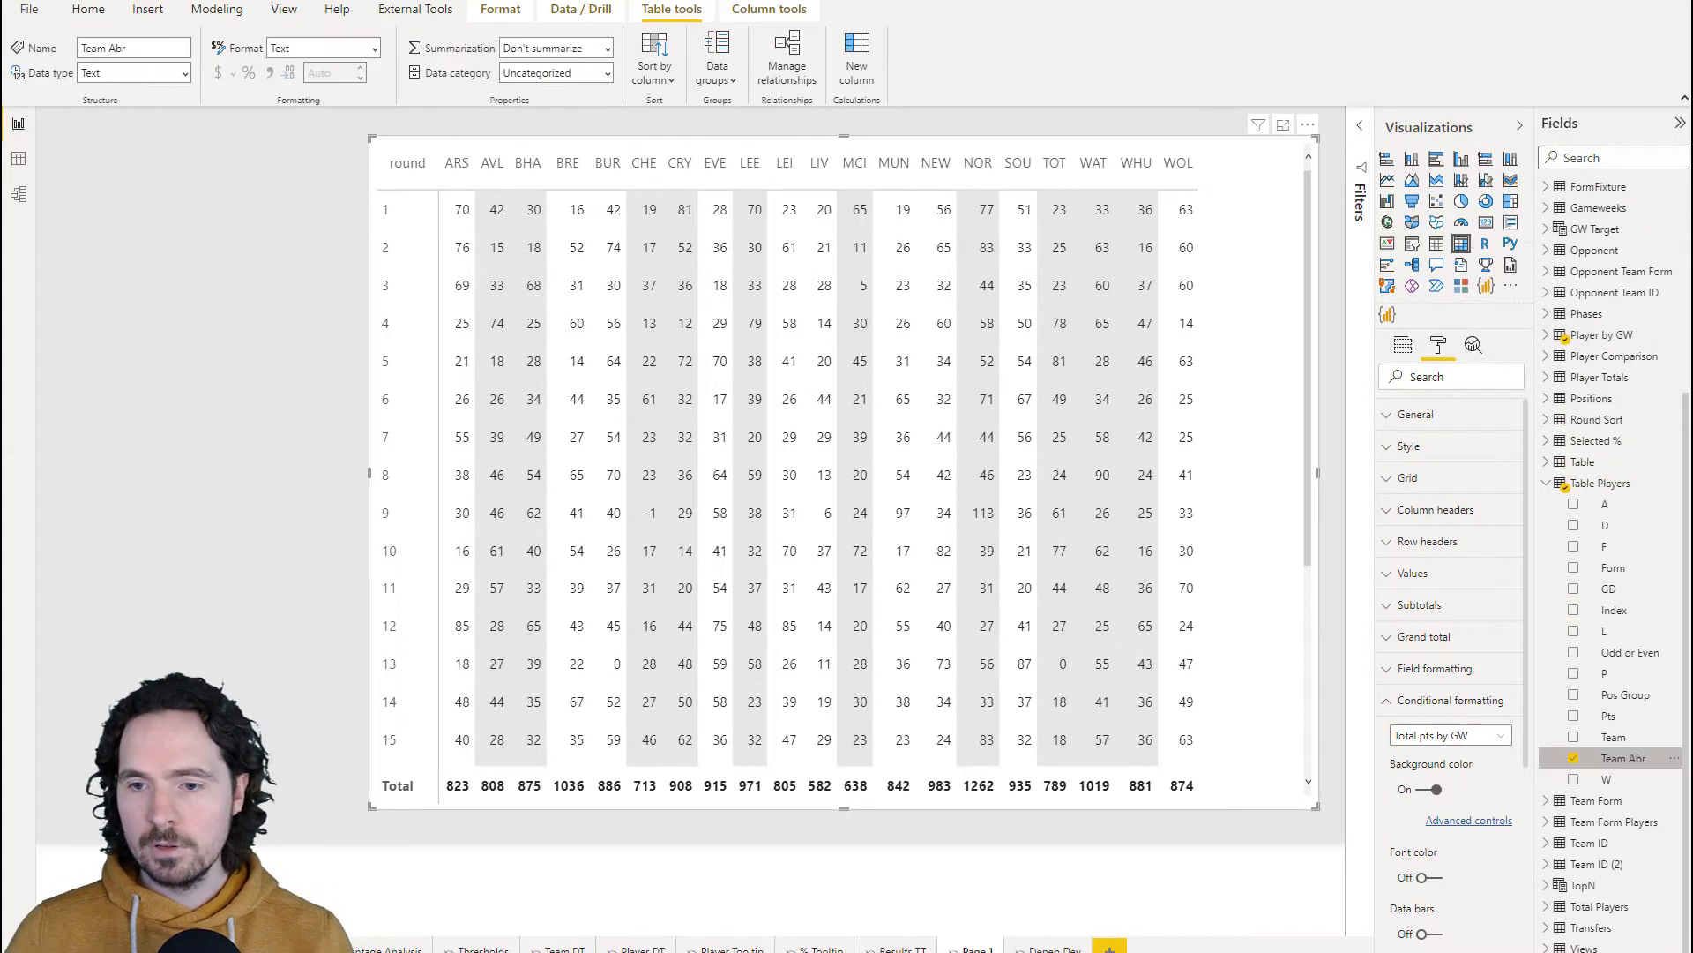
click(653, 59)
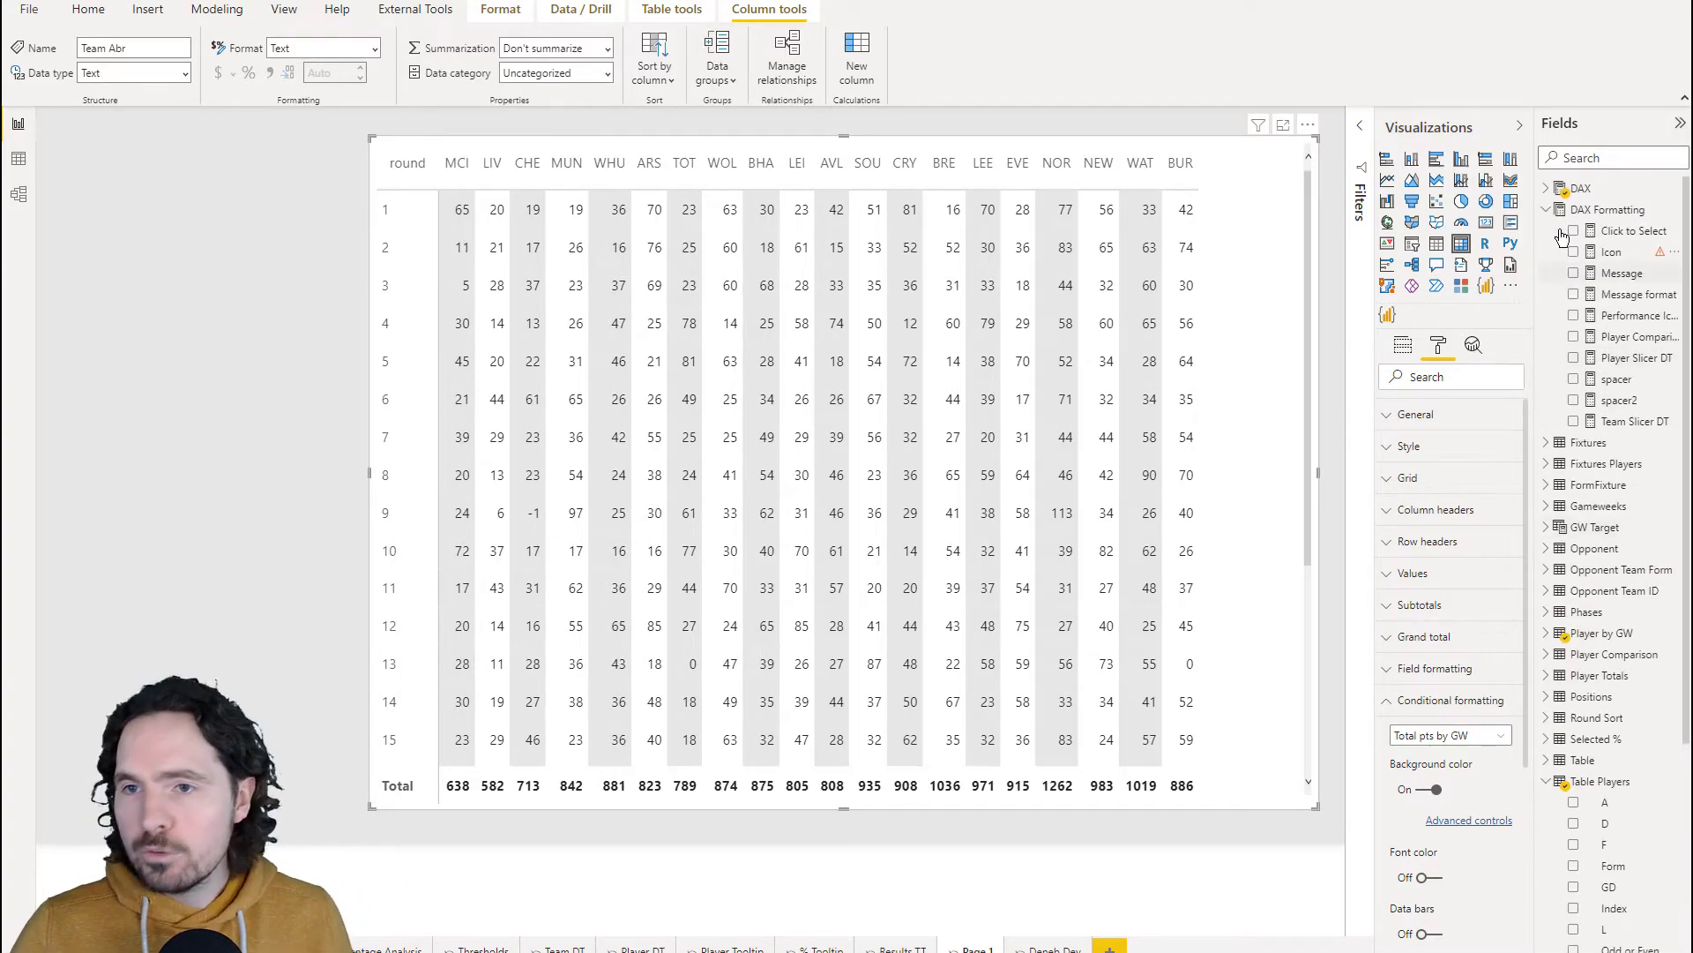
Filter the Fields list to 'eve' and select the matrix visual
text(even)
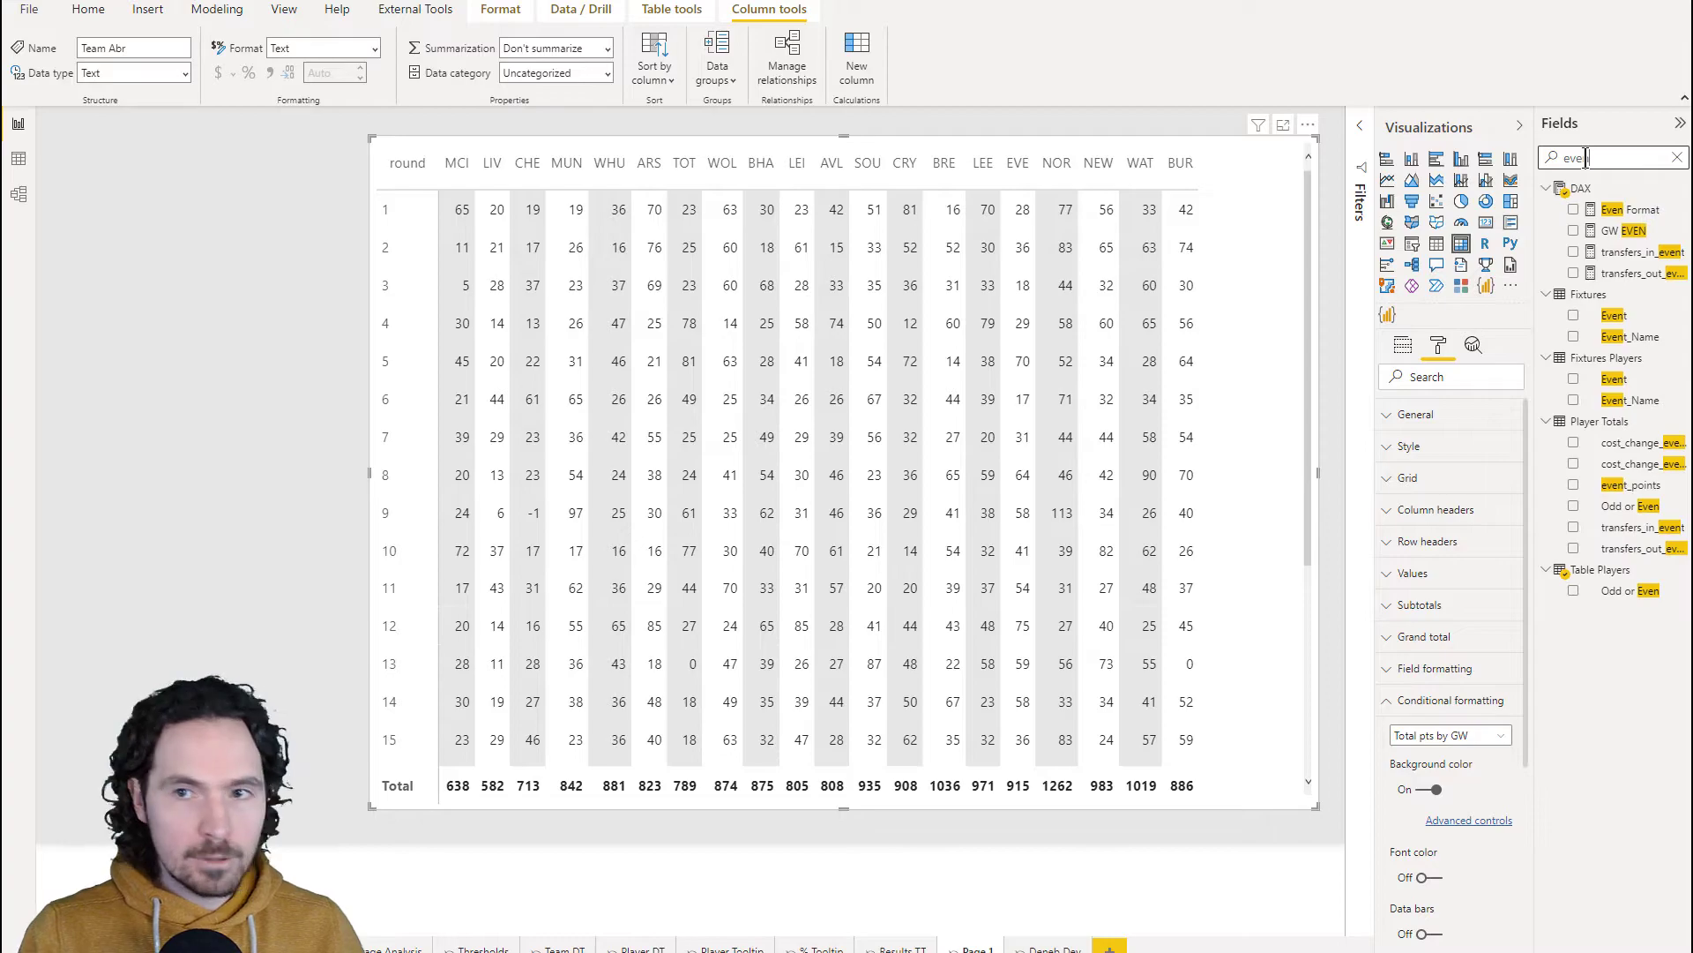
click(1631, 210)
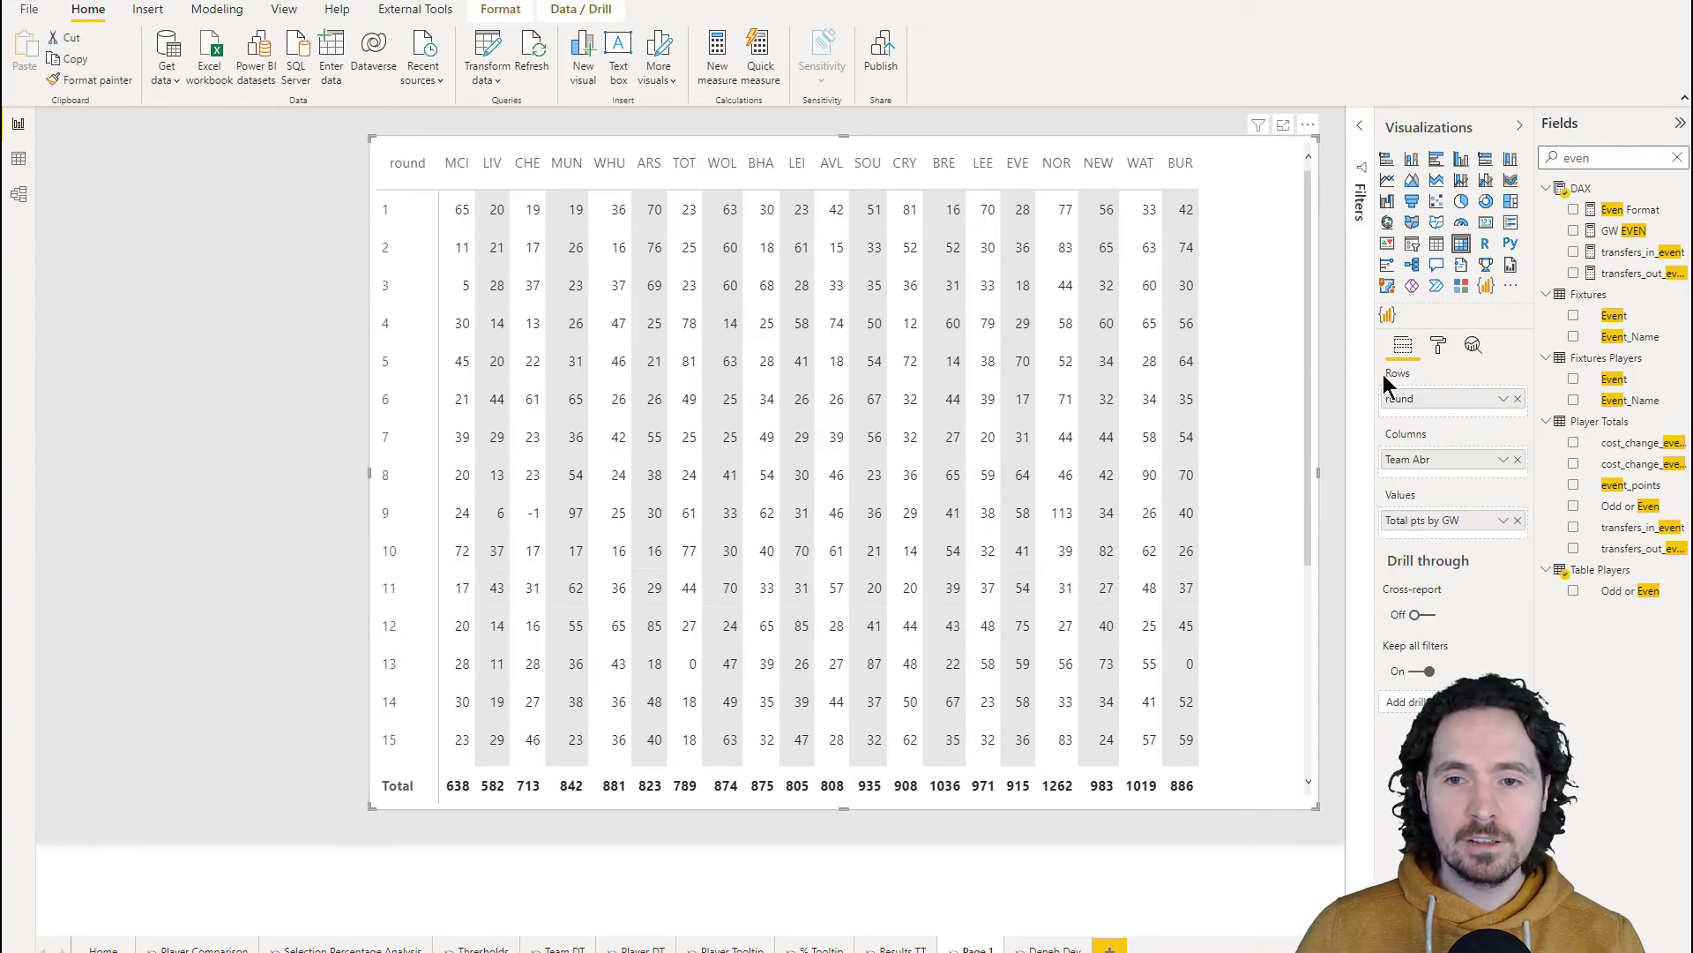
Set the Even Format background colour rule to apply to values and totals
click(1438, 345)
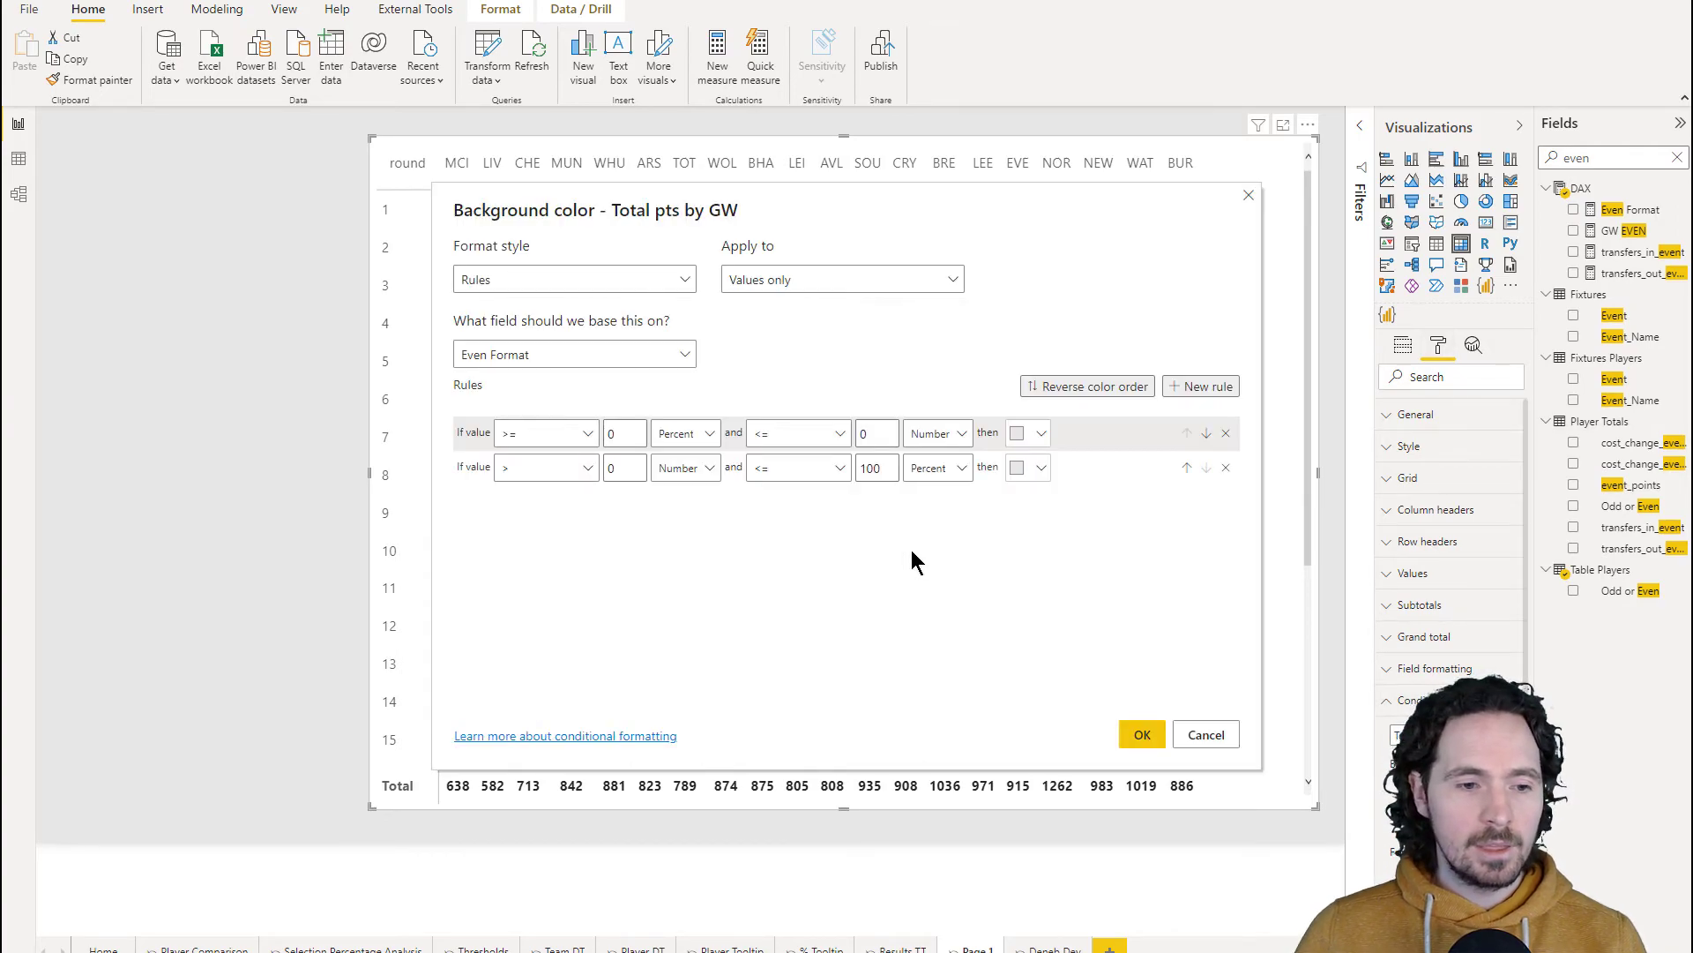
click(842, 279)
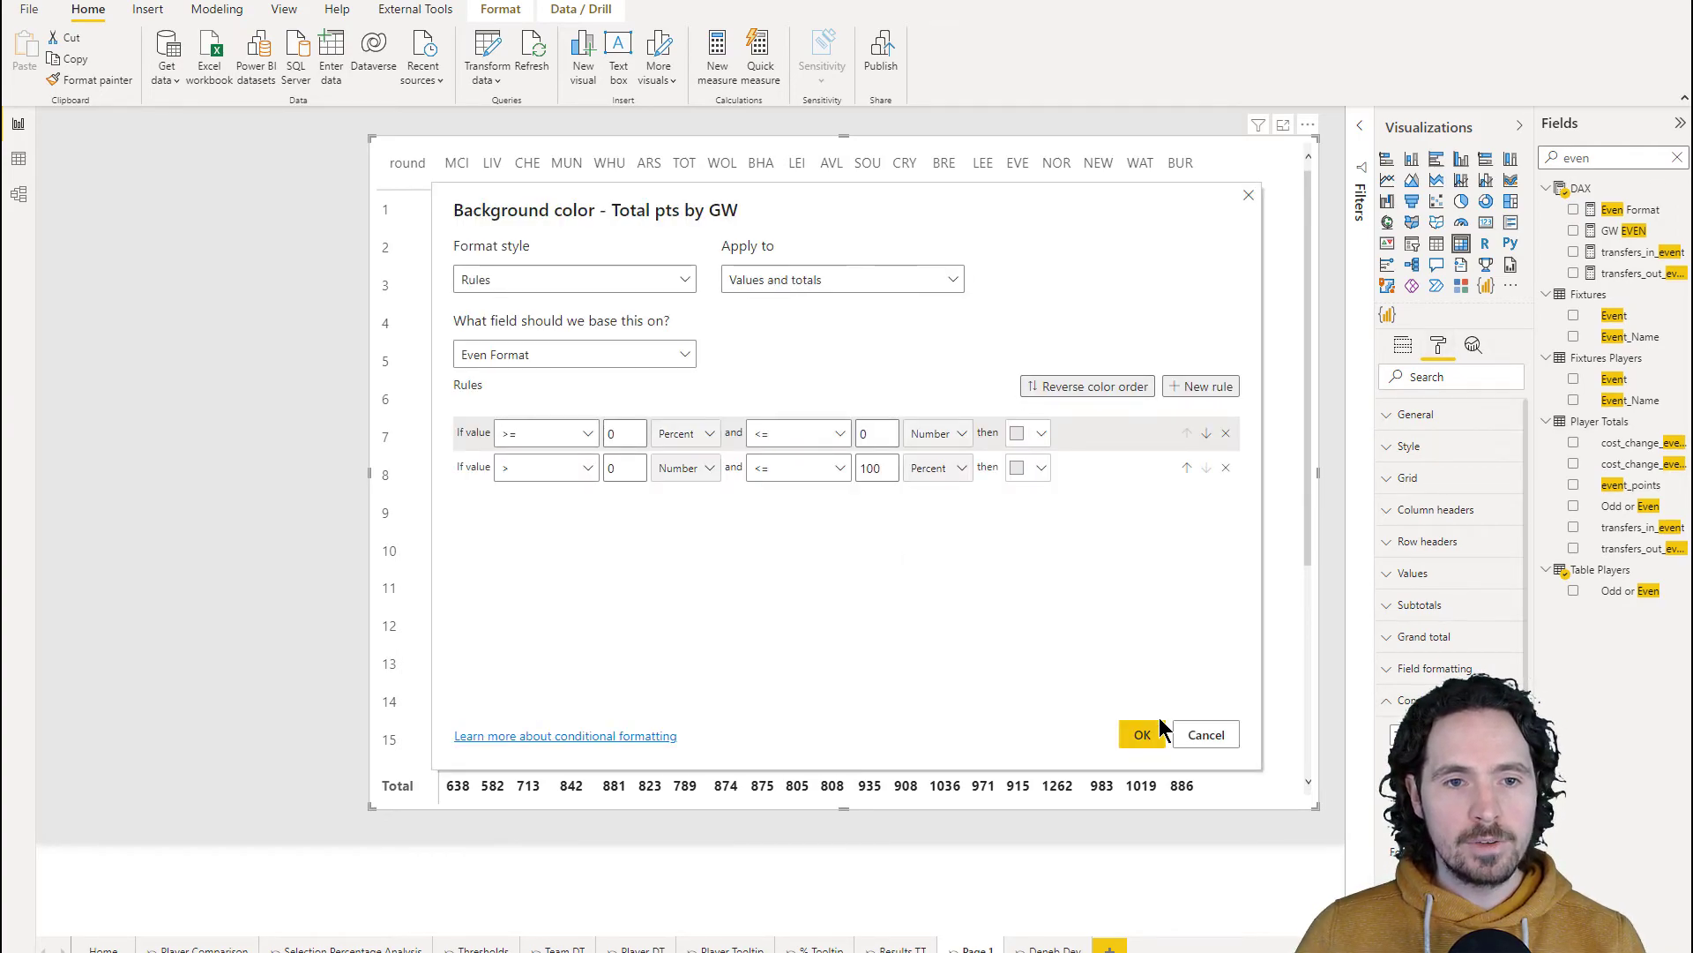
click(1140, 734)
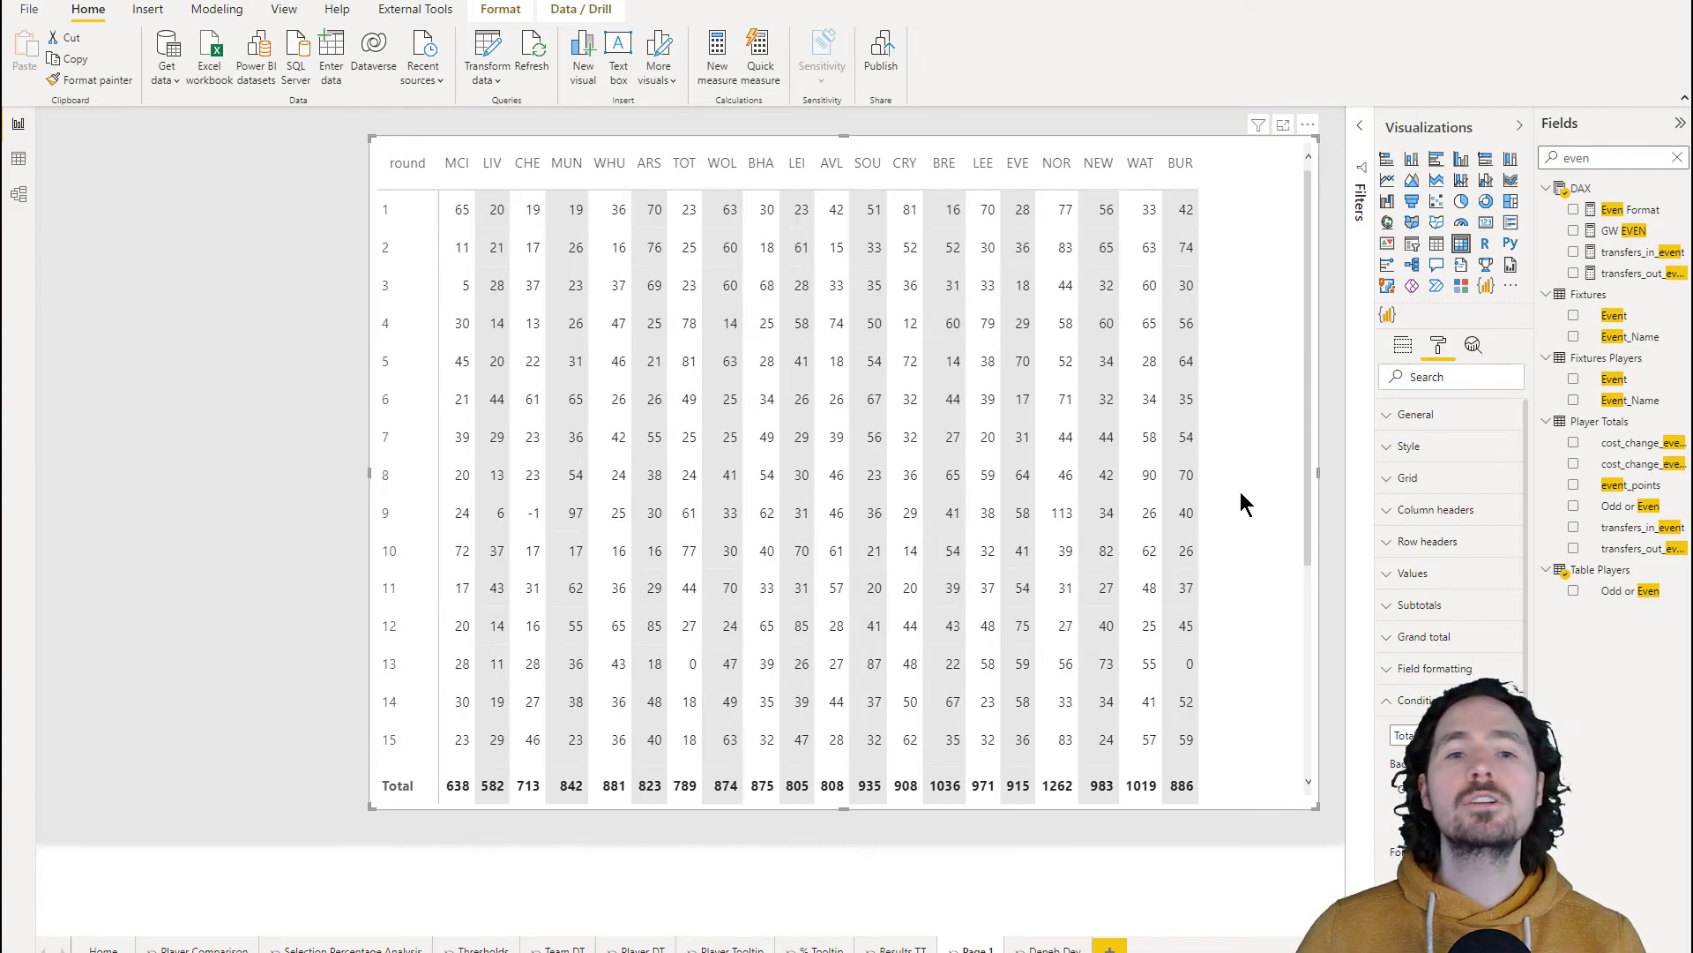